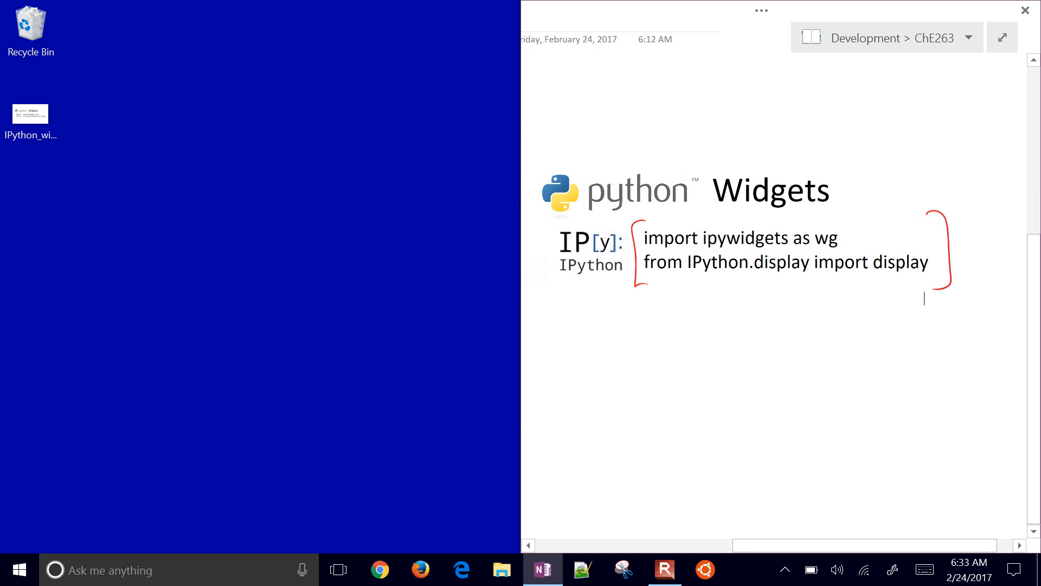
Review the OneNote widgets page, then search 'jupy' from the taskbar to launch Jupyter Notebook
{"action": "scroll", "scroll_direction": "down", "scroll_amount": 3}
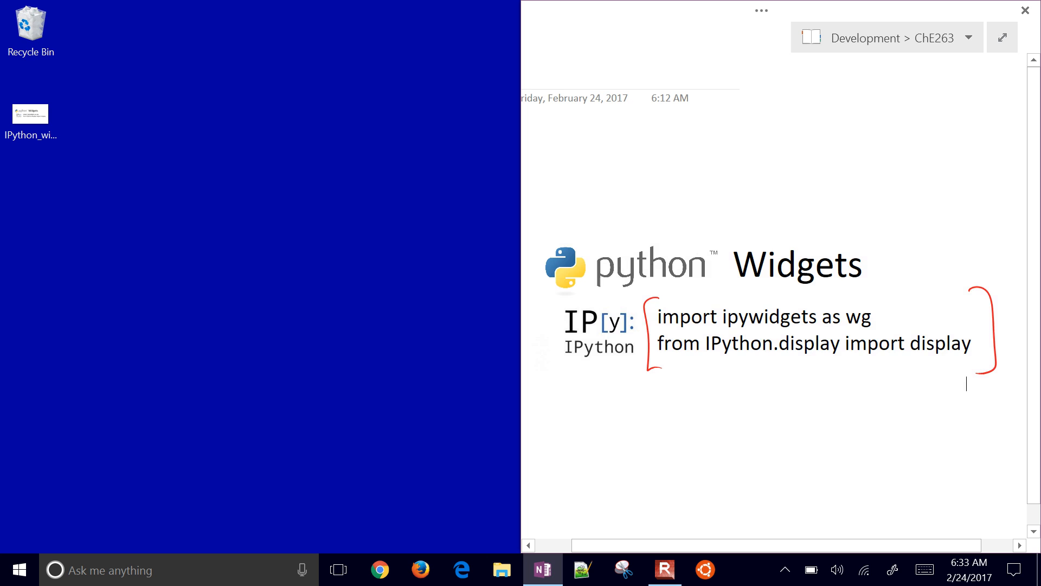
{"action": "scroll", "scroll_direction": "up", "scroll_amount": 3}
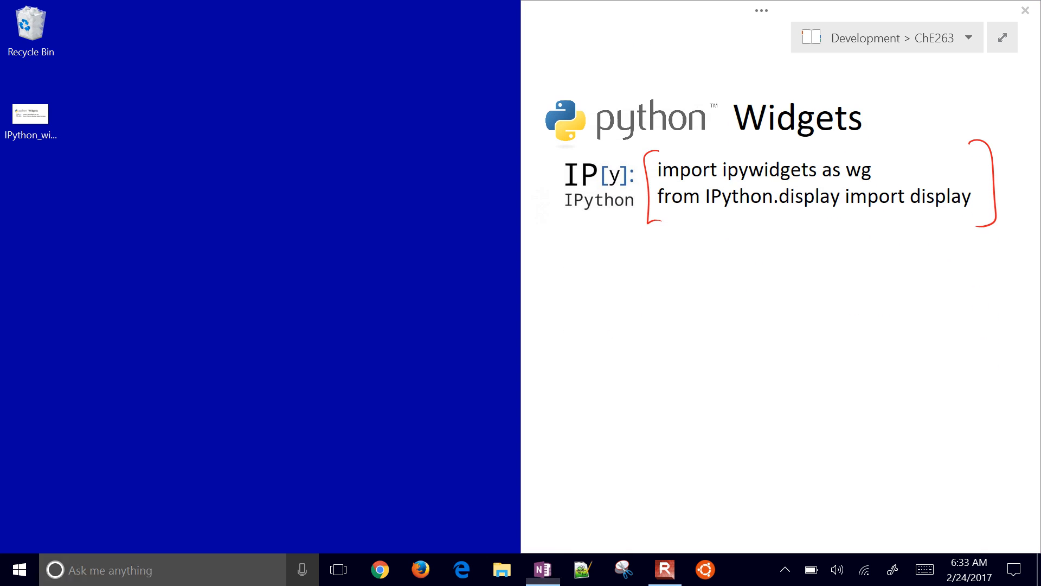
{"action": "type", "text": "jupy"}
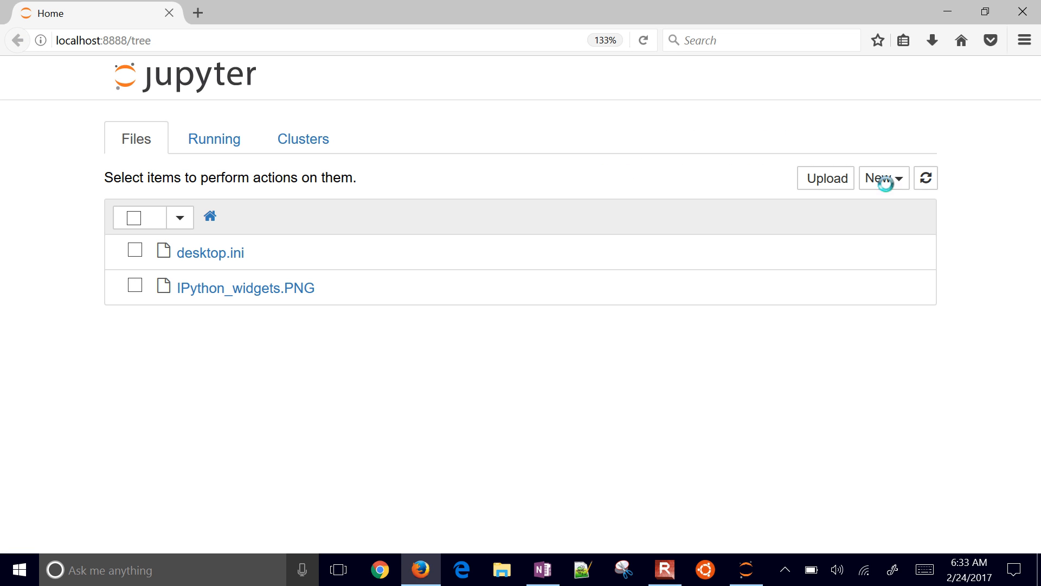
Create a new Python [Root] notebook from the New menu
{"action": "left_click", "coordinate": [883, 178]}
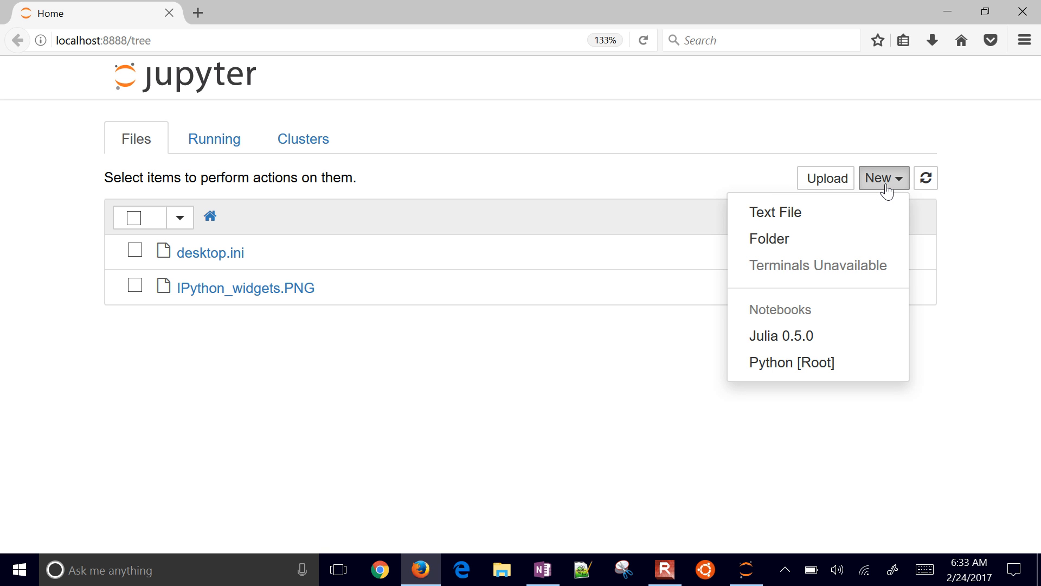
{"action": "left_click", "coordinate": [791, 362]}
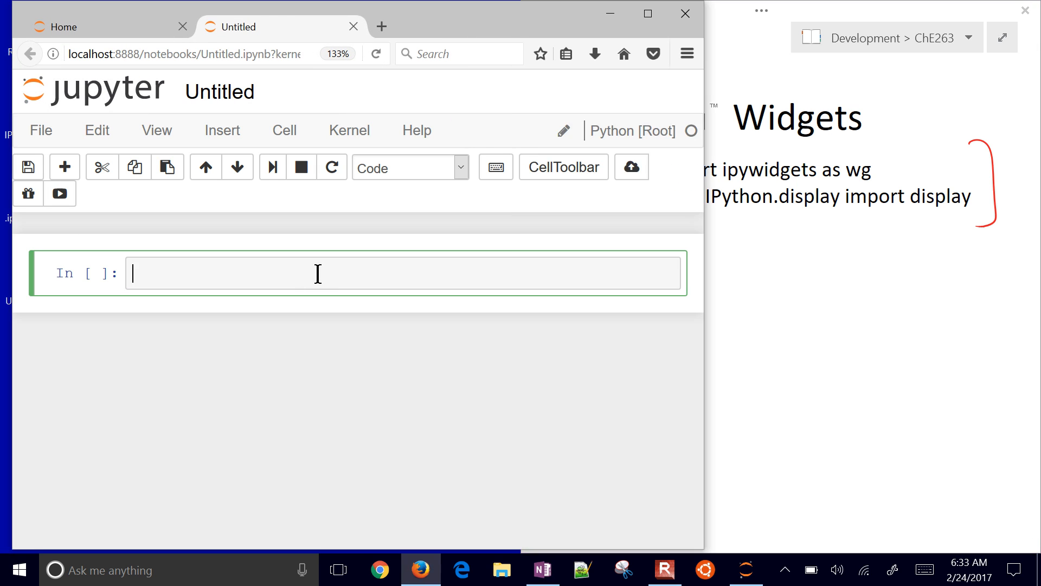
Run a cell with 'import ipywidgets as wg' and 'from IPython.display import display'
{"action": "type", "text": "import ipy"}
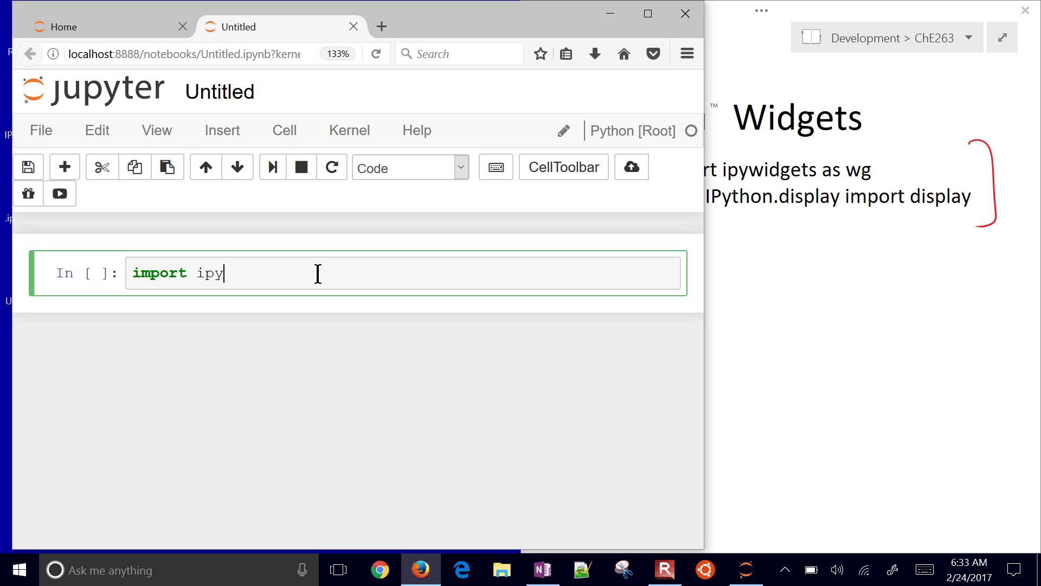
{"action": "type", "text": "widgets as wg"}
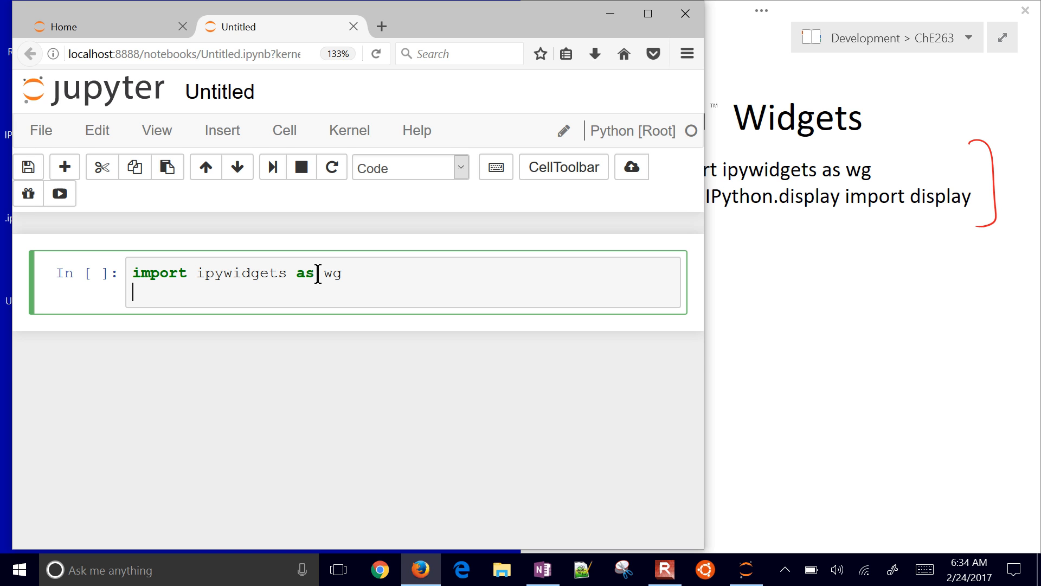
{"action": "type", "text": "import Ipy"}
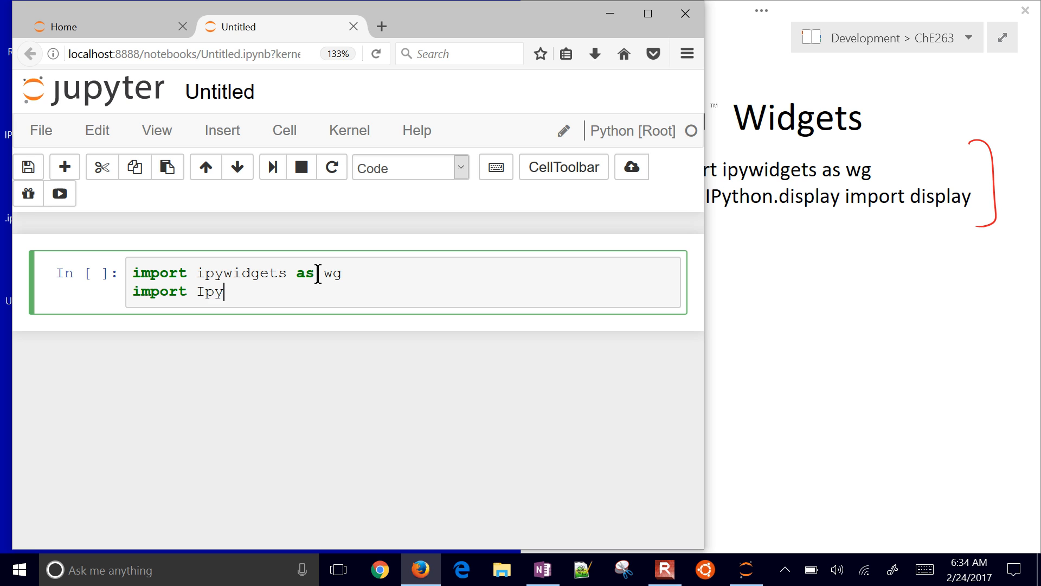
{"action": "type", "text": "thon"}
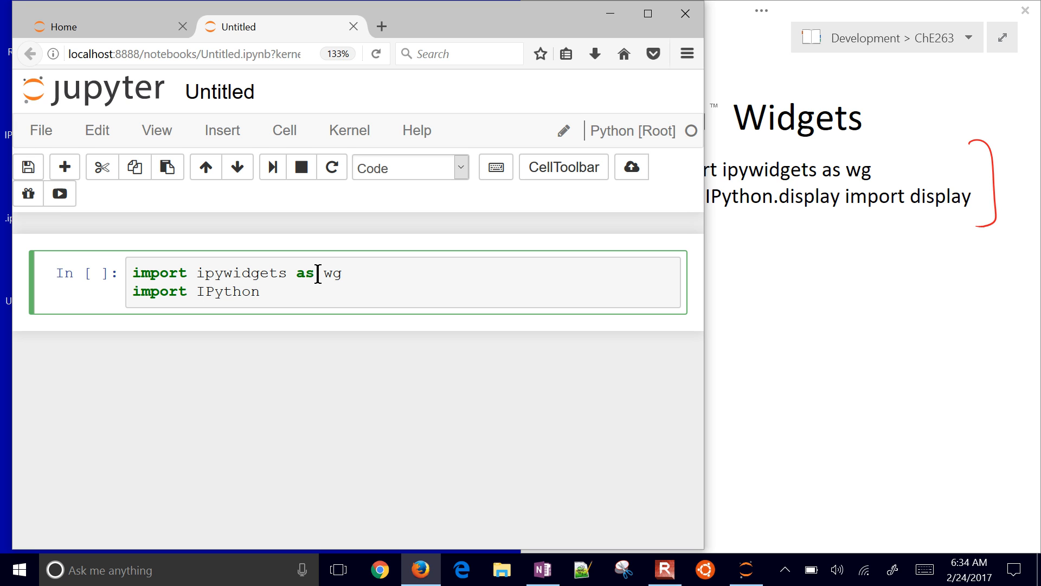
{"action": "type", "text": ".display"}
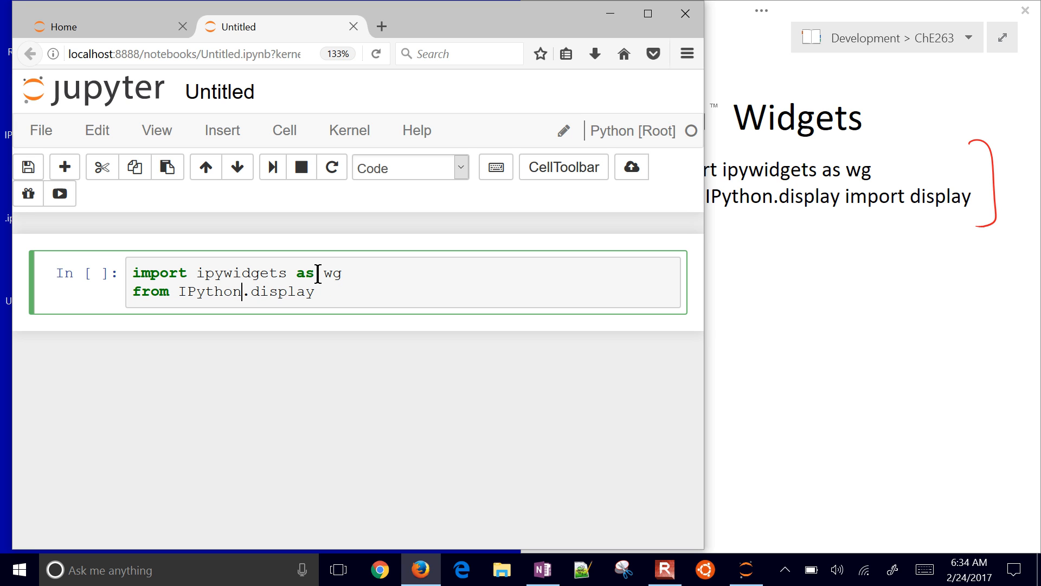
{"action": "type", "text": "imp"}
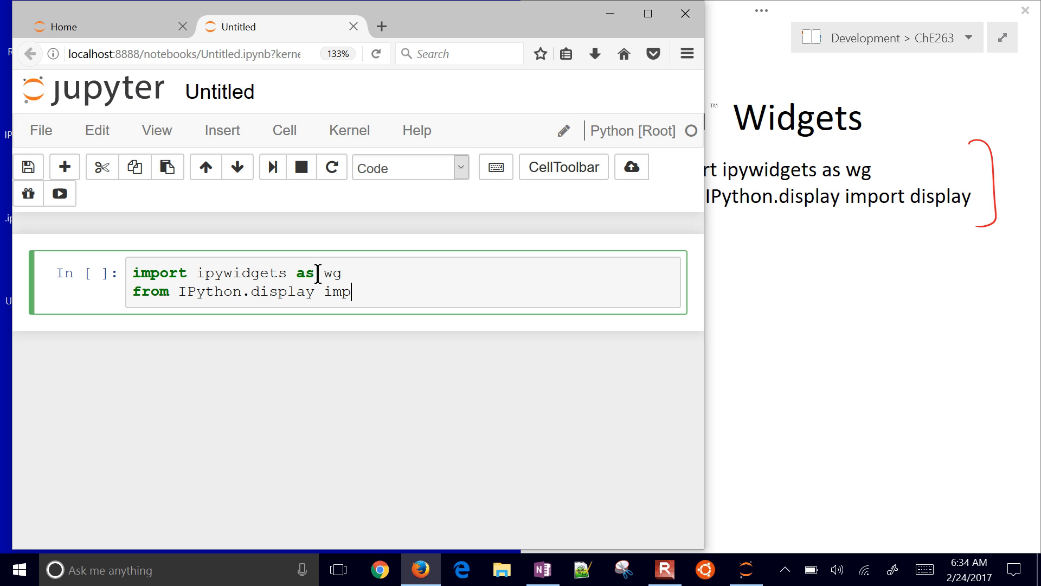
{"action": "type", "text": "ort display"}
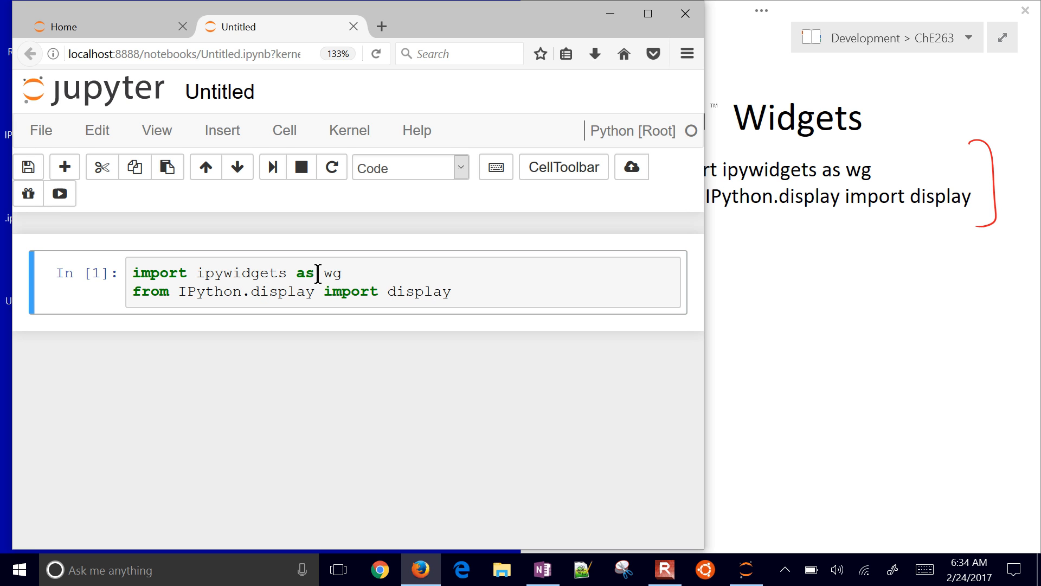
{"action": "key", "text": "shift+Return"}
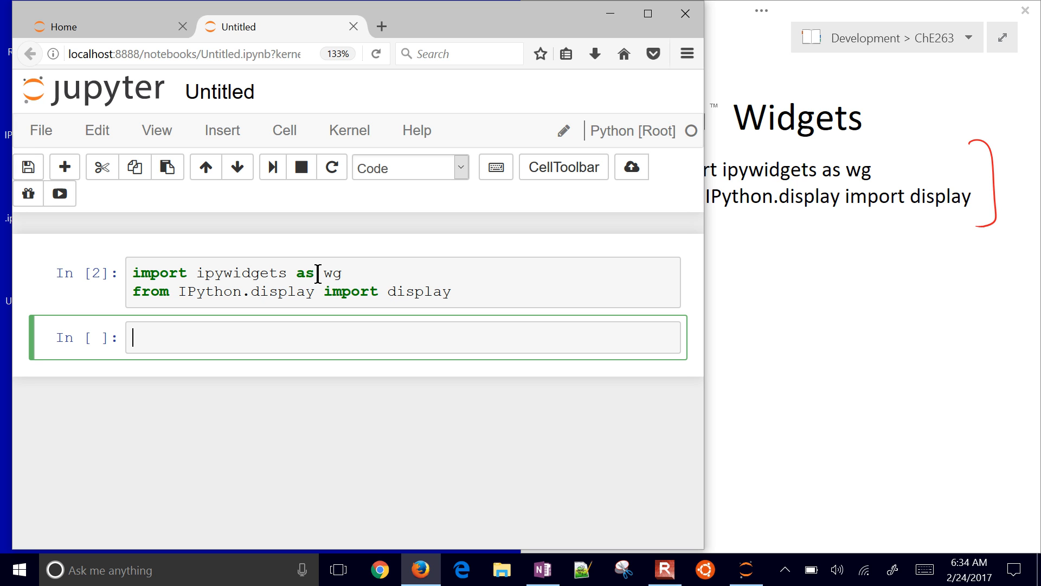
Run name = wg.Text(value='Name') with display(name) and enter John in the text box
{"action": "type", "text": "name ="}
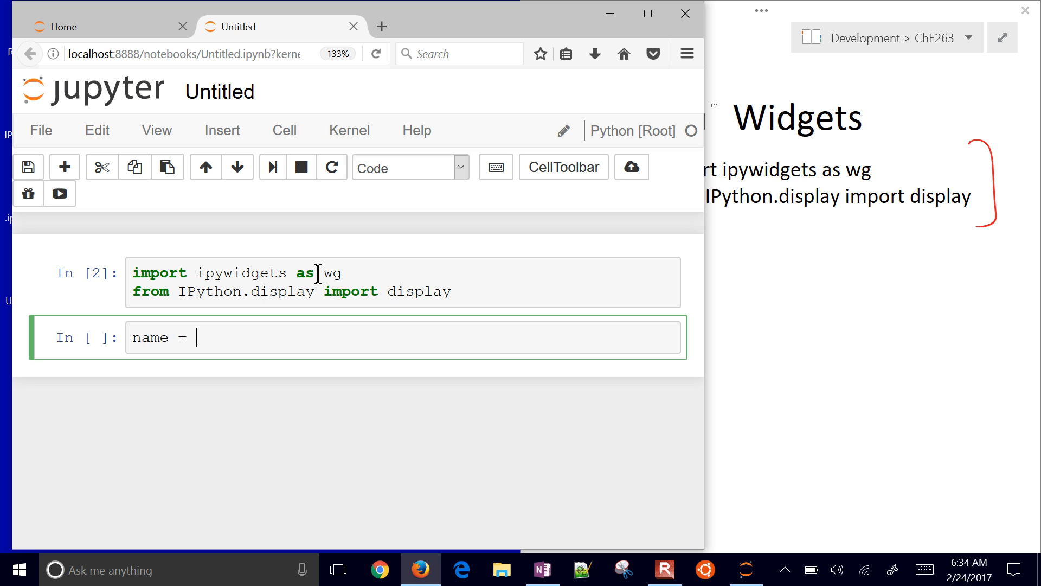
{"action": "type", "text": "wg"}
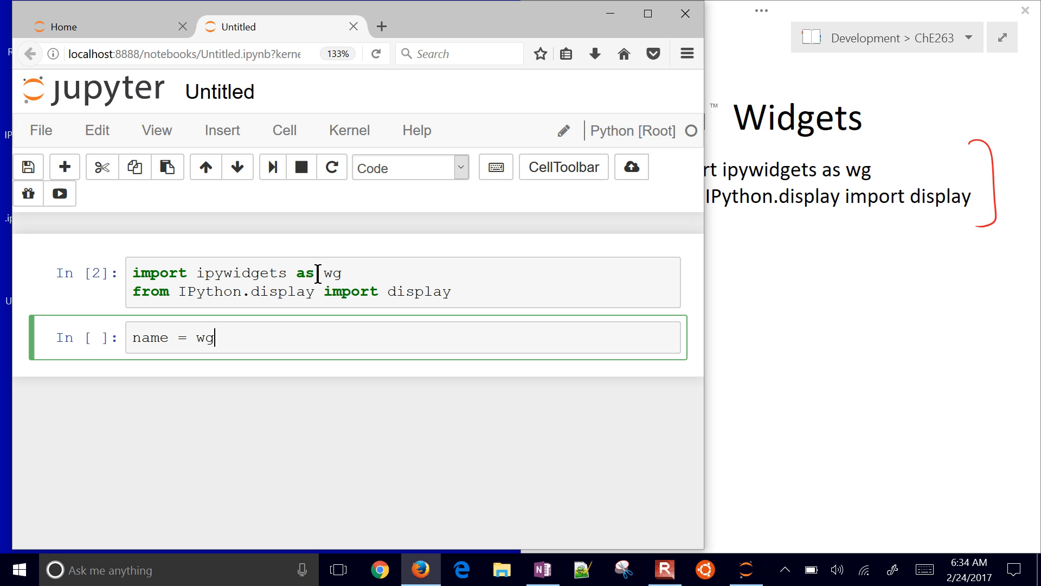
{"action": "type", "text": ".Text"}
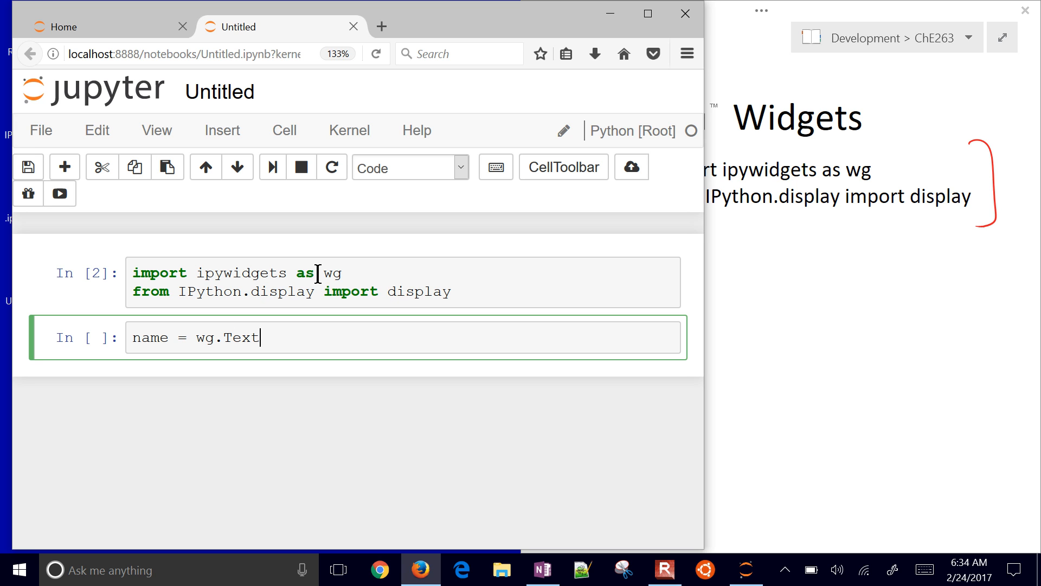
{"action": "type", "text": "(v"}
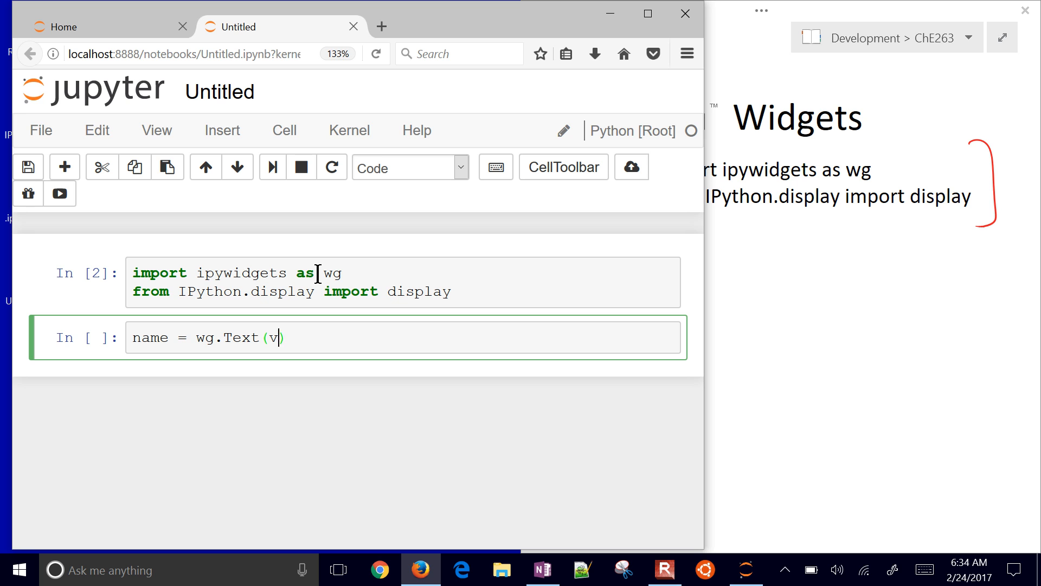
{"action": "type", "text": "alue="}
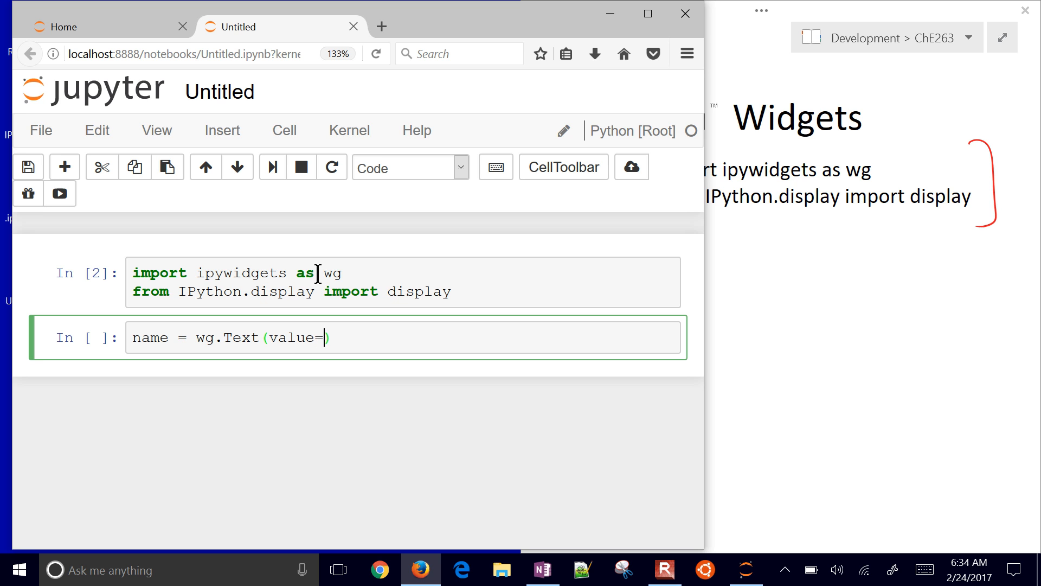
{"action": "type", "text": "'Name'"}
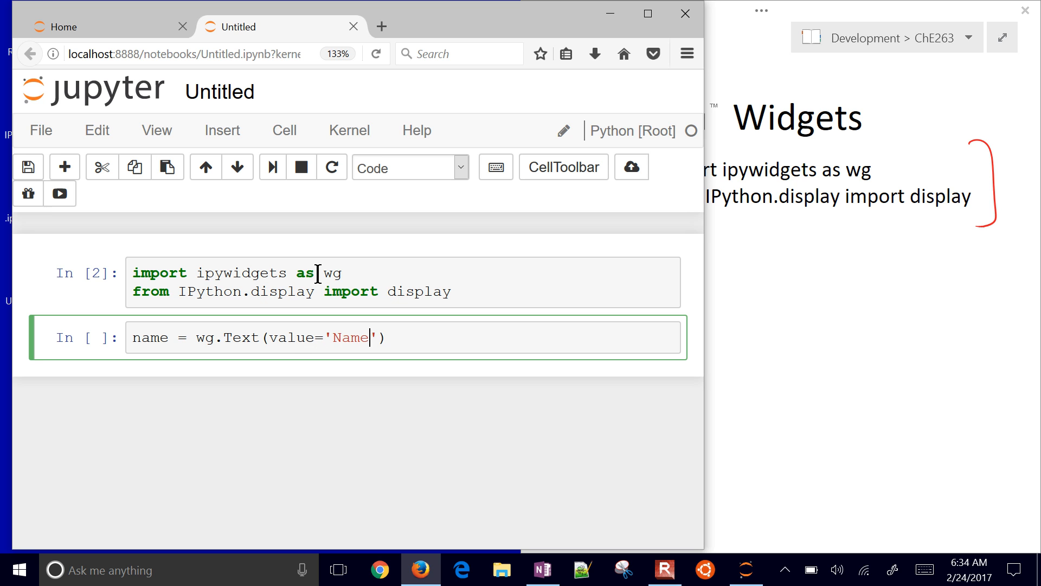
{"action": "key", "text": "Return"}
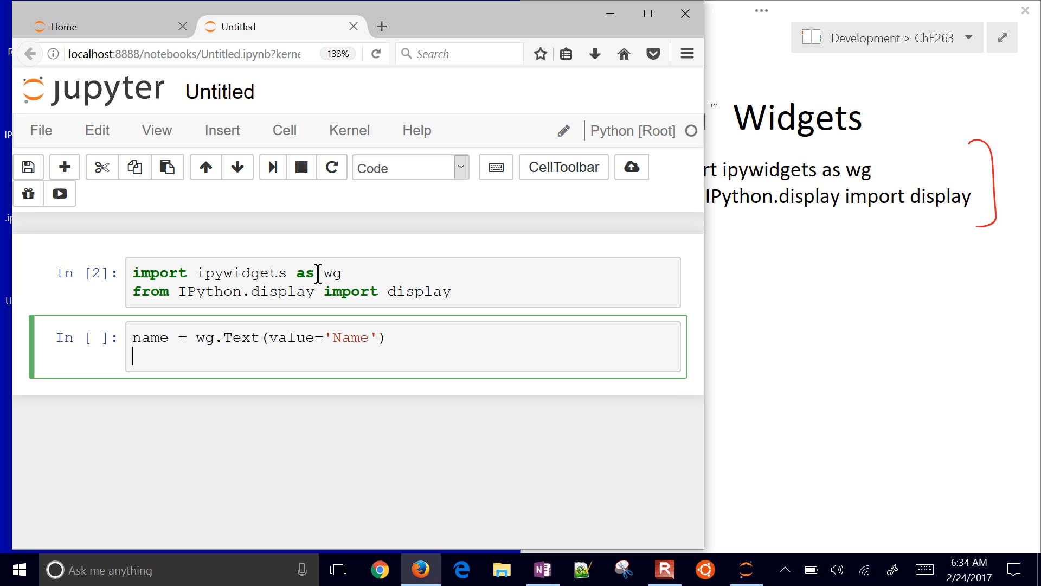
{"action": "type", "text": "di"}
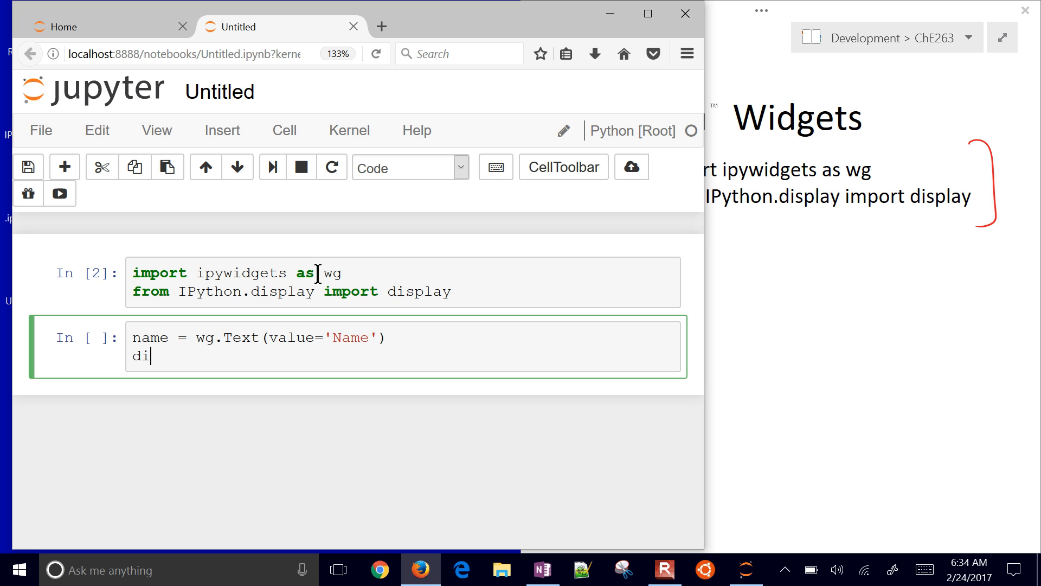
{"action": "type", "text": "splay(nam"}
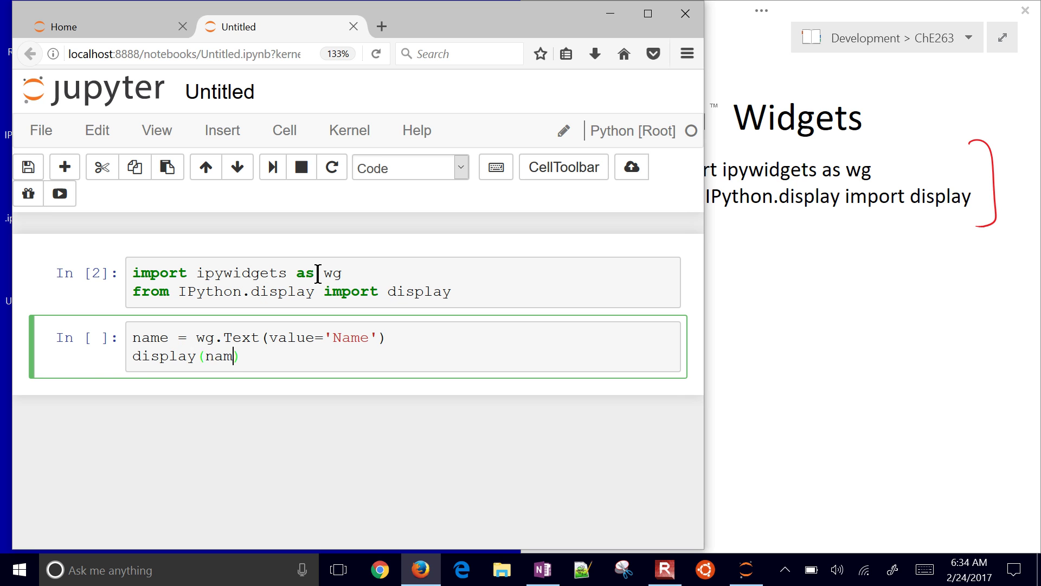
{"action": "key", "text": "shift+enter"}
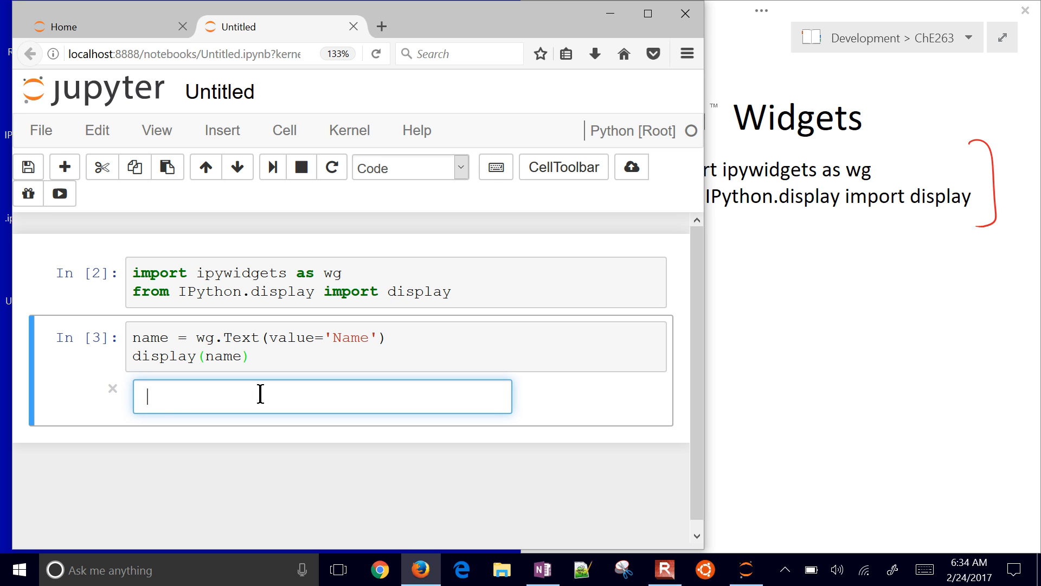
{"action": "type", "text": "John"}
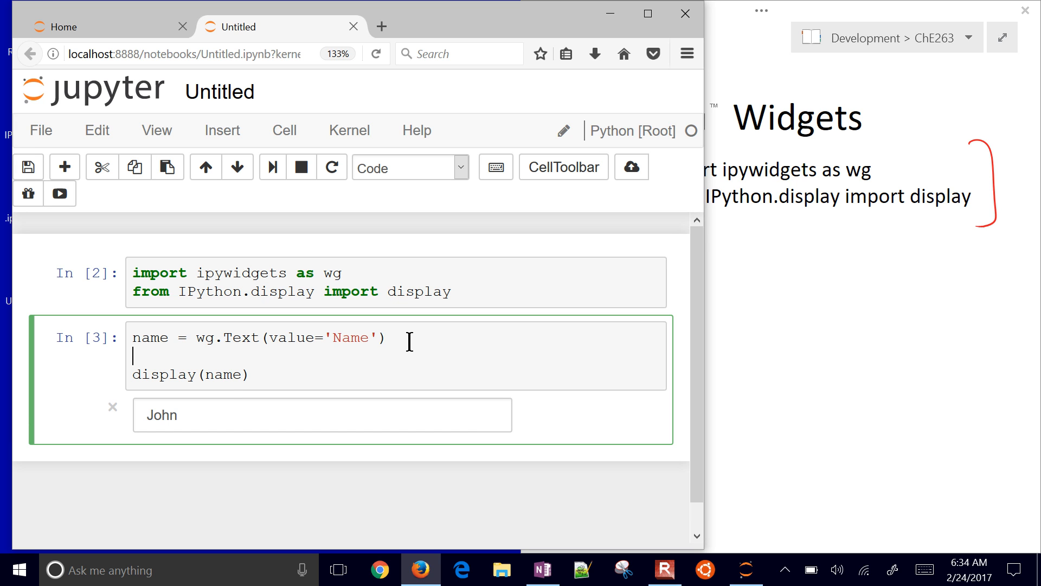
Add age = wg.IntSlider(description='Age:') to the widget cell
{"action": "type", "text": "age = wg"}
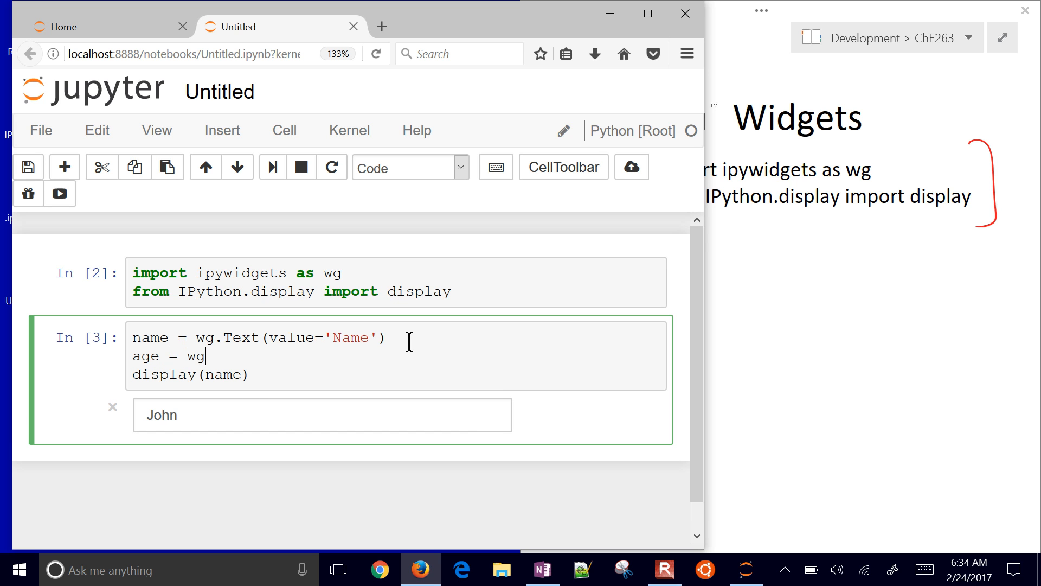
{"action": "type", "text": "."}
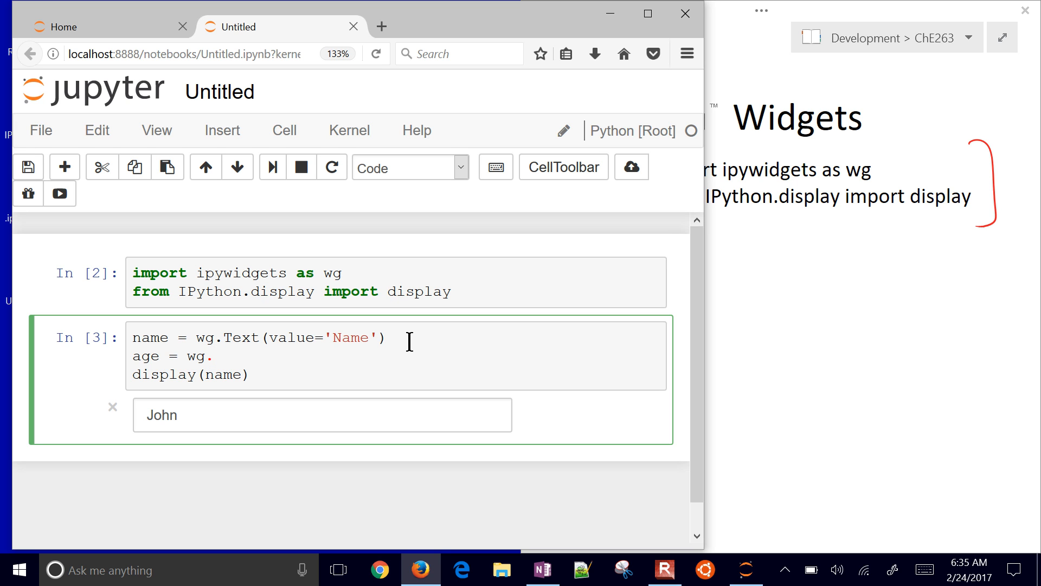
{"action": "type", "text": "IntS"}
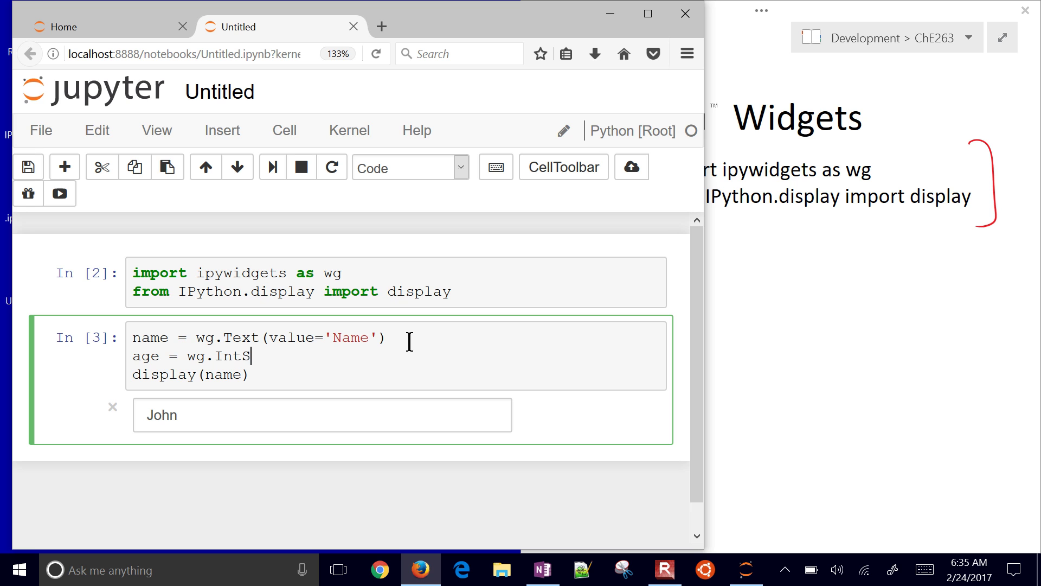
{"action": "type", "text": "lider()"}
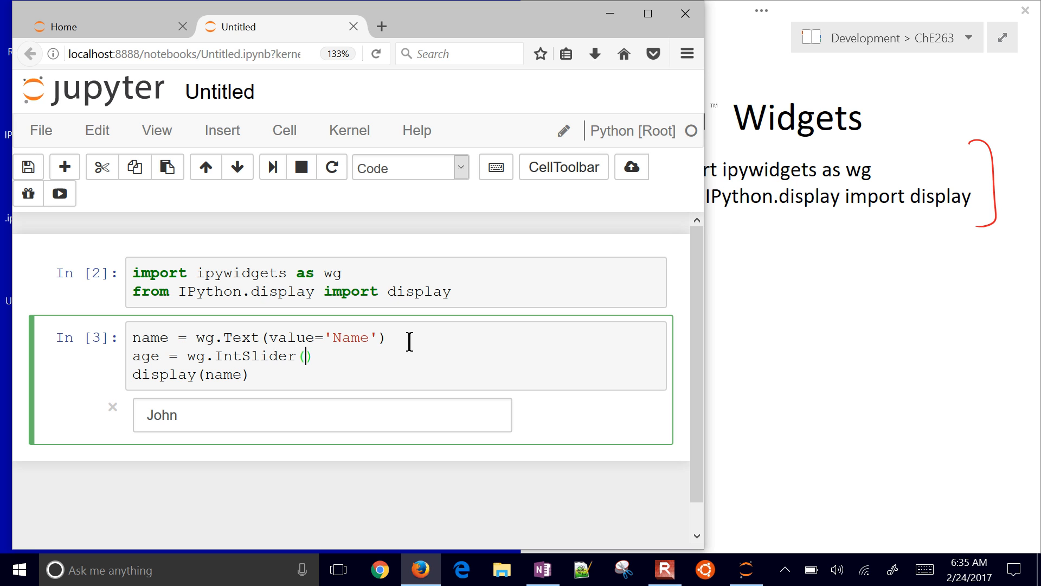
{"action": "type", "text": "des"}
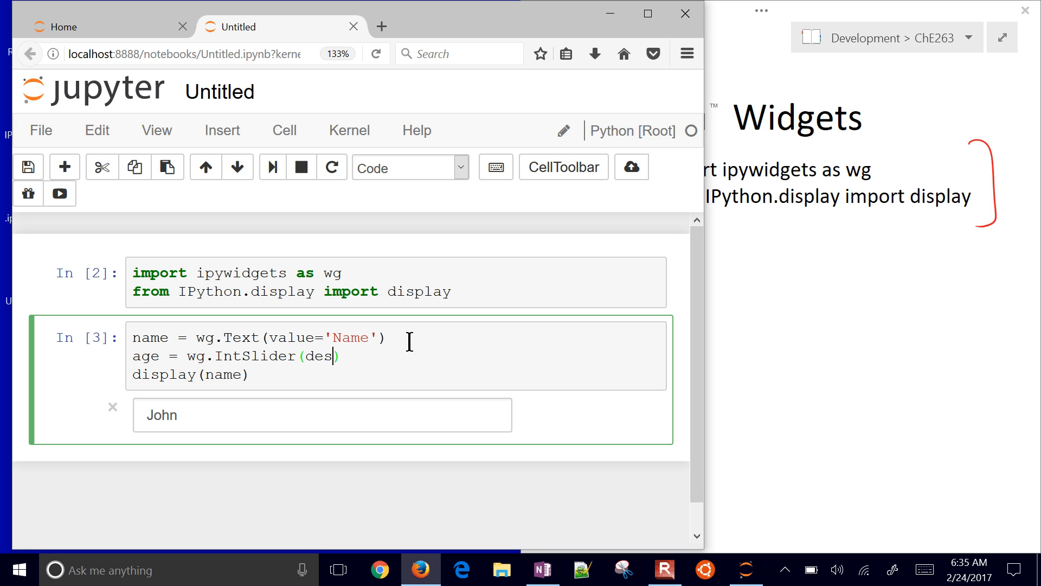
{"action": "type", "text": "cription="}
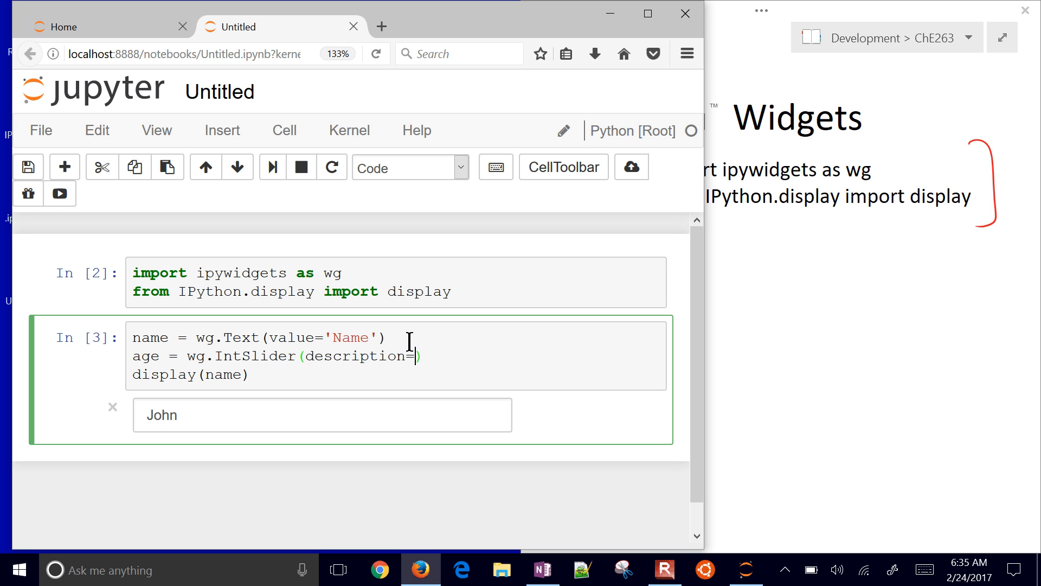
{"action": "type", "text": "'Age:'"}
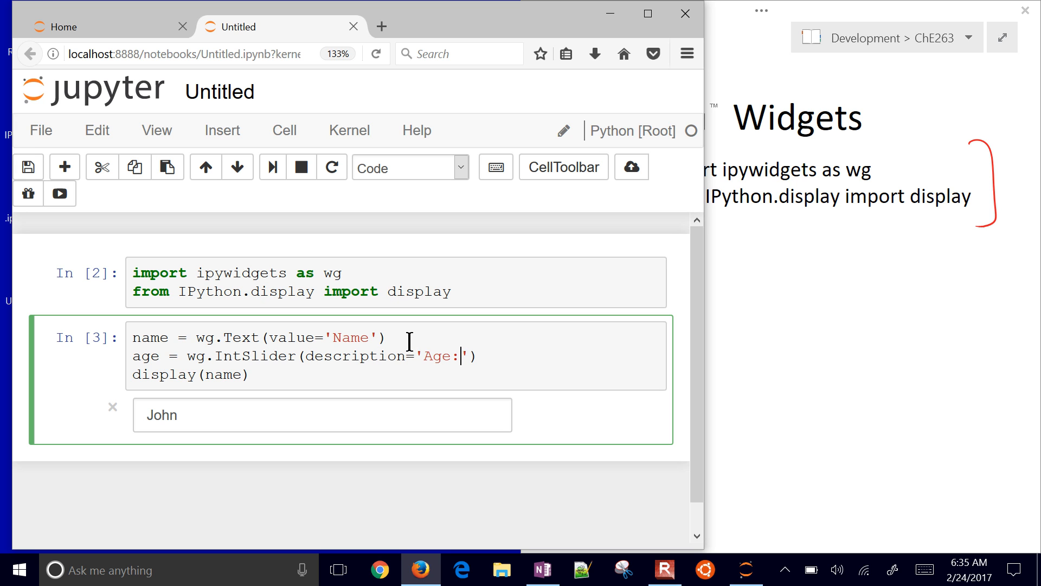
Change the call to display(name,age), run it, enter John and set the slider to 38
{"action": "left_click", "coordinate": [236, 375]}
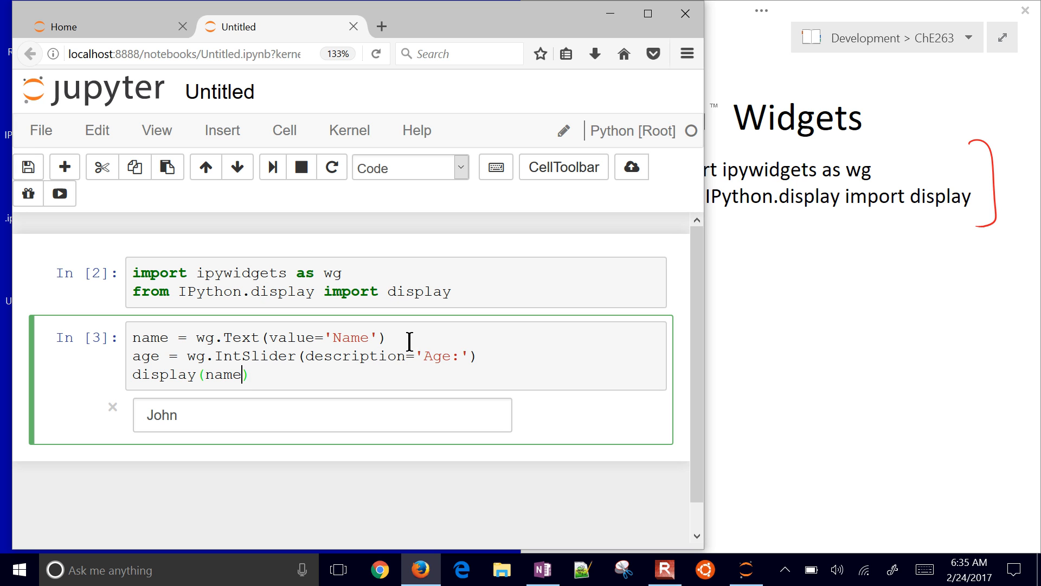
{"action": "type", "text": ",age"}
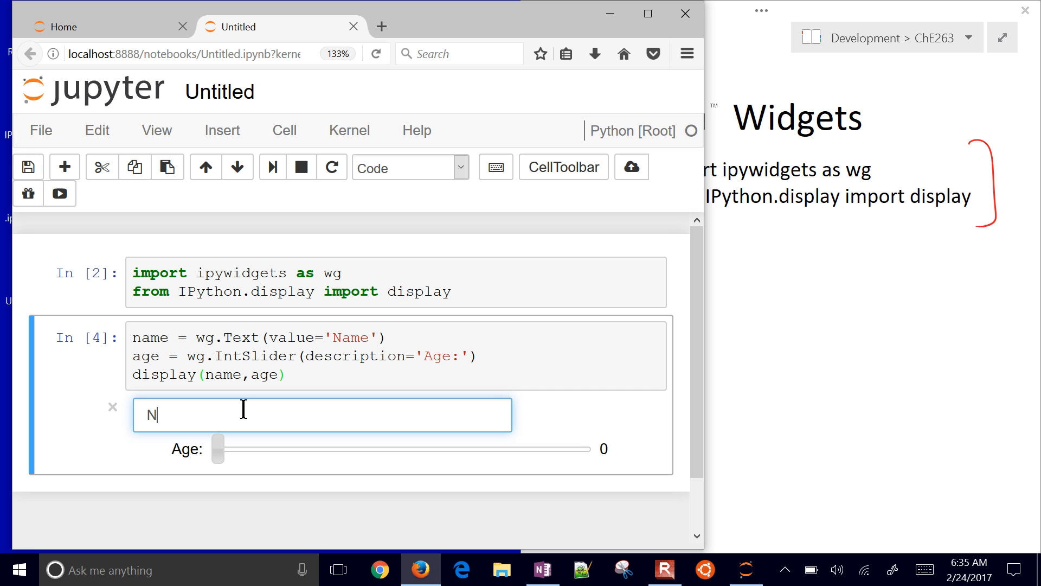
{"action": "type", "text": "ohn"}
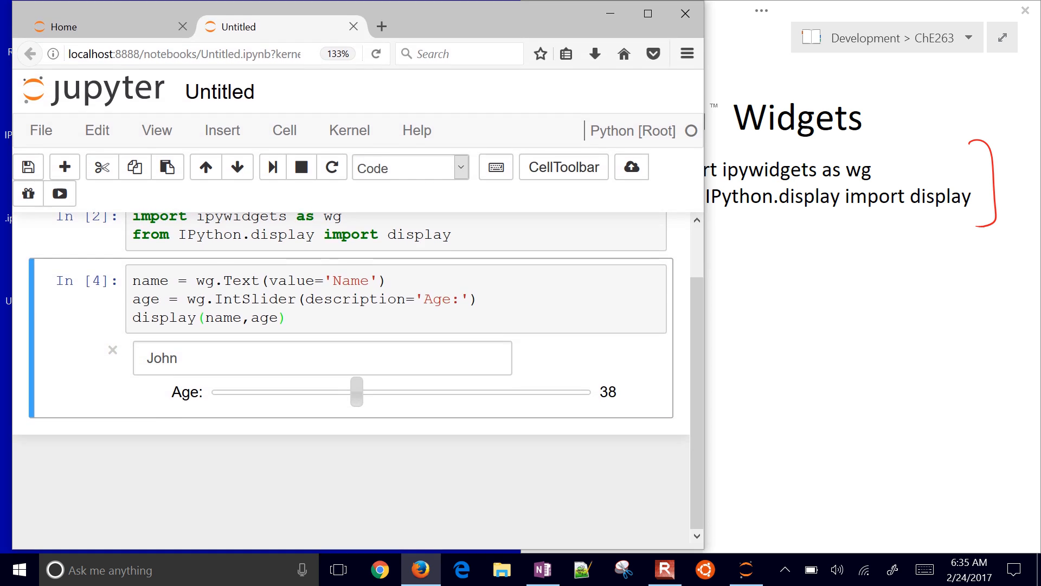
{"action": "left_click", "coordinate": [543, 299]}
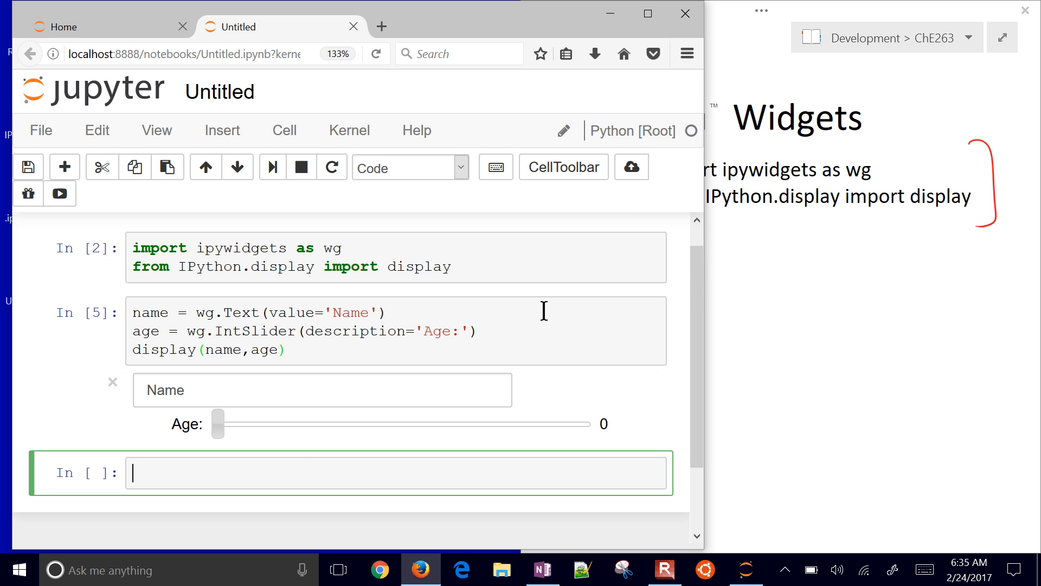
{"action": "mouse_move", "coordinate": [285, 472]}
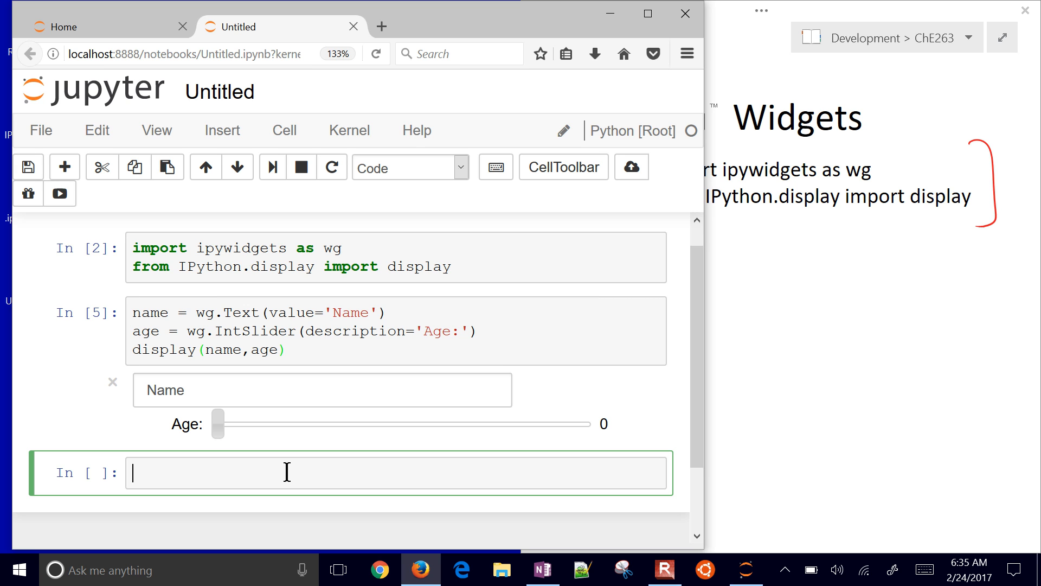
{"action": "mouse_move", "coordinate": [286, 472]}
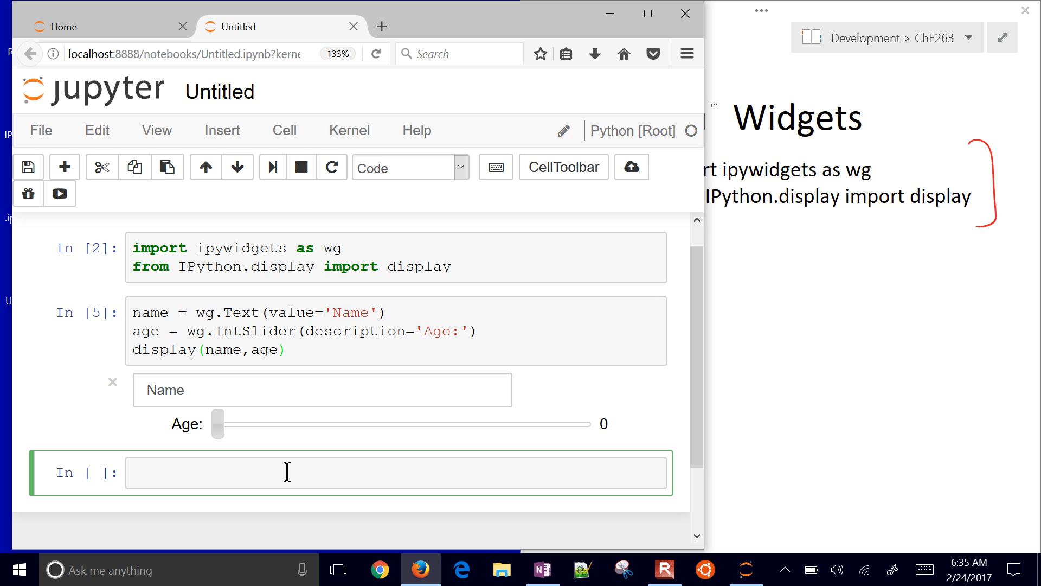
Write print(name.value + ' is ' + age.value + ' years old') in the new cell and run it
{"action": "left_click", "coordinate": [28, 167]}
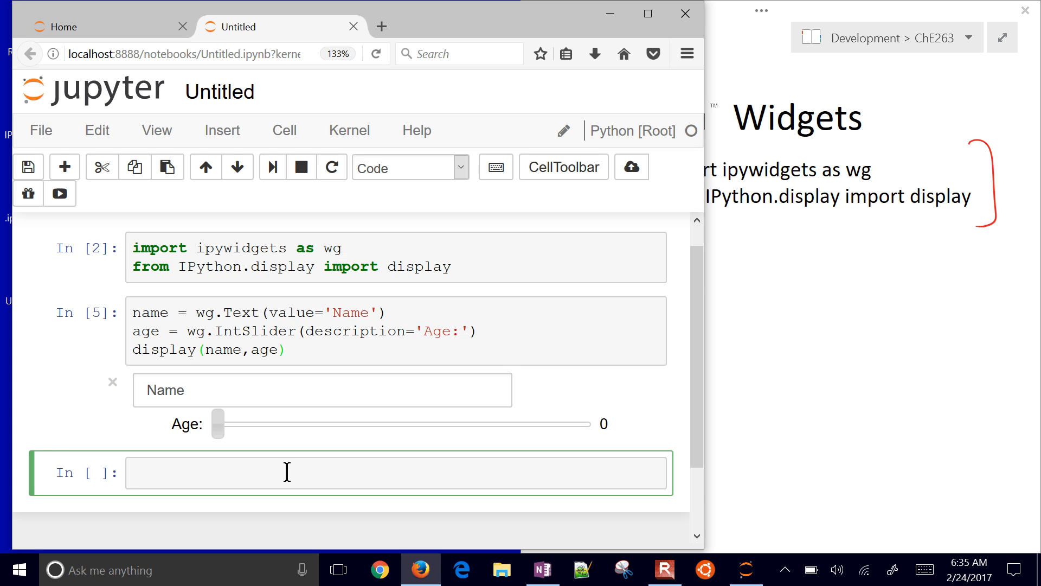
{"action": "type", "text": "print"}
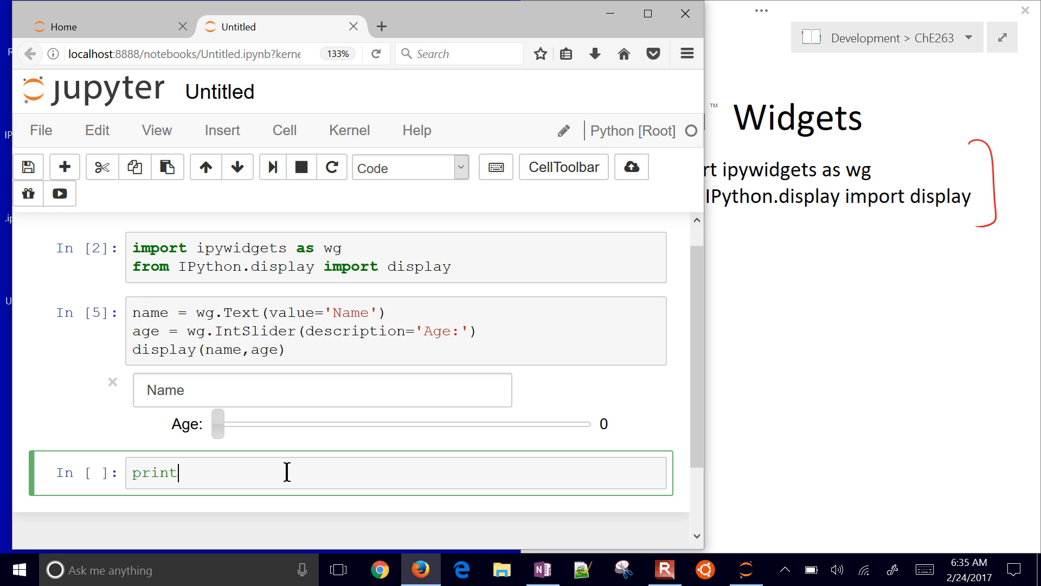
{"action": "type", "text": "()"}
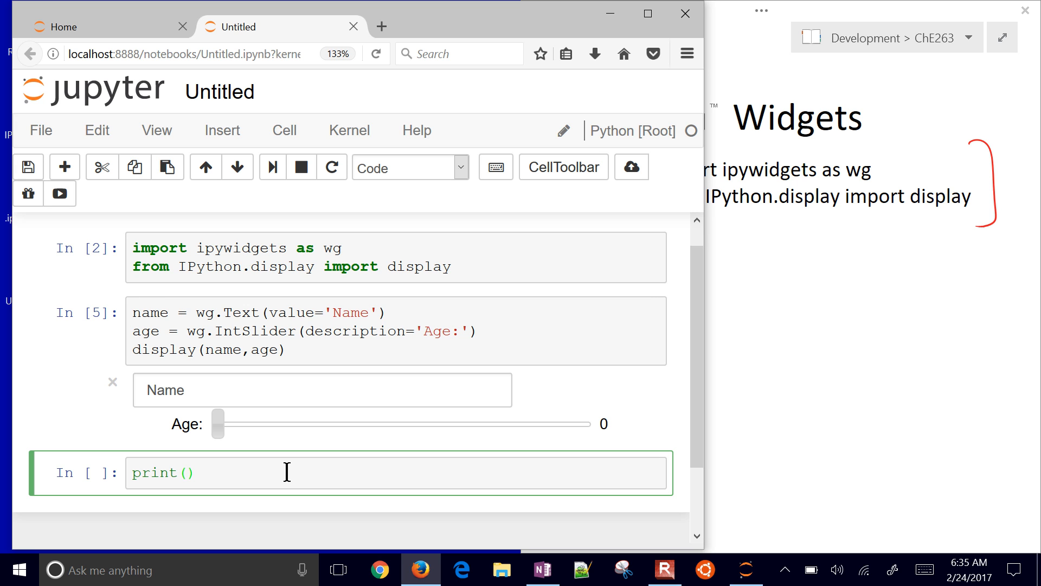
{"action": "type", "text": "name.va"}
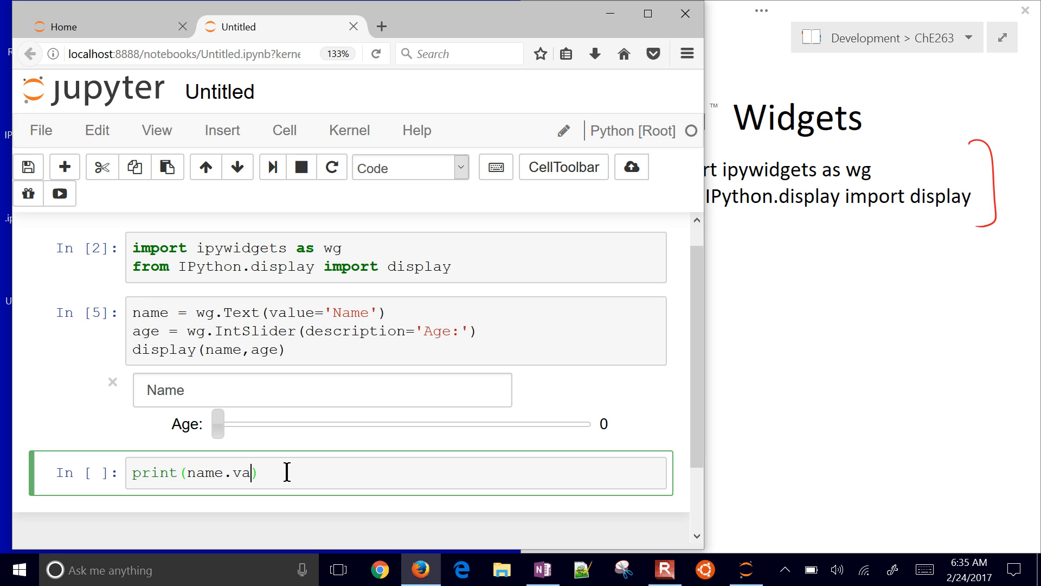
{"action": "type", "text": "lue"}
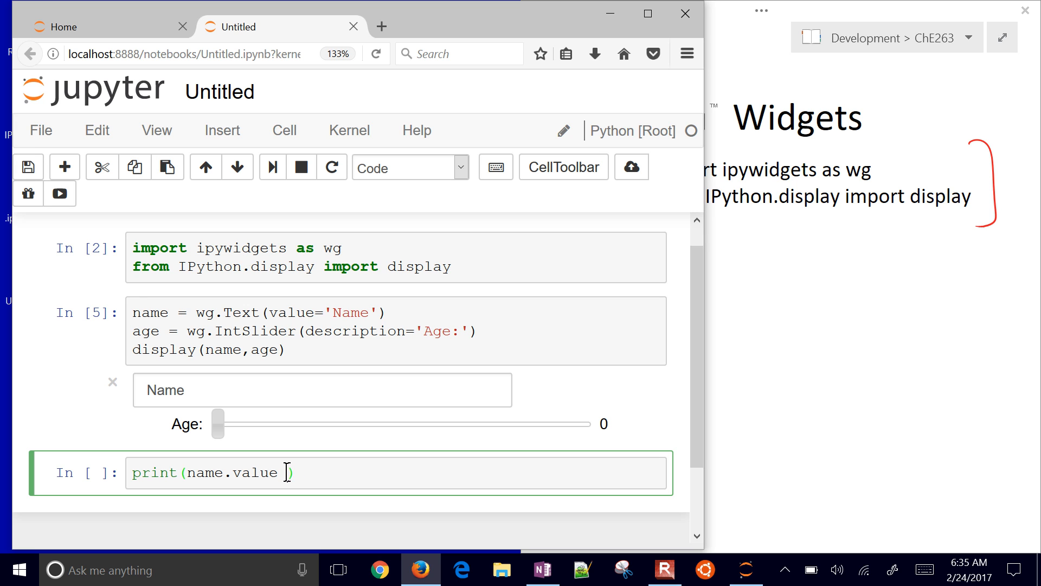
{"action": "type", "text": "+ is"}
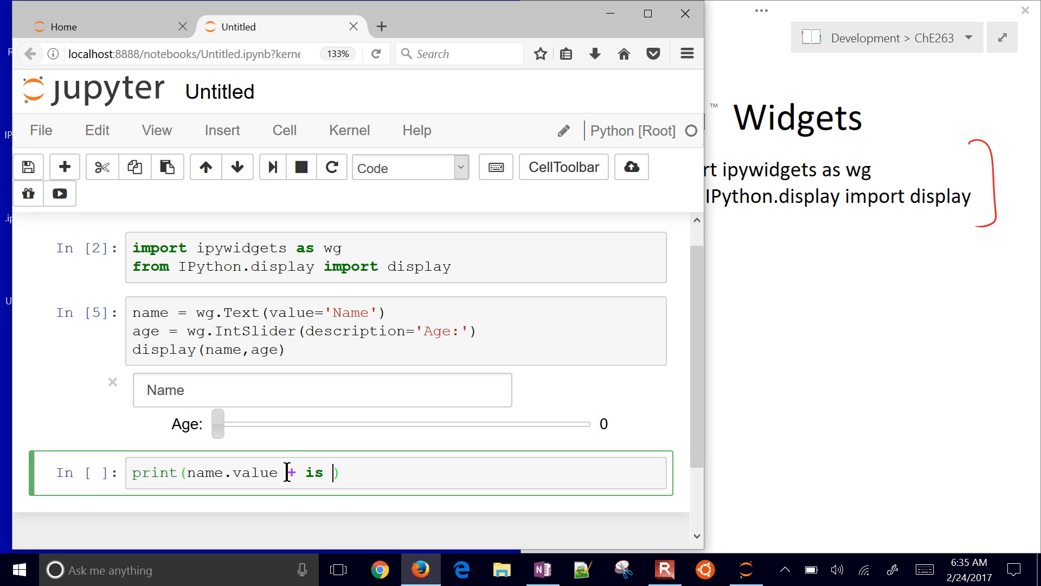
{"action": "type", "text": "' i'"}
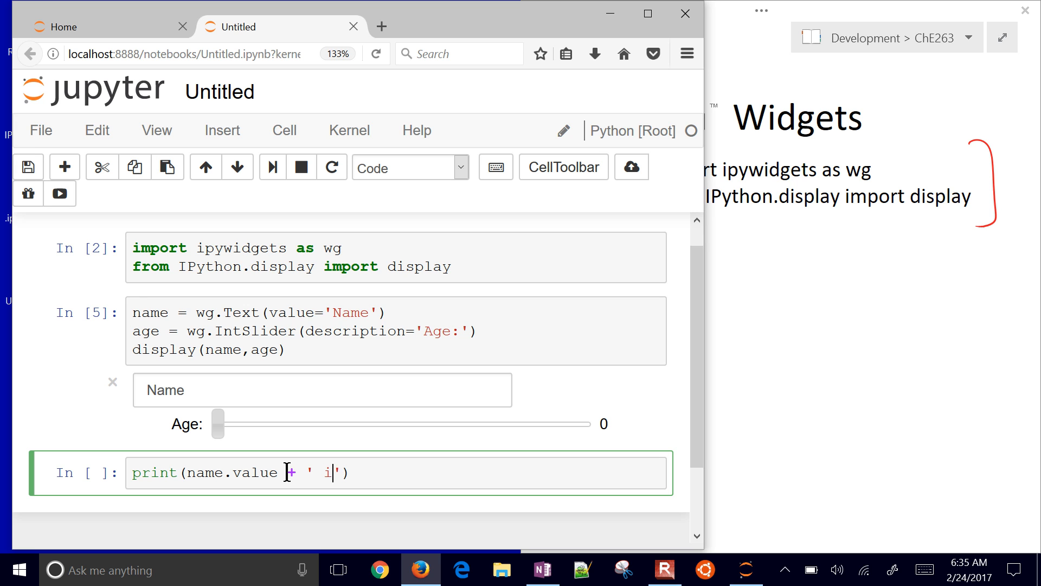
{"action": "type", "text": "s ' +"}
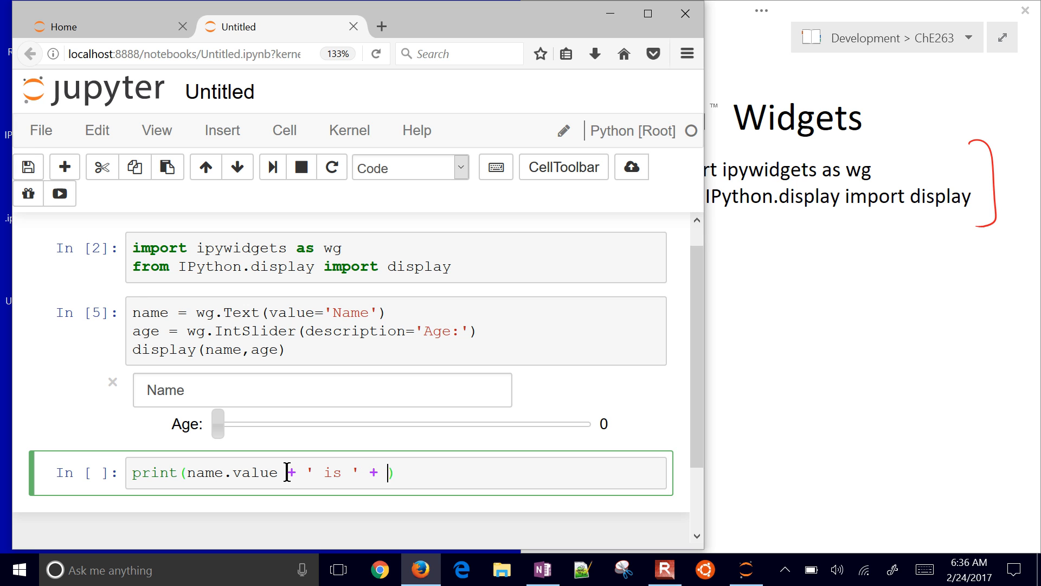
{"action": "type", "text": "age"}
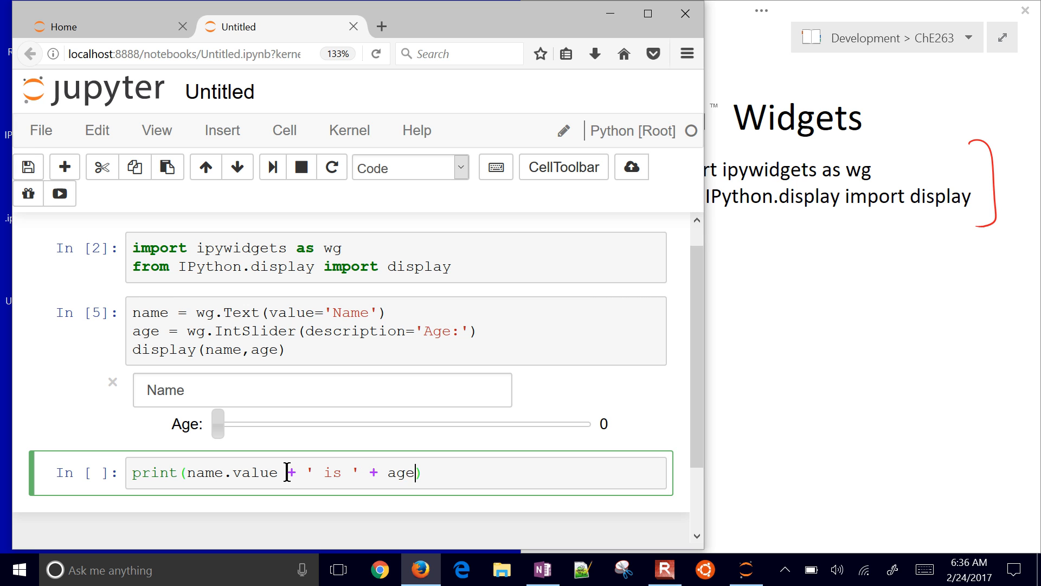
{"action": "type", "text": ".value"}
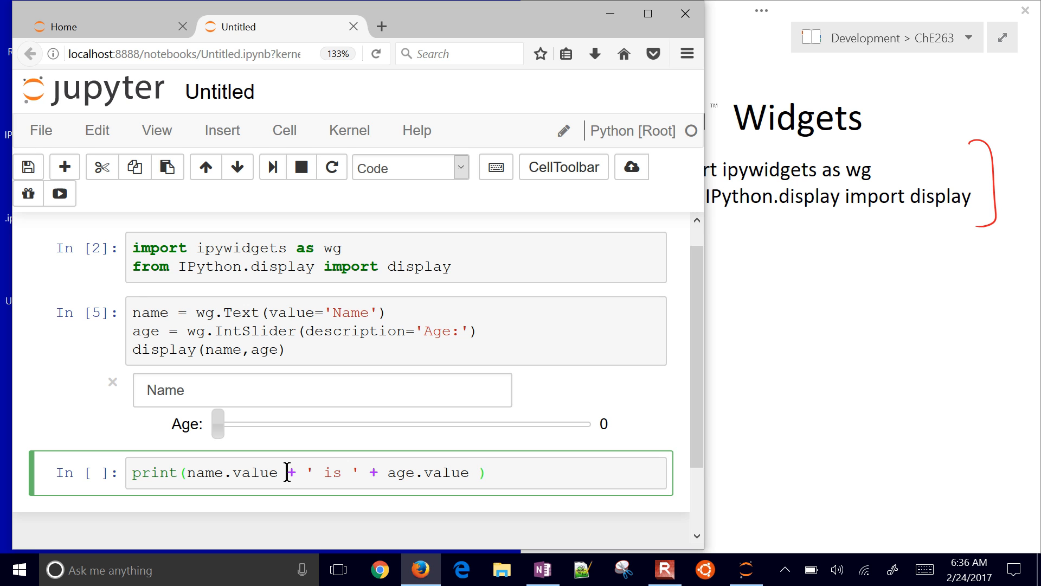
{"action": "type", "text": "+ ''"}
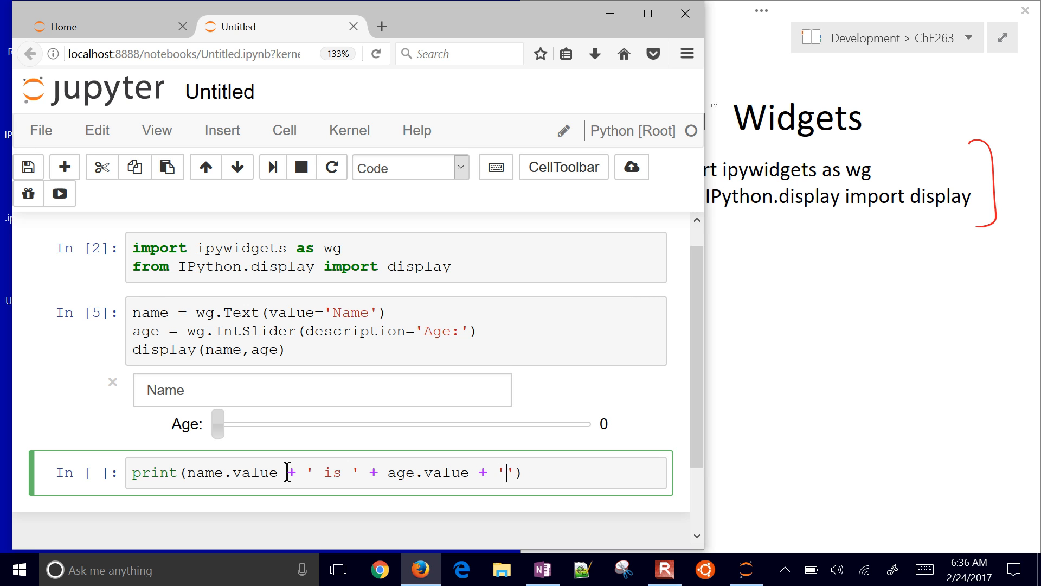
{"action": "type", "text": "years old"}
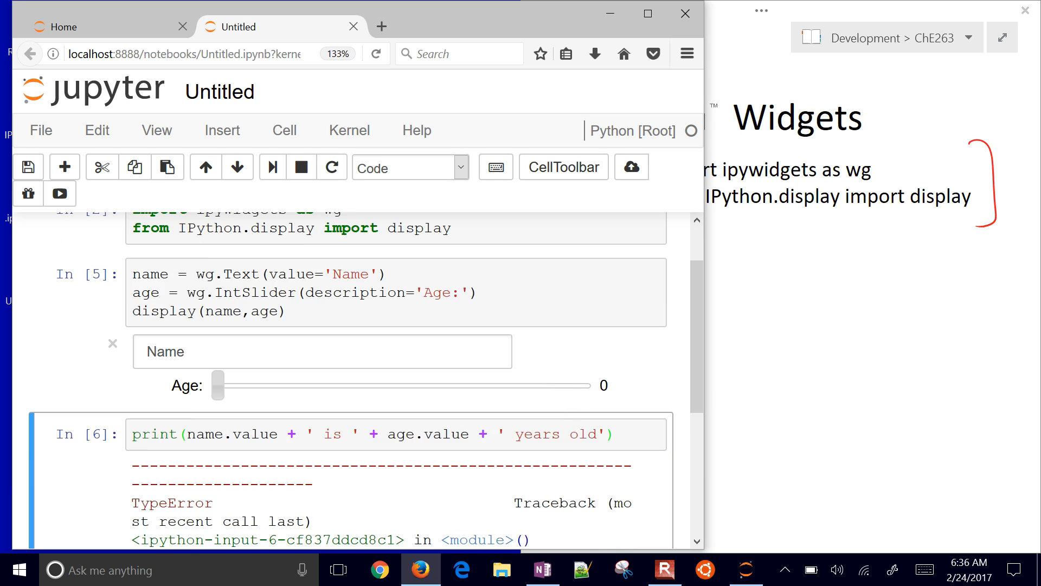
Wrap age.value in str(), rerun, and enter John so it prints 'John is 39 years old'
{"action": "scroll", "scroll_direction": "down", "scroll_amount": 3}
{"action": "type", "text": "str("}
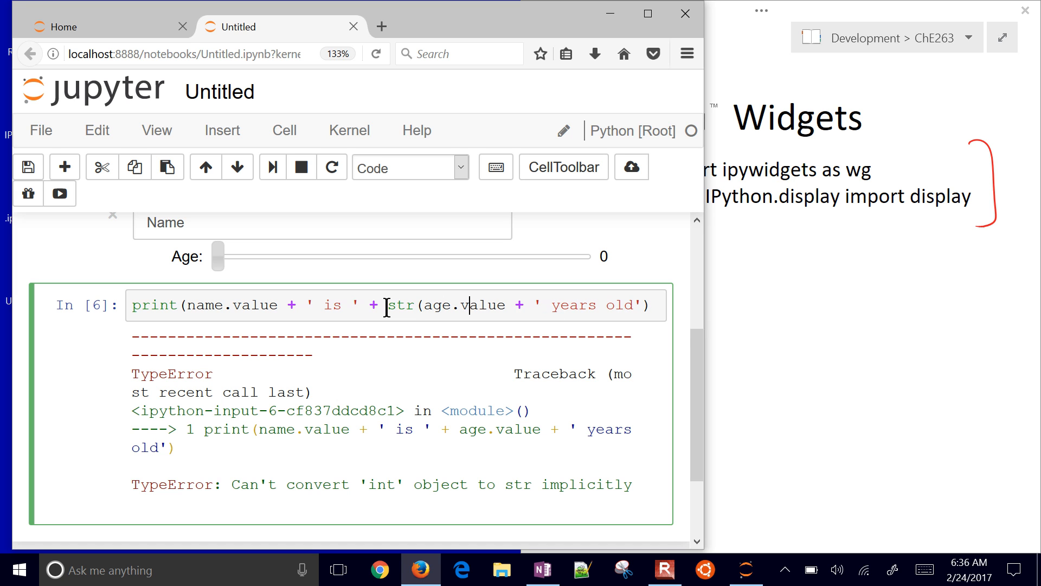
{"action": "key", "text": "shift+Return"}
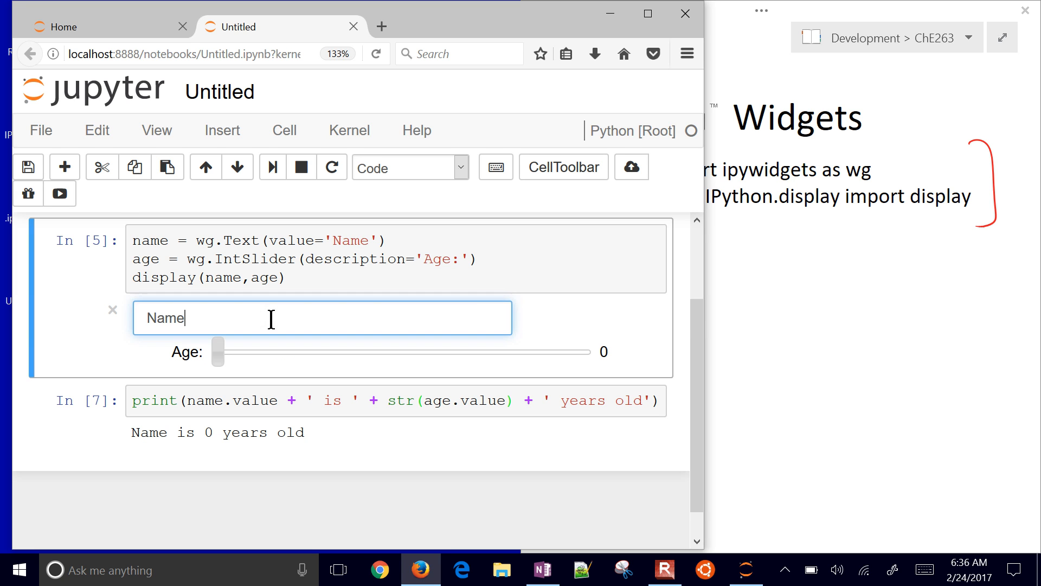
{"action": "type", "text": "John"}
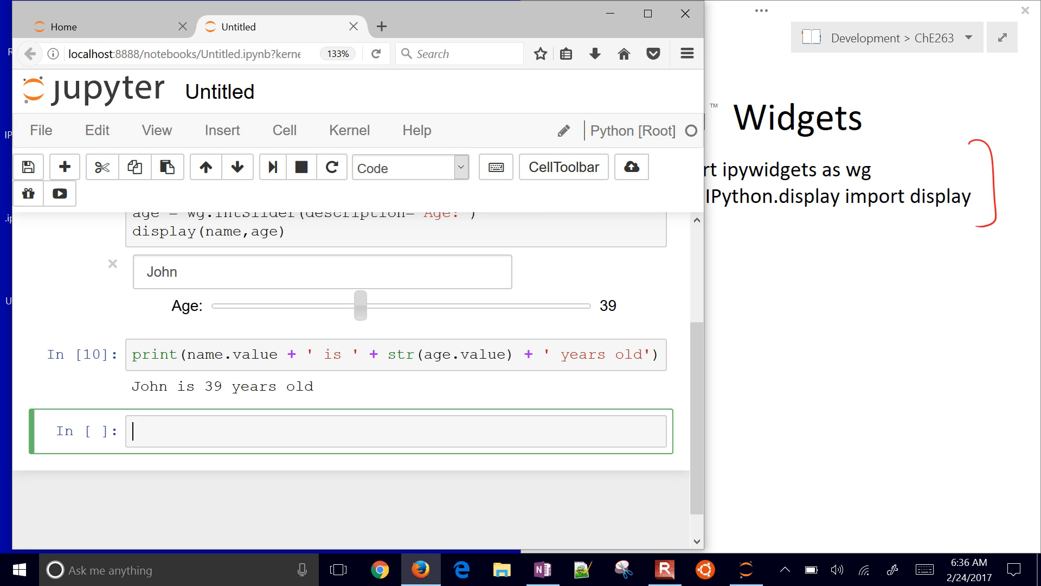
Run a cell with a = wg.FloatText(), b = wg.FloatSlider() and display(a,b)
{"action": "type", "text": "a ="}
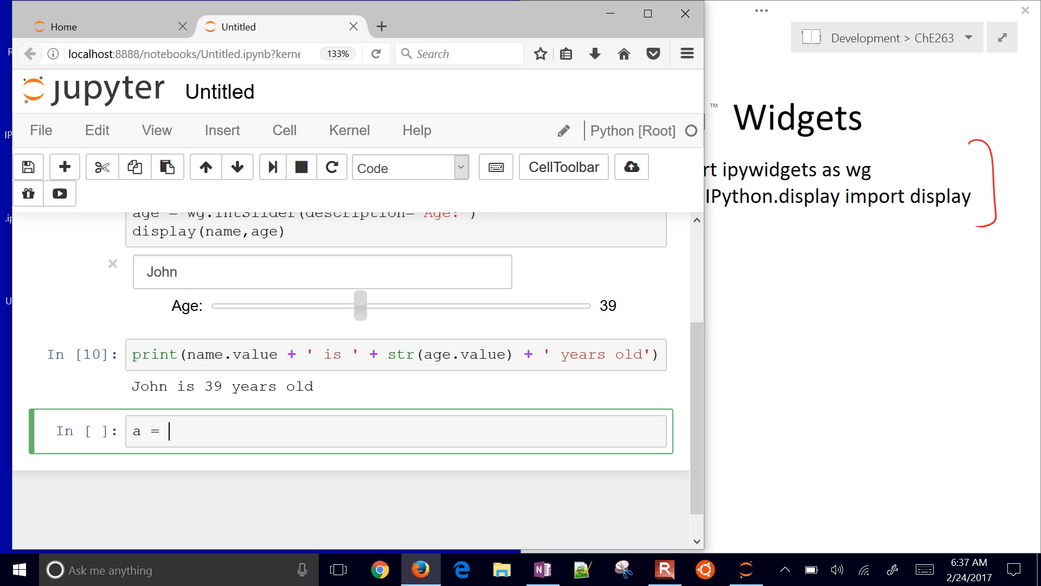
{"action": "type", "text": "wg."}
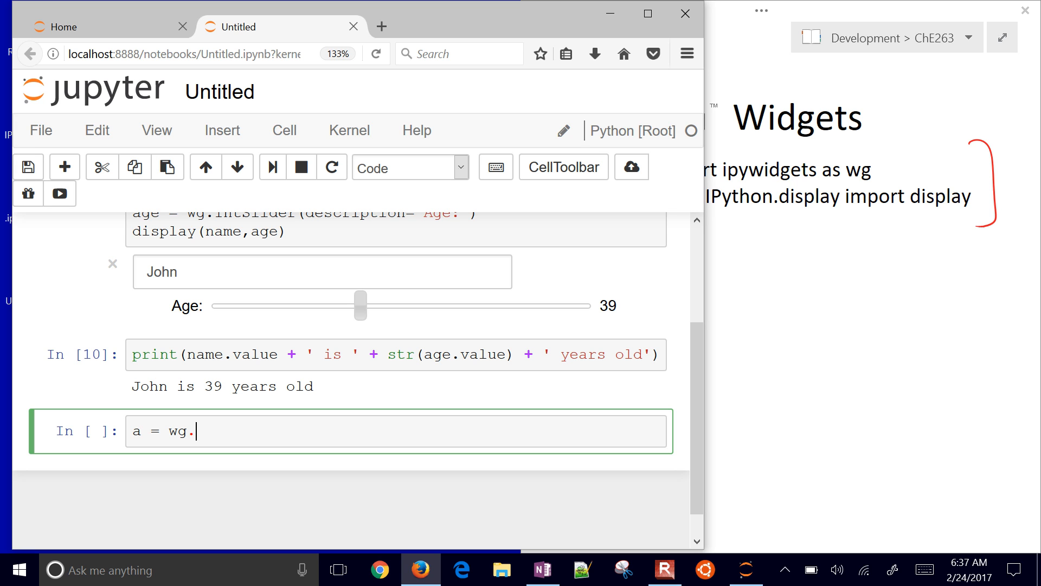
{"action": "type", "text": "Float"}
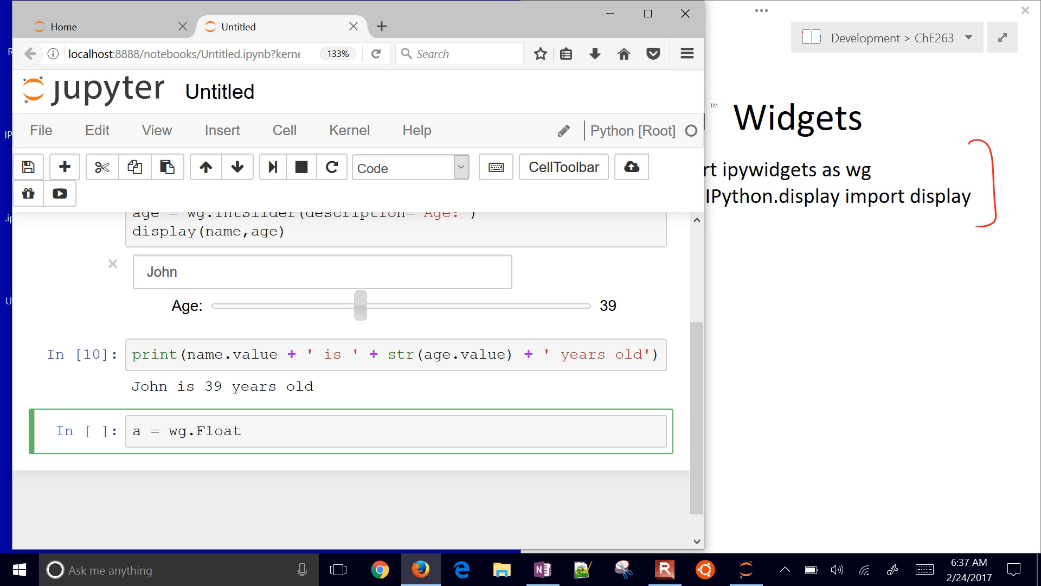
{"action": "type", "text": "Tes"}
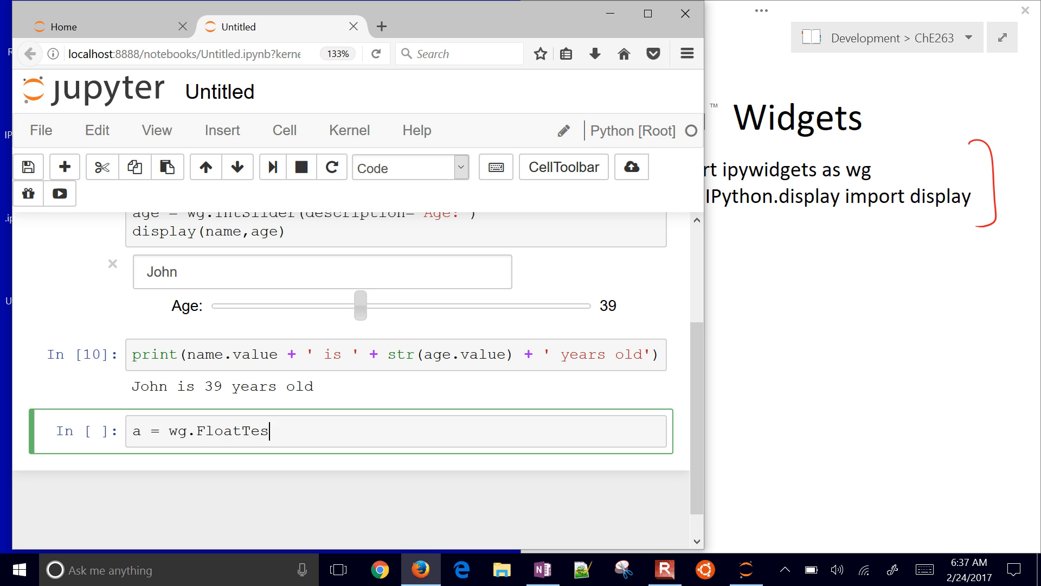
{"action": "type", "text": "t()"}
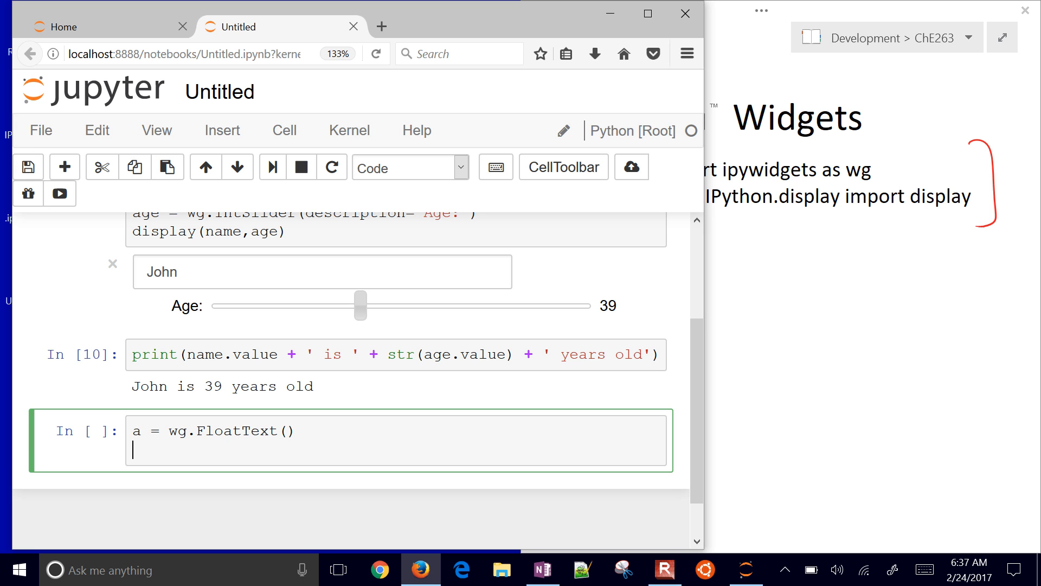
{"action": "type", "text": "b = wg."}
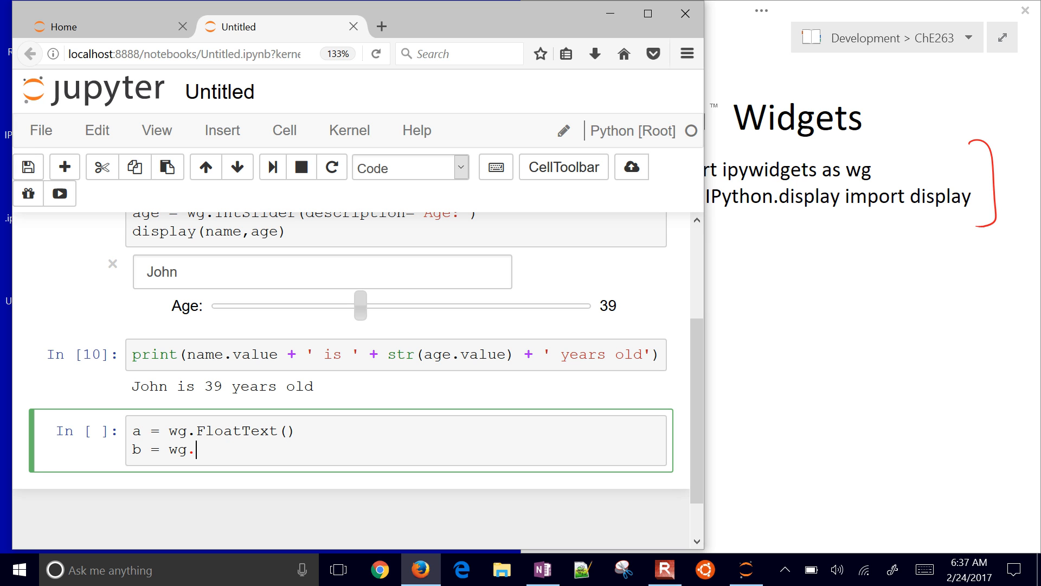
{"action": "type", "text": "Gl"}
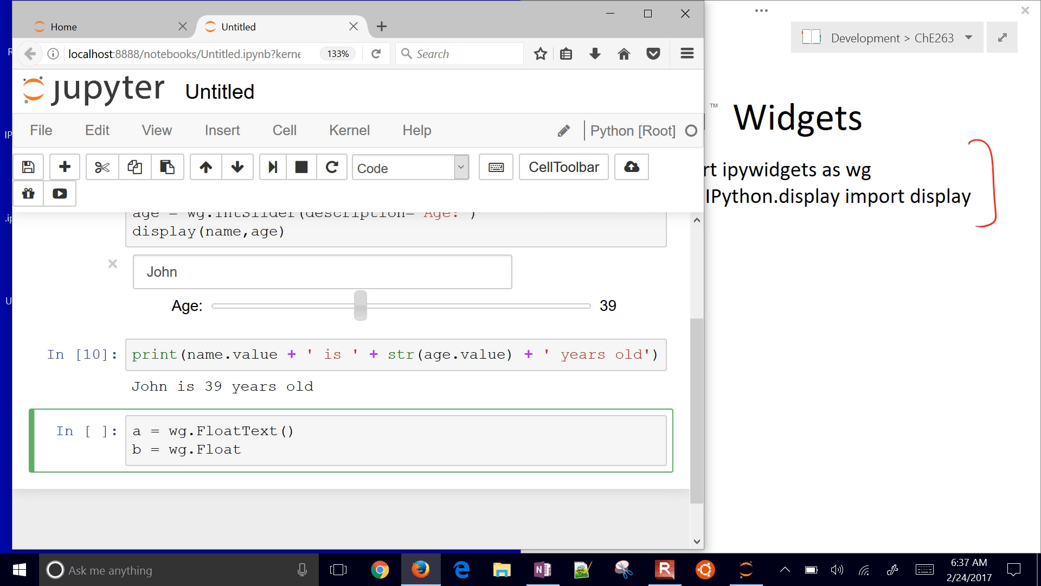
{"action": "type", "text": "Slider()"}
{"action": "type", "text": "displ"}
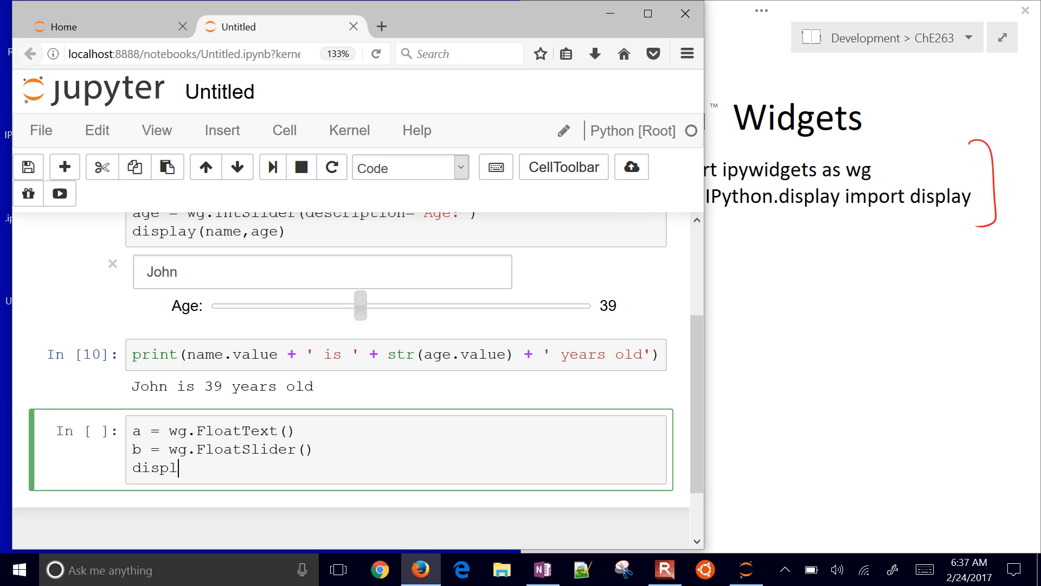
{"action": "type", "text": "ay(a,b)"}
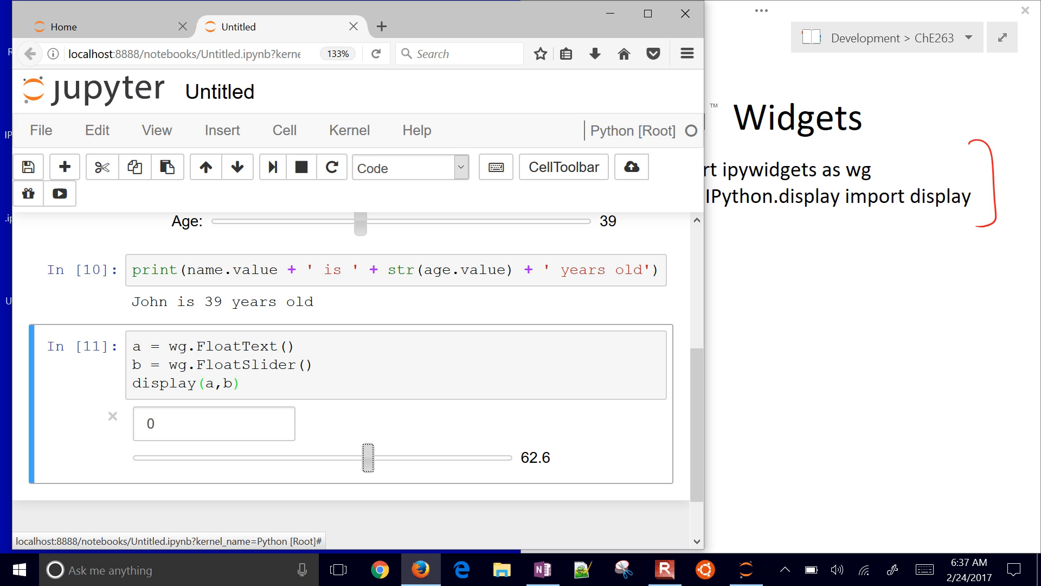
Add mylink = wg.jslink((a,'value'),(b,'value')) and rerun so the box and slider sync
{"action": "left_click", "coordinate": [286, 383]}
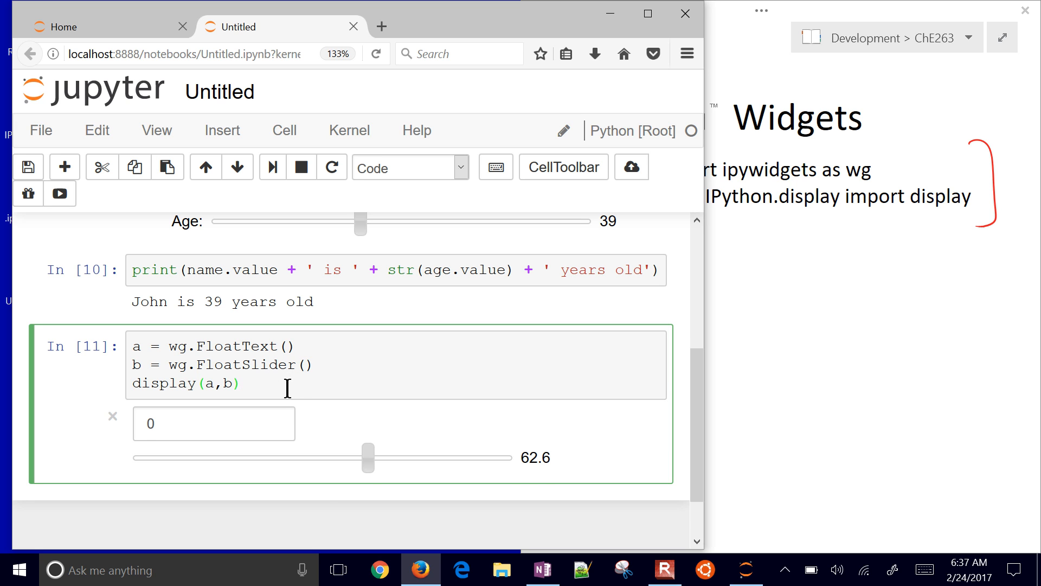
{"action": "type", "text": "mylink"}
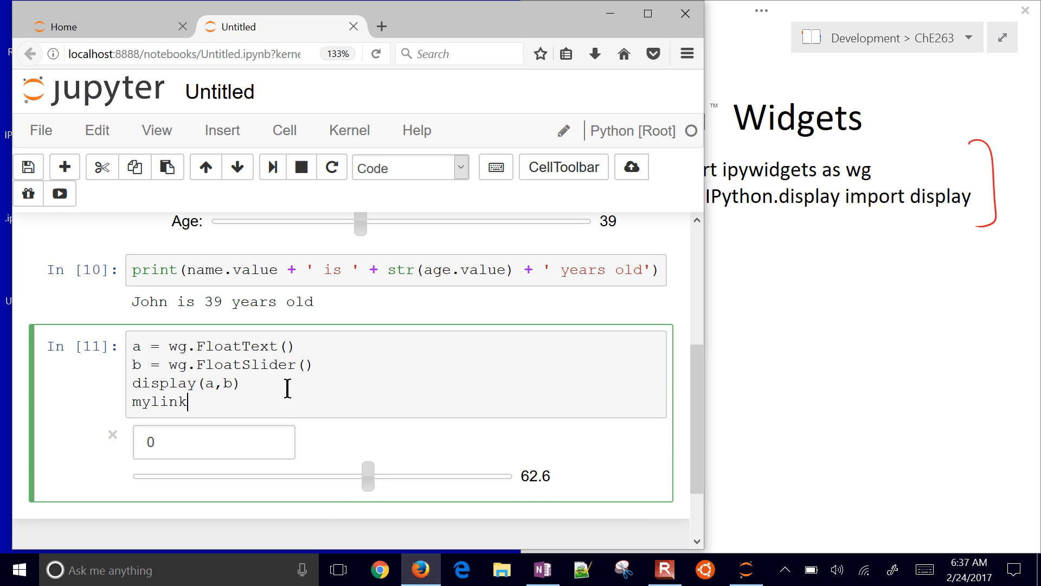
{"action": "type", "text": "= wg"}
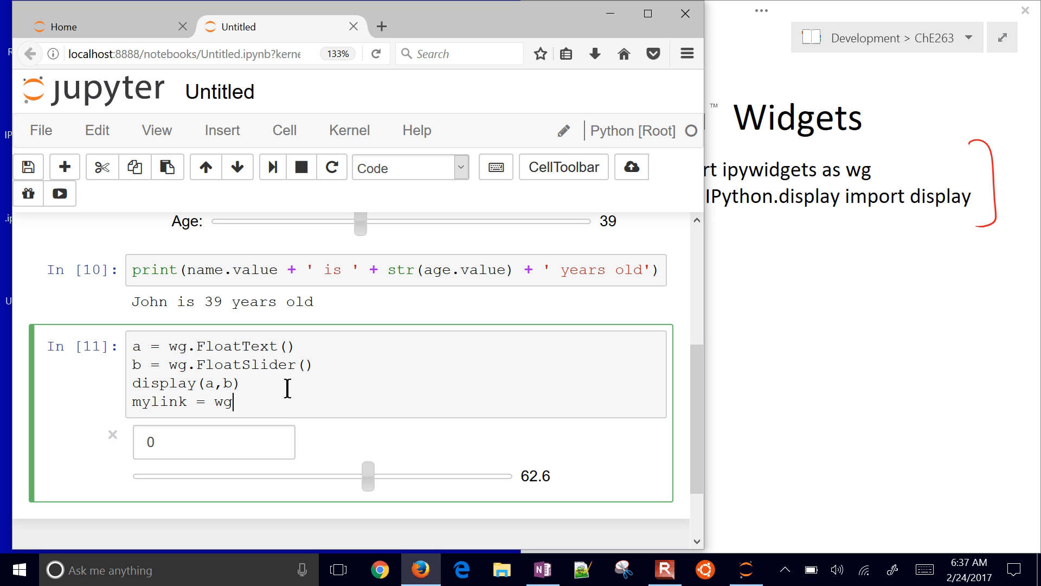
{"action": "type", "text": ".js"}
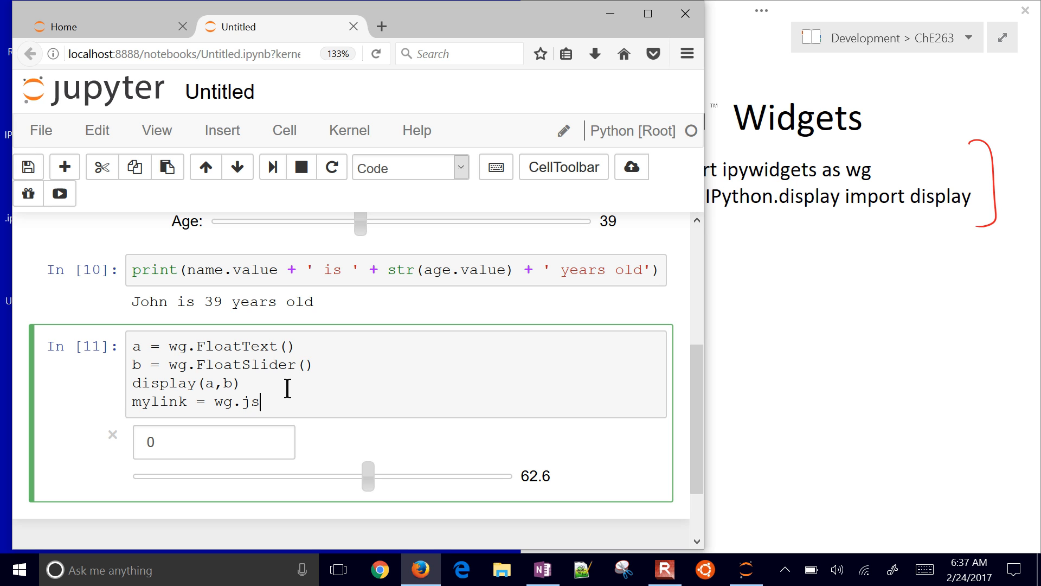
{"action": "type", "text": "link()"}
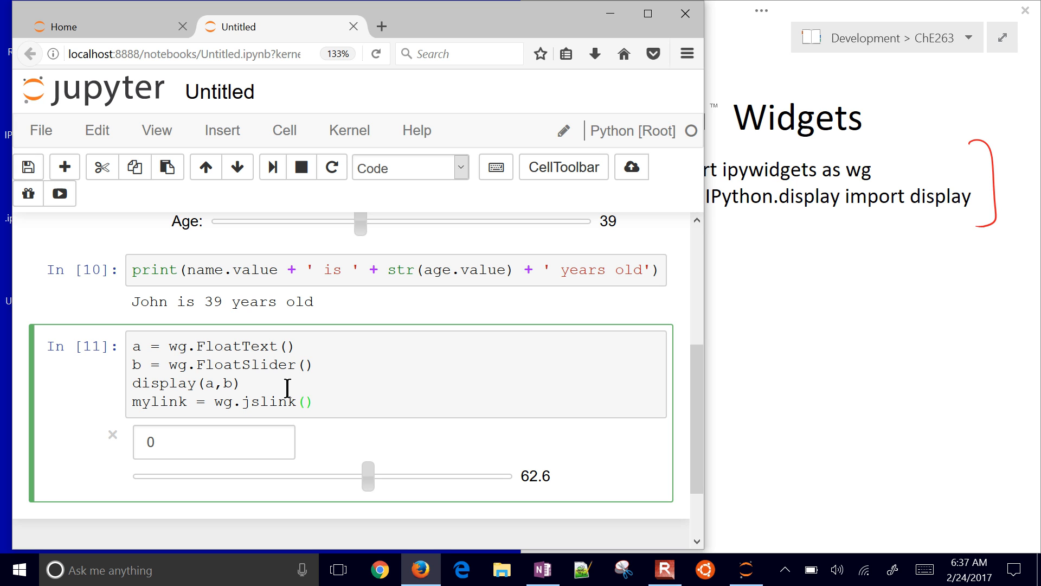
{"action": "type", "text": "(a,"}
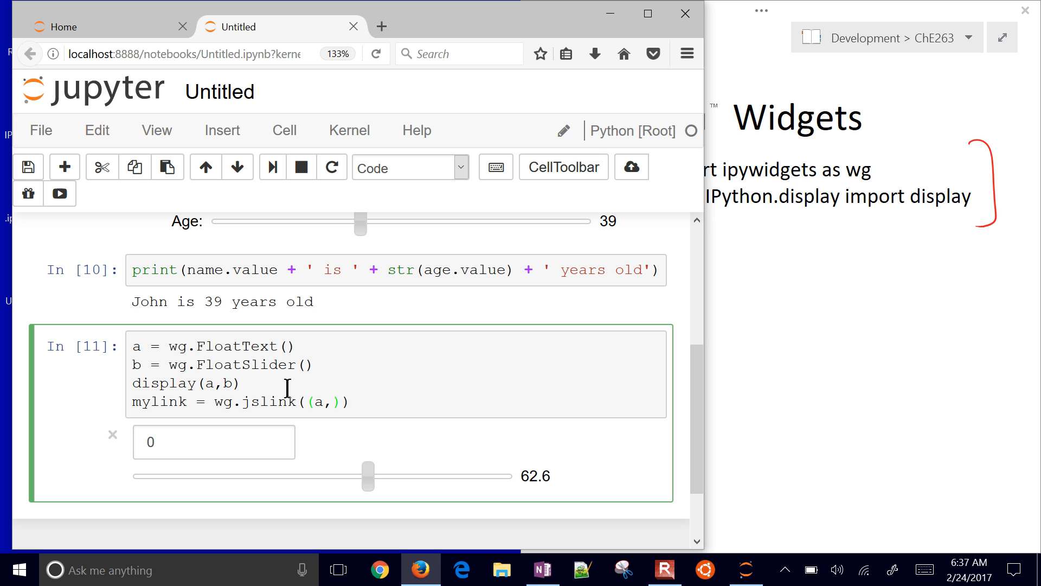
{"action": "type", "text": "'value'"}
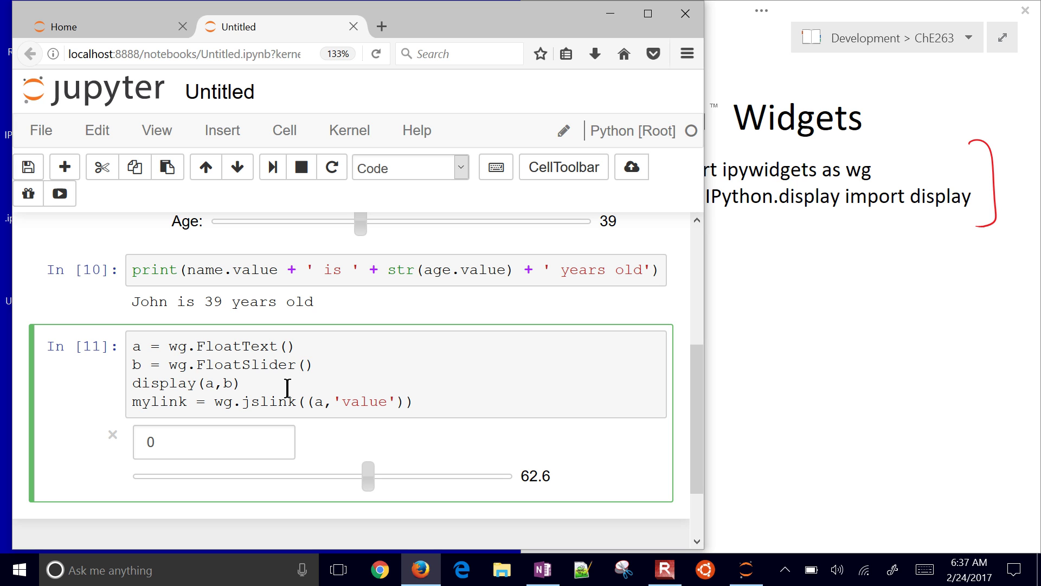
{"action": "type", "text": ",(b,'"}
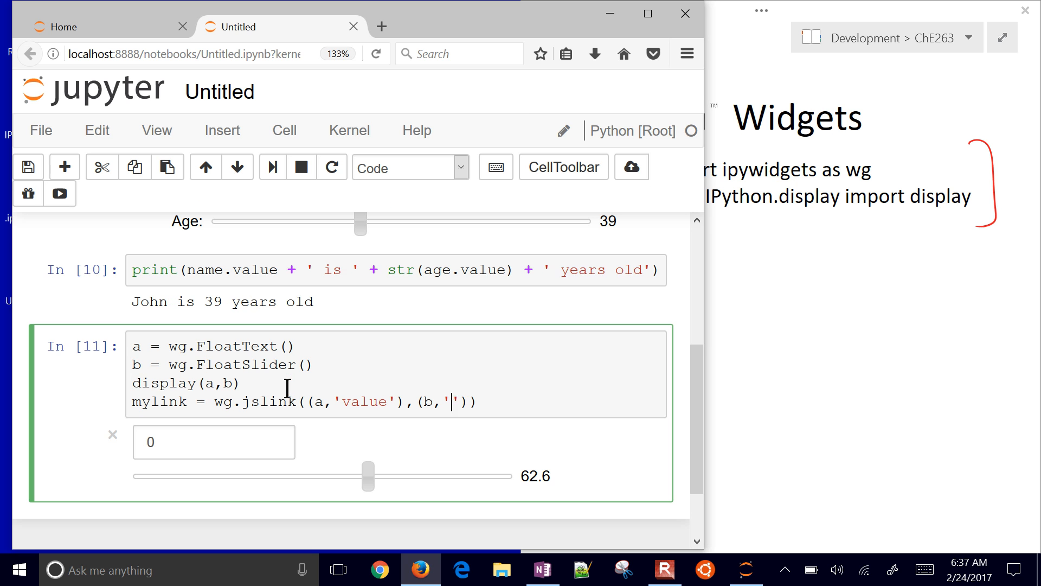
{"action": "type", "text": "vale"}
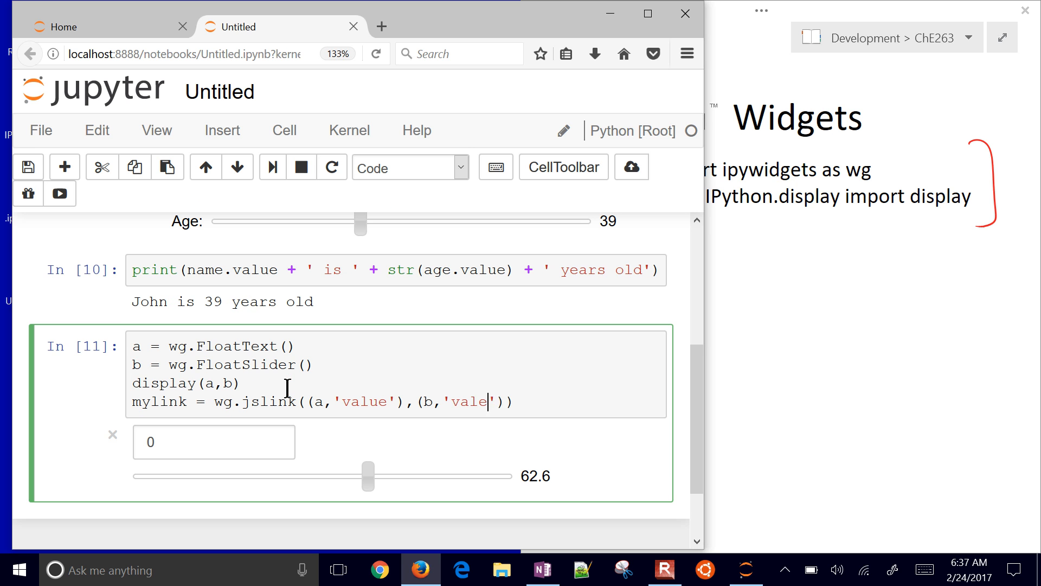
{"action": "key", "text": "shift+Return"}
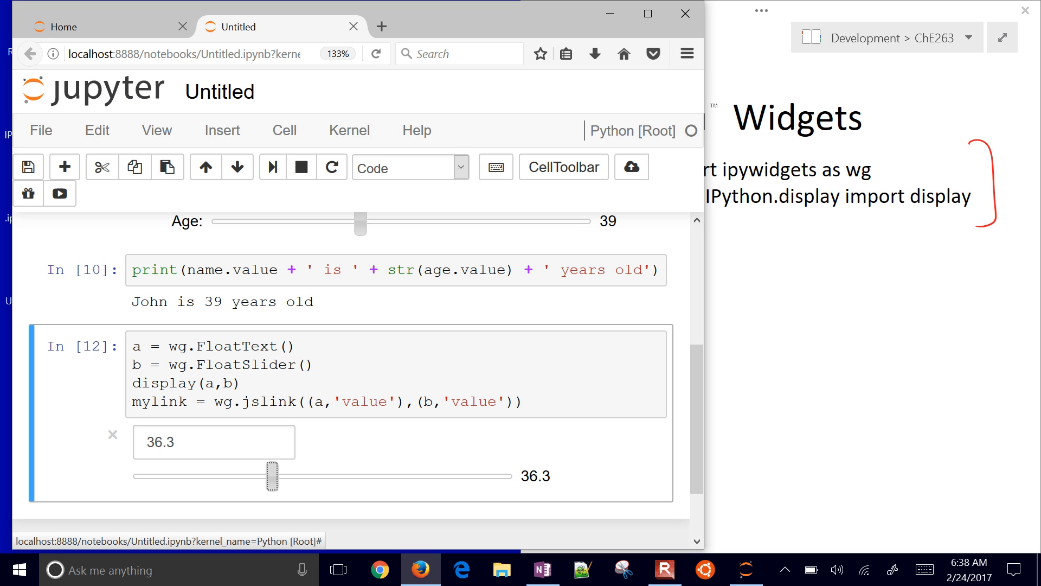
{"action": "left_click", "coordinate": [525, 402]}
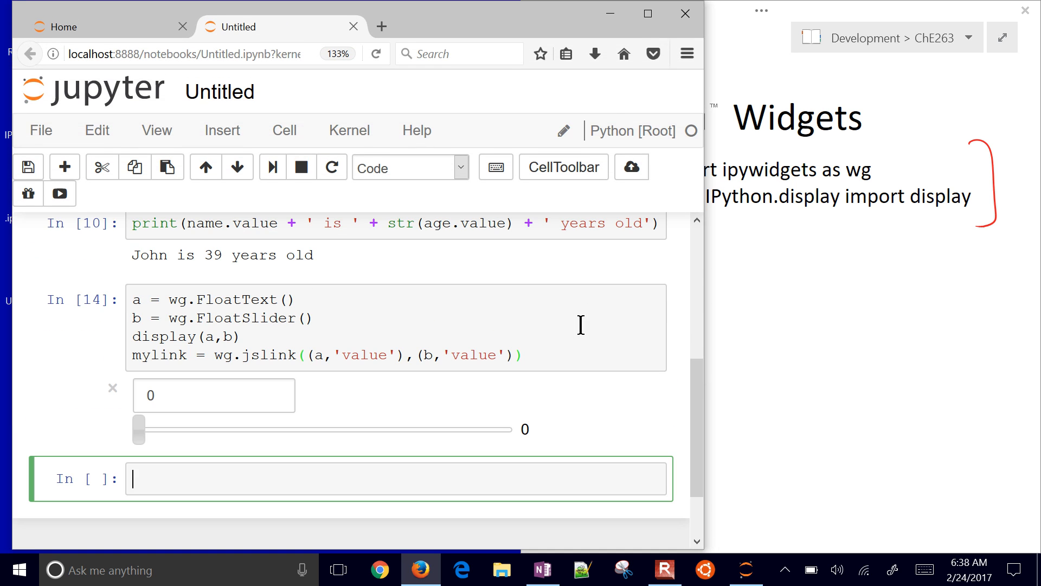
{"action": "mouse_move", "coordinate": [332, 475]}
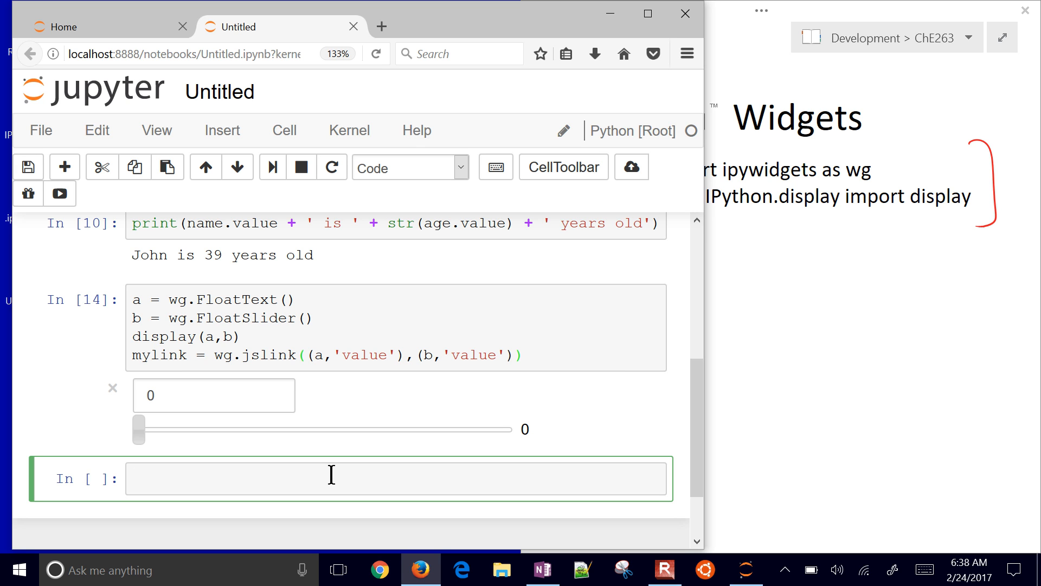
{"action": "mouse_move", "coordinate": [297, 478]}
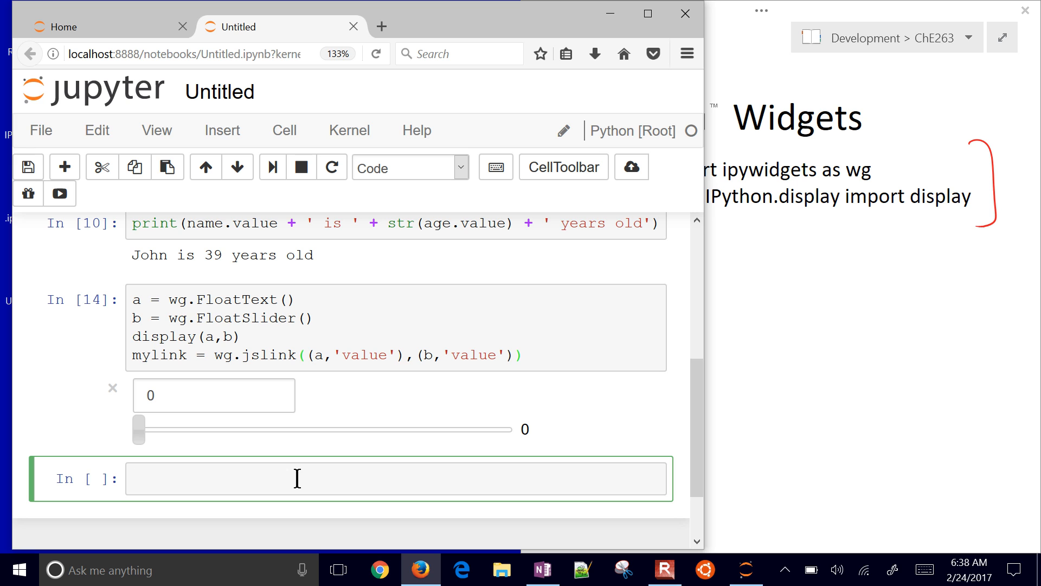
Define def myPlot(c): with 'import numpy as np' added above it
{"action": "type", "text": "d"}
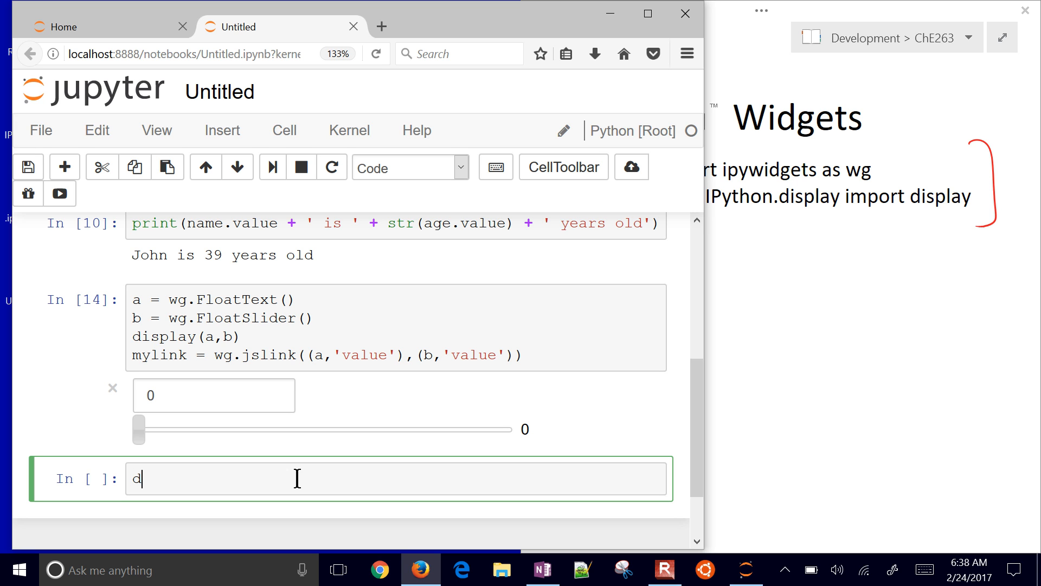
{"action": "type", "text": "ef myPlot"}
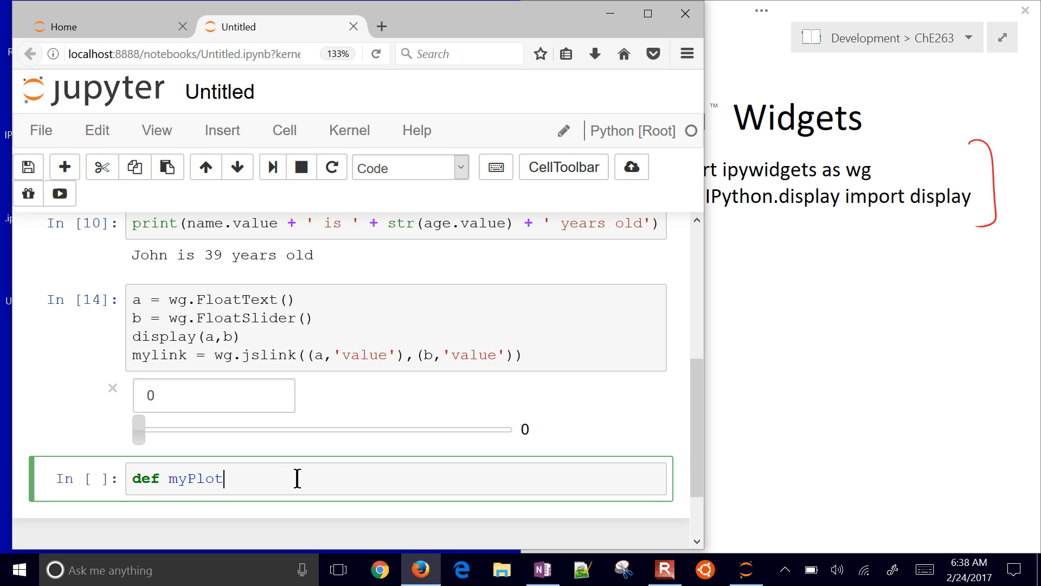
{"action": "type", "text": "(c):"}
{"action": "type", "text": "x ="}
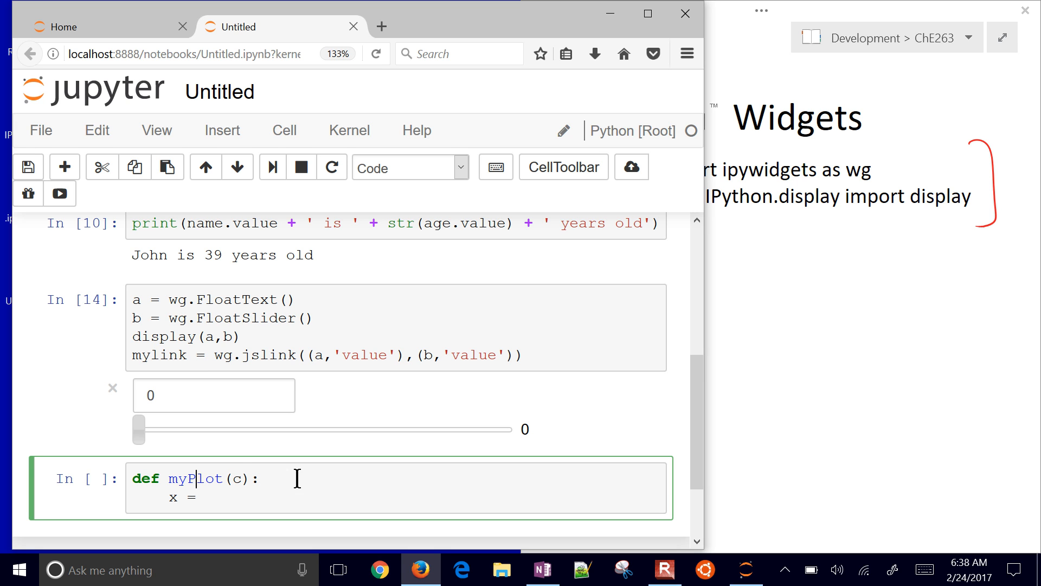
{"action": "key", "text": "Return"}
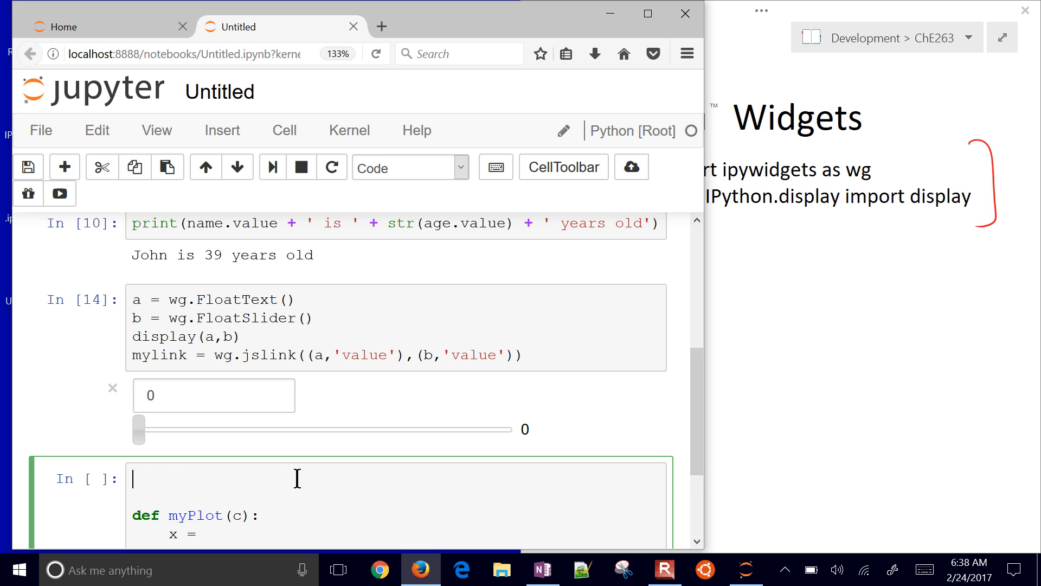
{"action": "type", "text": "import numpy"}
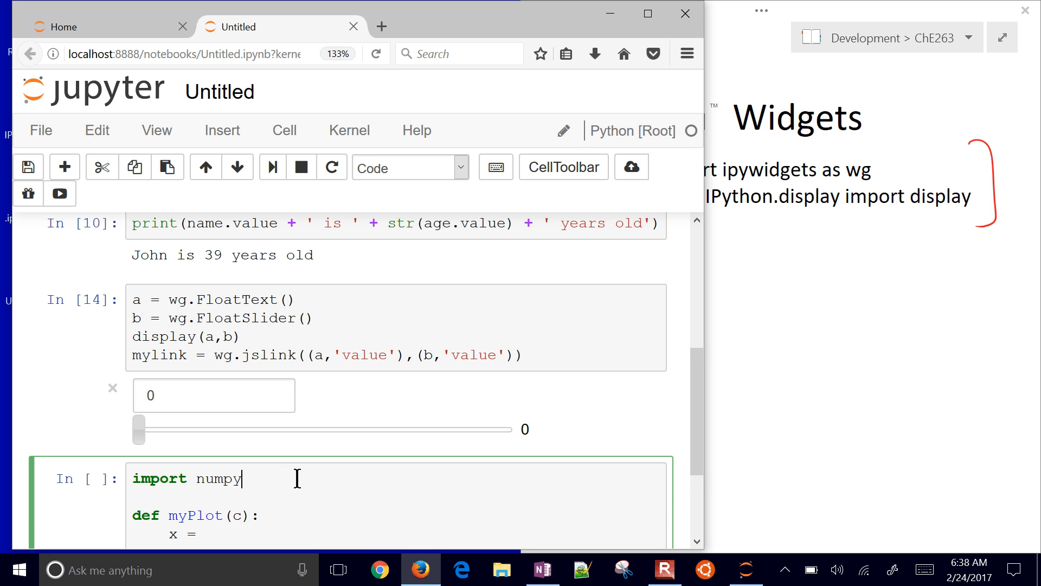
{"action": "type", "text": "as np"}
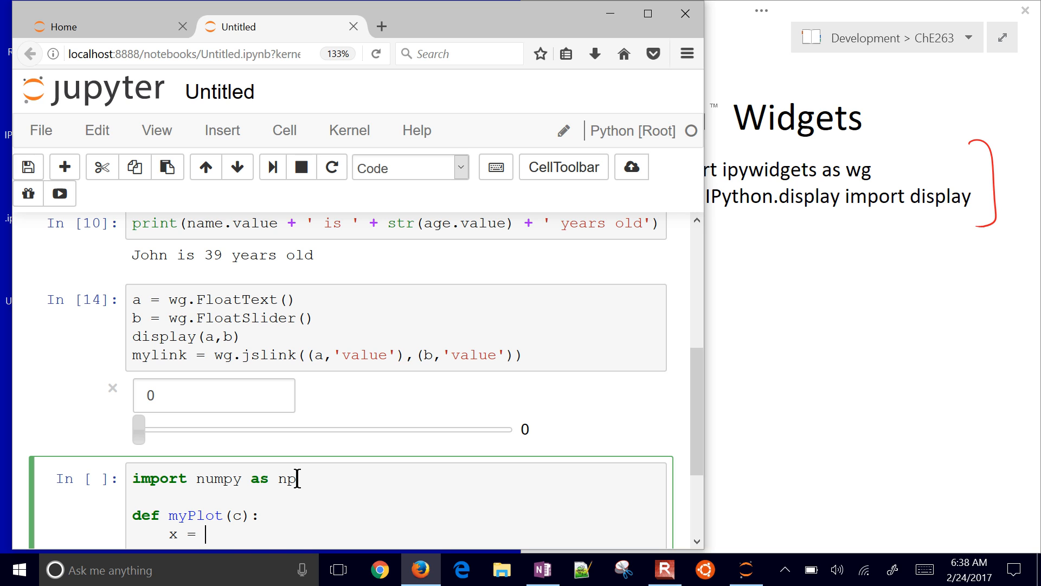
Inside myPlot set x = np.linspace(-5,5,20) and y = c * x**2
{"action": "type", "text": "np.lins"}
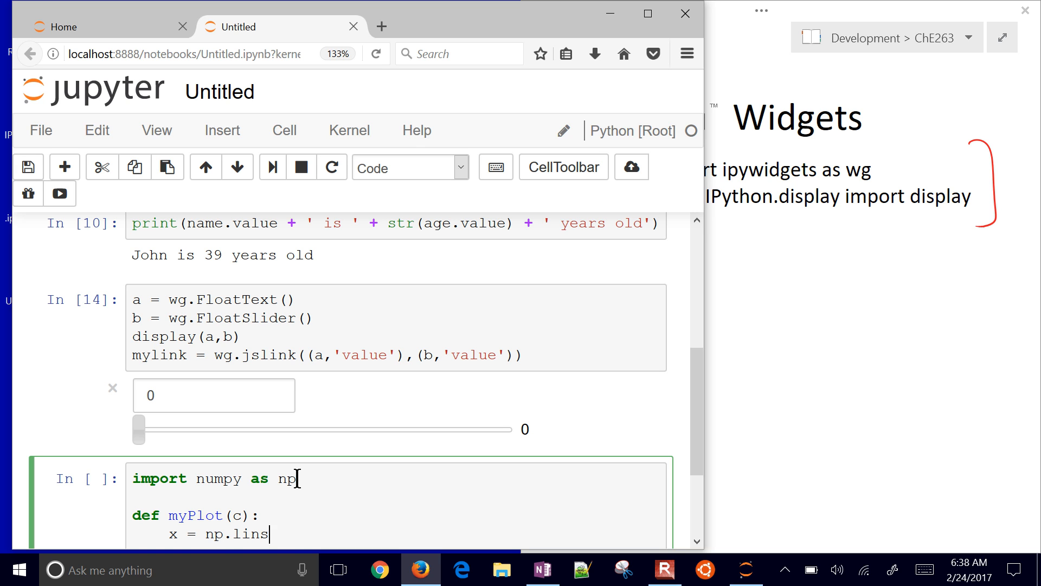
{"action": "type", "text": "pace()"}
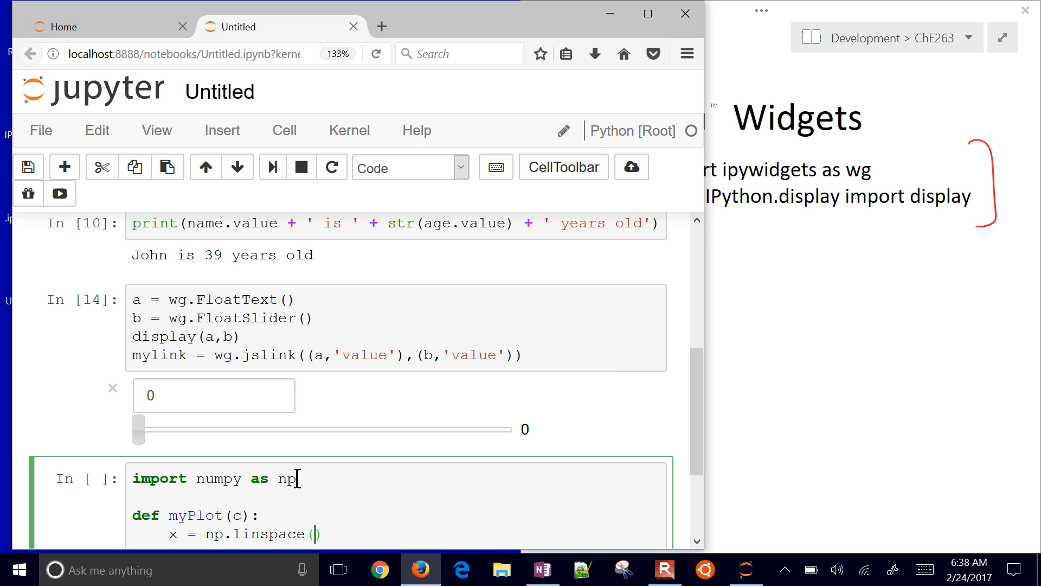
{"action": "type", "text": "-5,5"}
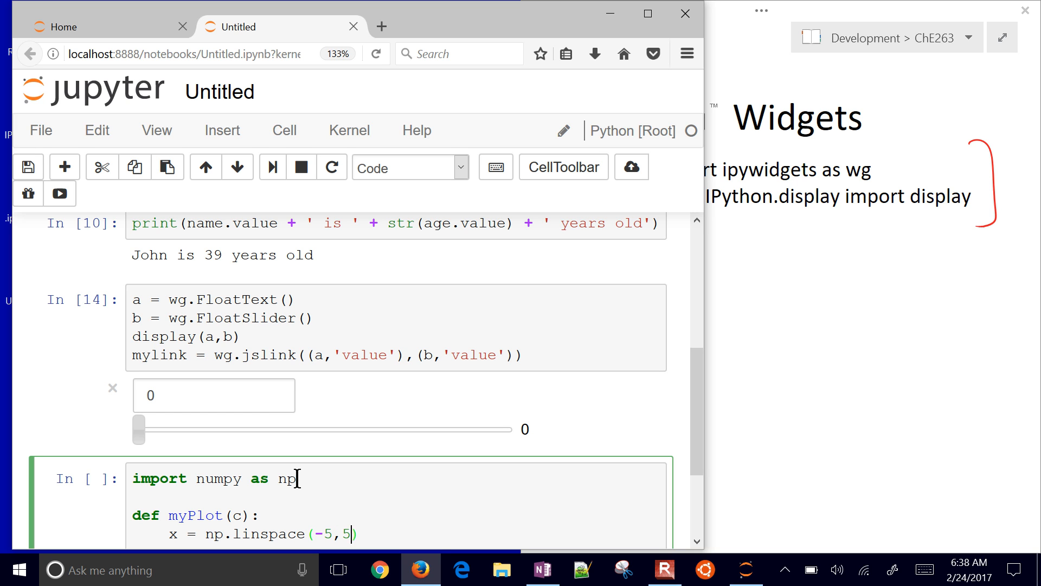
{"action": "type", "text": ",20"}
{"action": "type", "text": "y"}
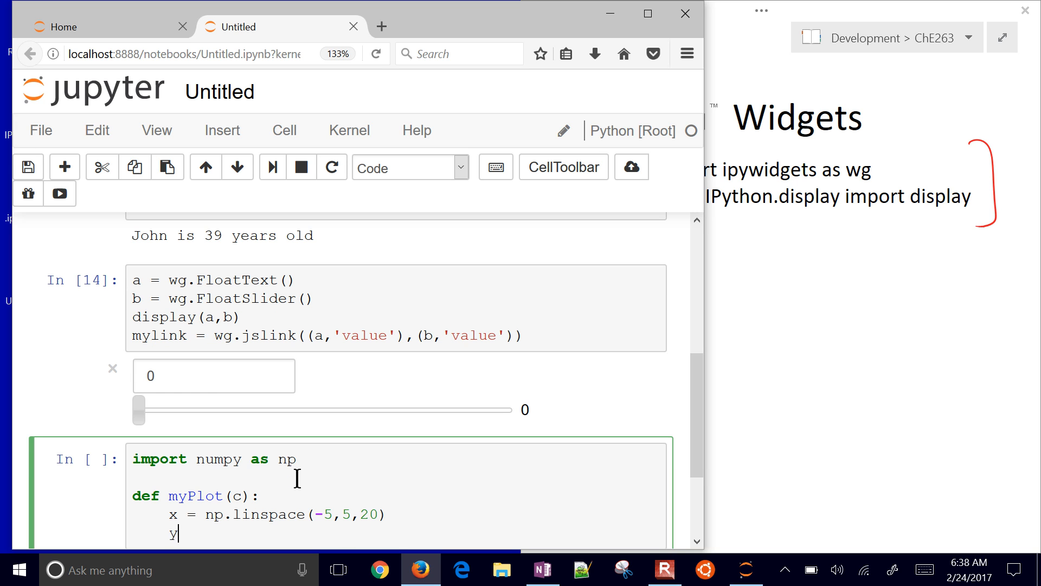
{"action": "type", "text": "= c"}
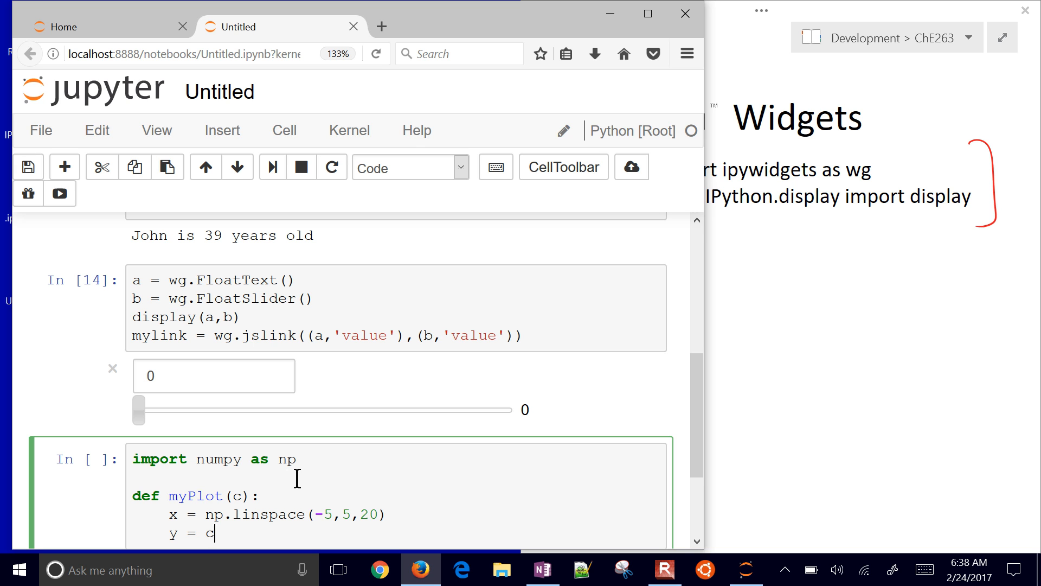
{"action": "type", "text": "* x**2"}
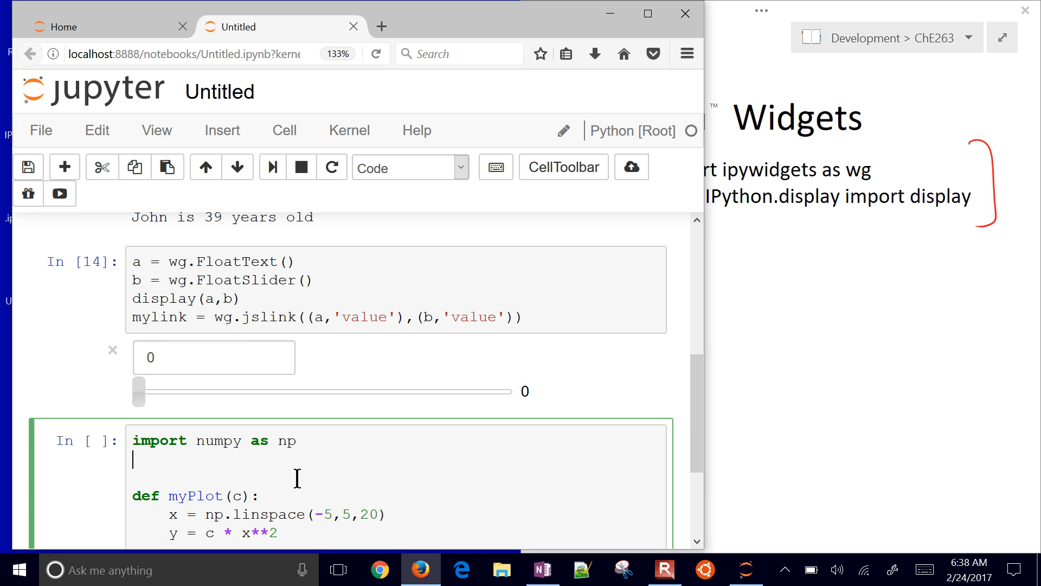
Add the %matplotlib inline magic to the myPlot cell
{"action": "type", "text": "%mat"}
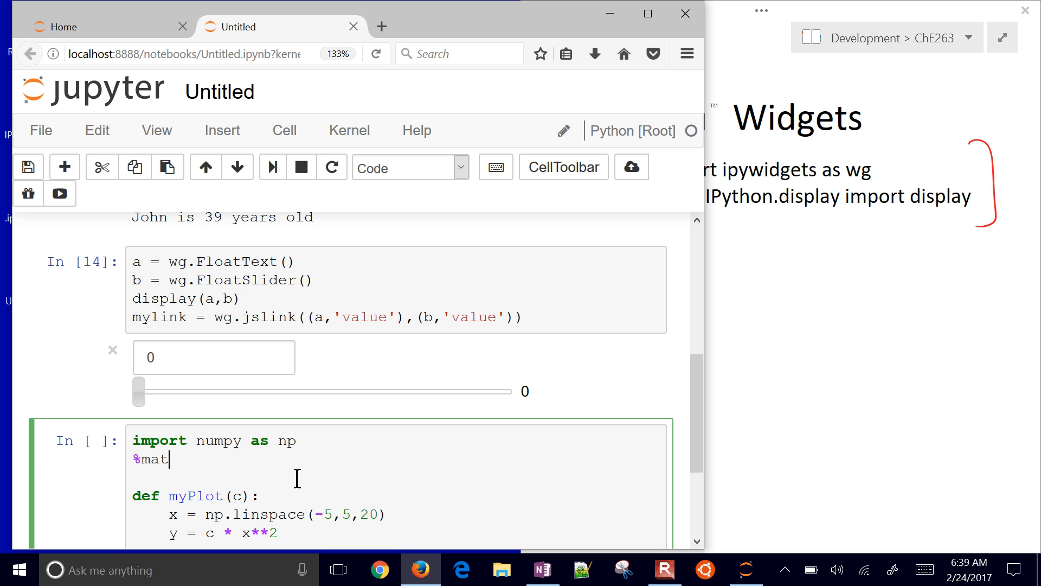
{"action": "type", "text": "plotlib"}
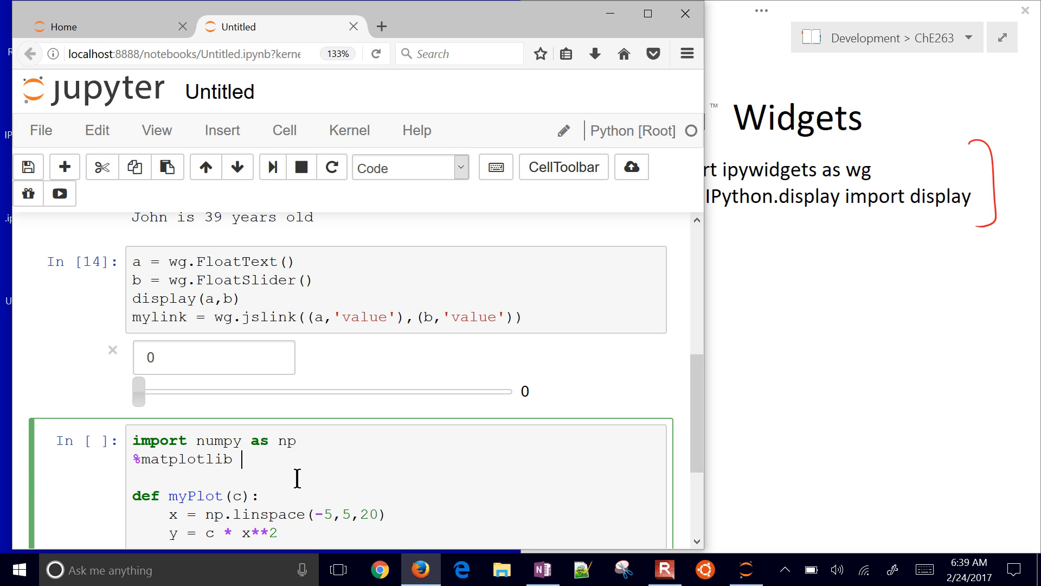
{"action": "type", "text": "inline"}
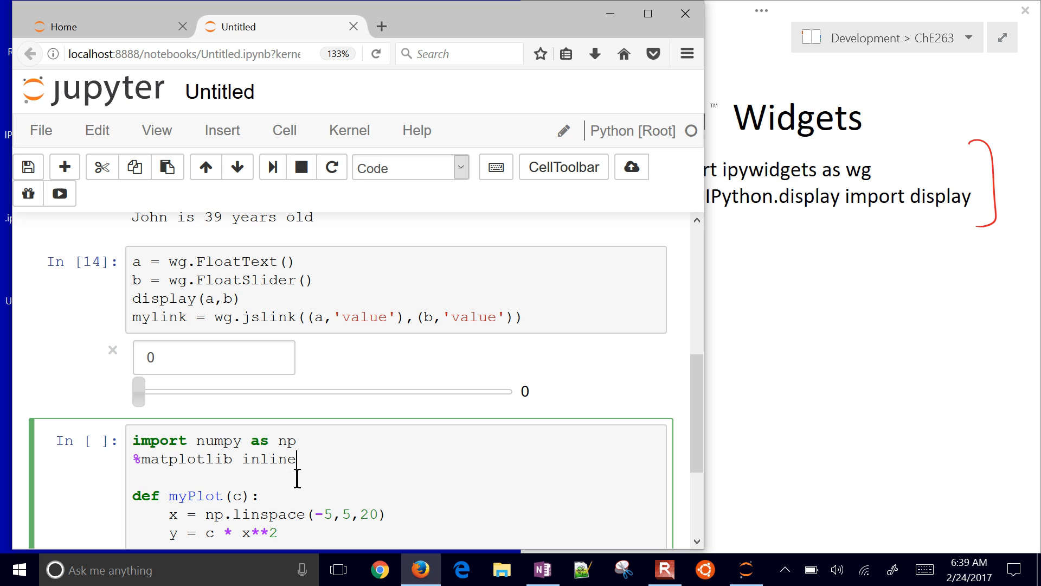
Replace the half-written import with a matplotlib pyplot import as plt
{"action": "type", "text": "imp"}
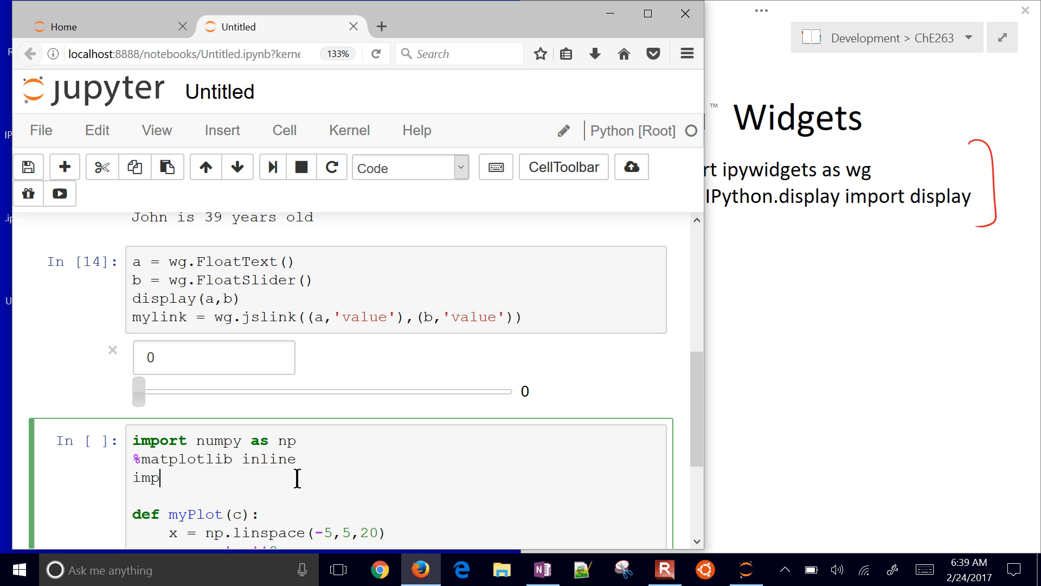
{"action": "type", "text": "ort"}
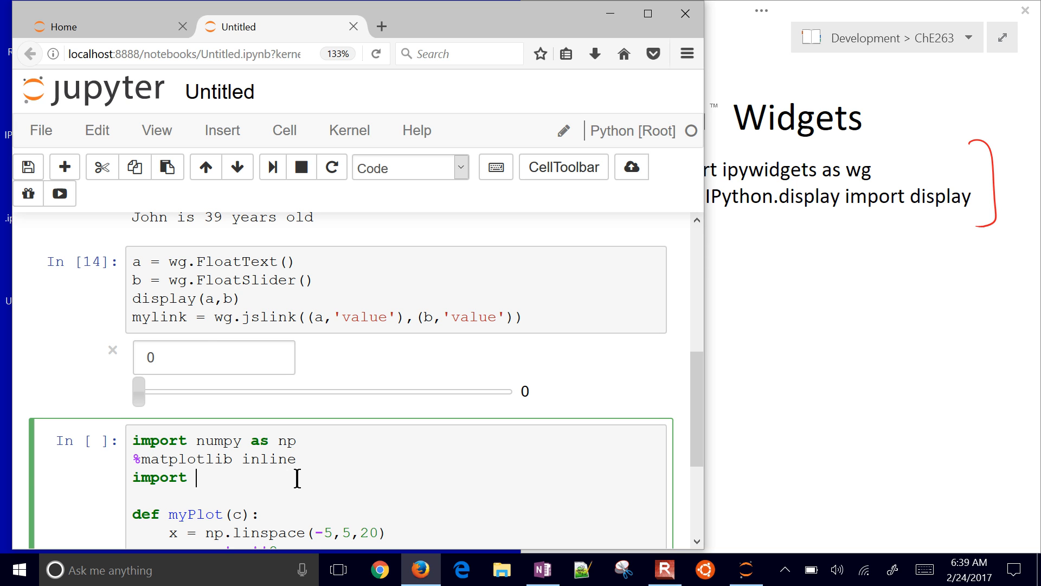
{"action": "key", "text": "Backspace"}
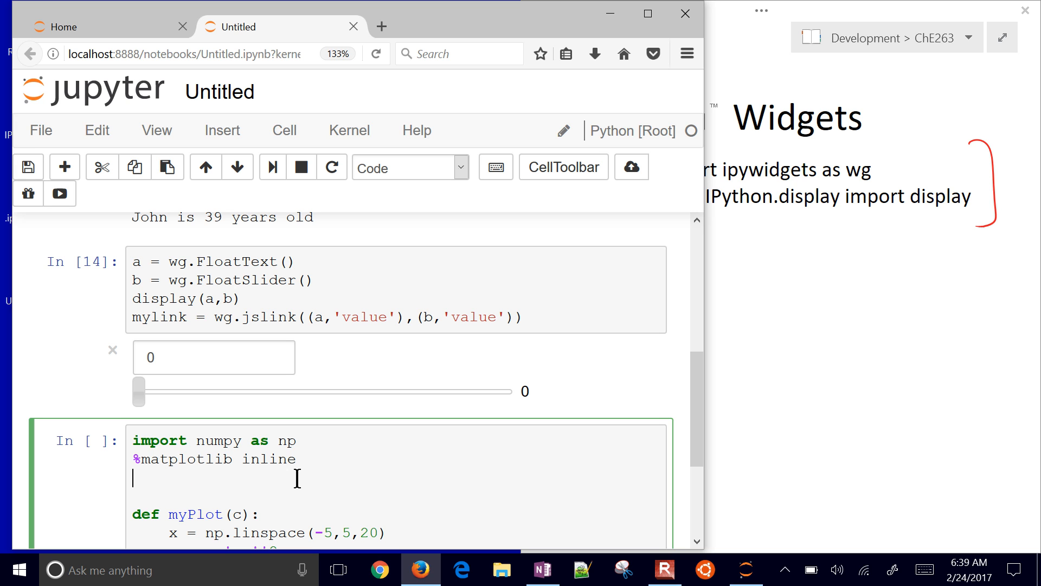
{"action": "type", "text": "from ma"}
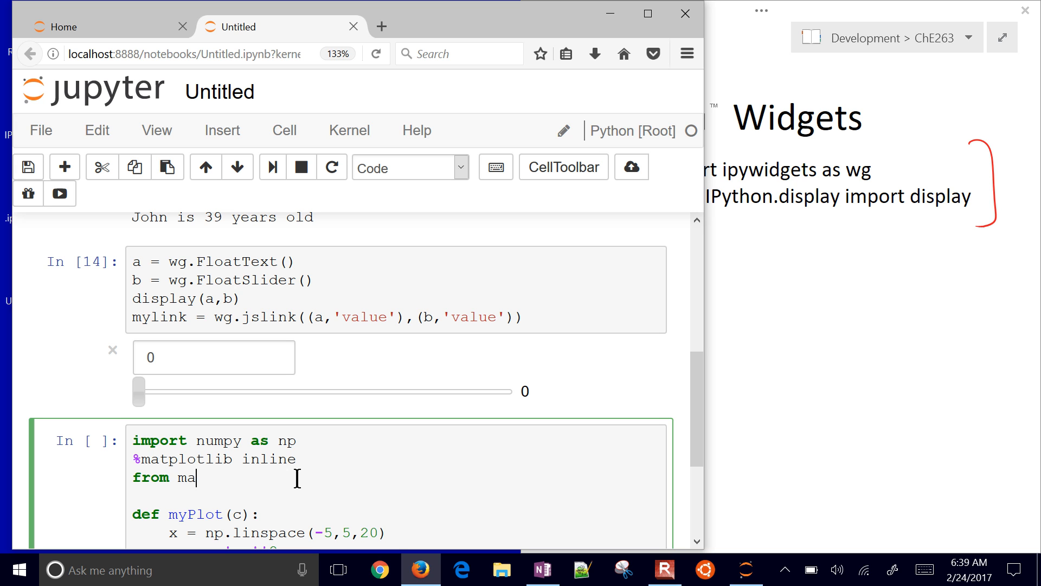
{"action": "type", "text": "tplotlib."}
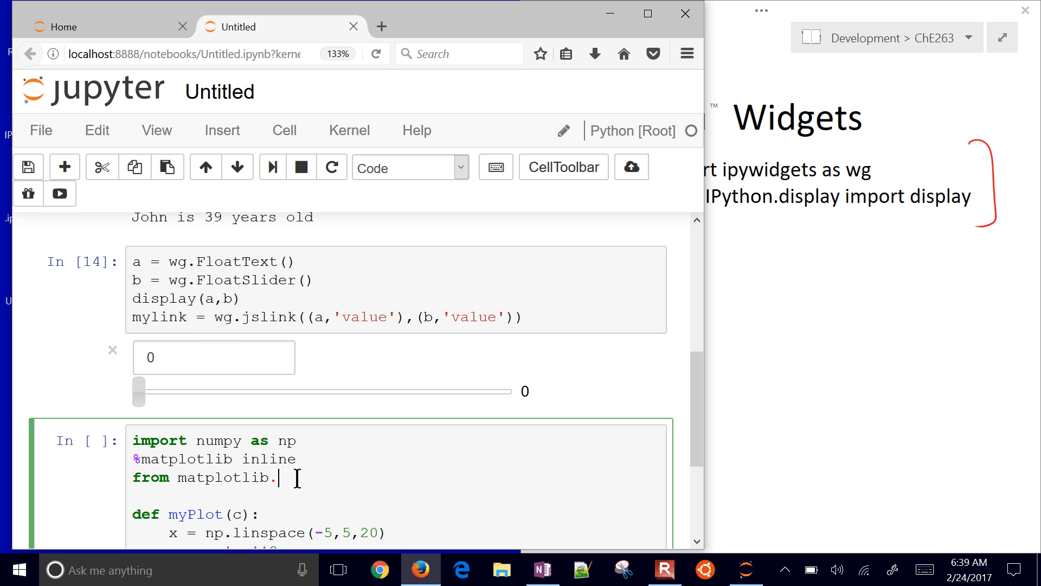
{"action": "type", "text": "pyo"}
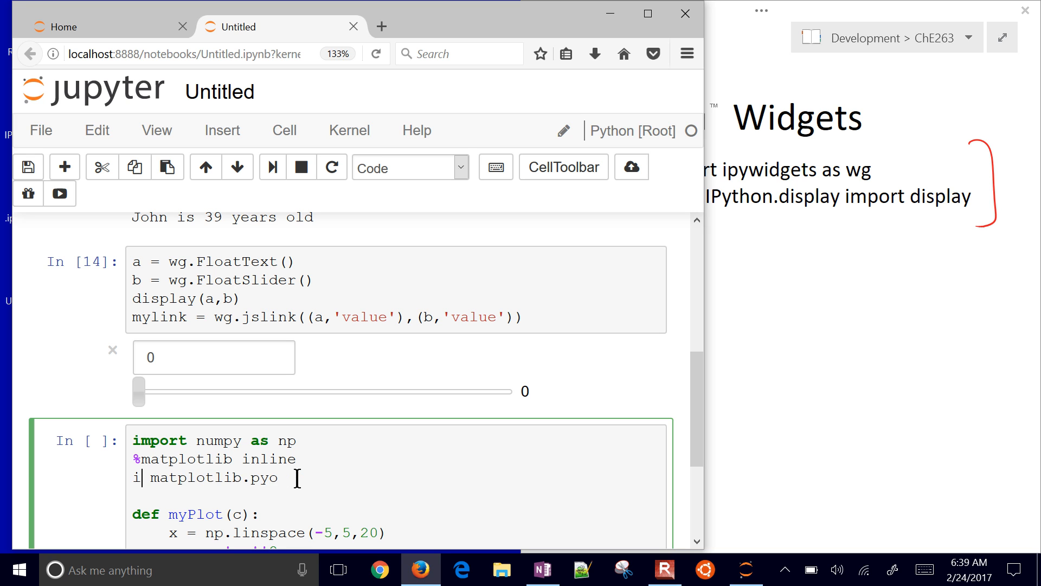
{"action": "type", "text": "mport"}
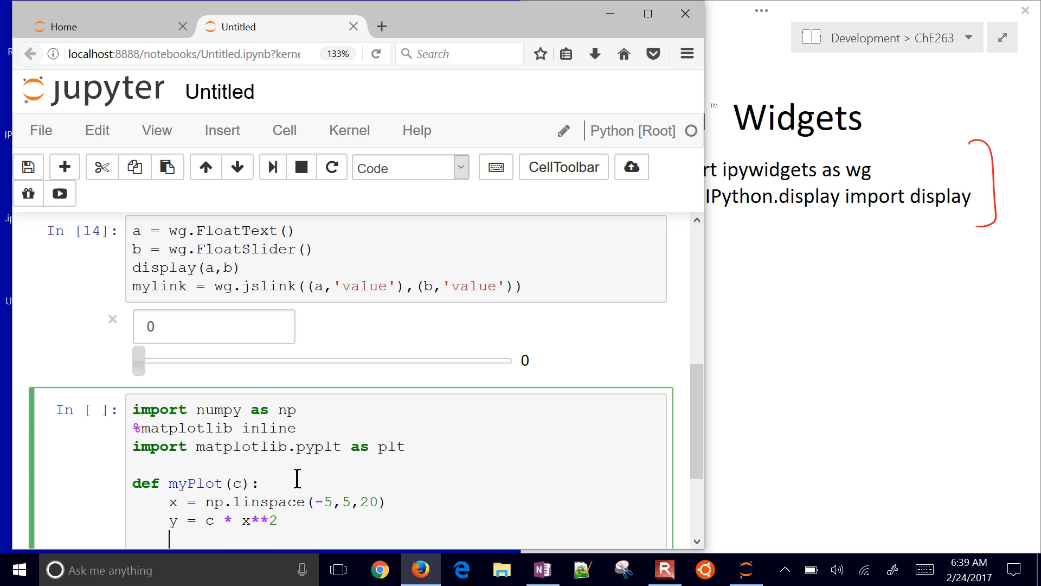
Have myPlot draw x,y as a red dashed 'r--' line with ylabel 'y(x)' and xlabel 'x'
{"action": "type", "text": "pl"}
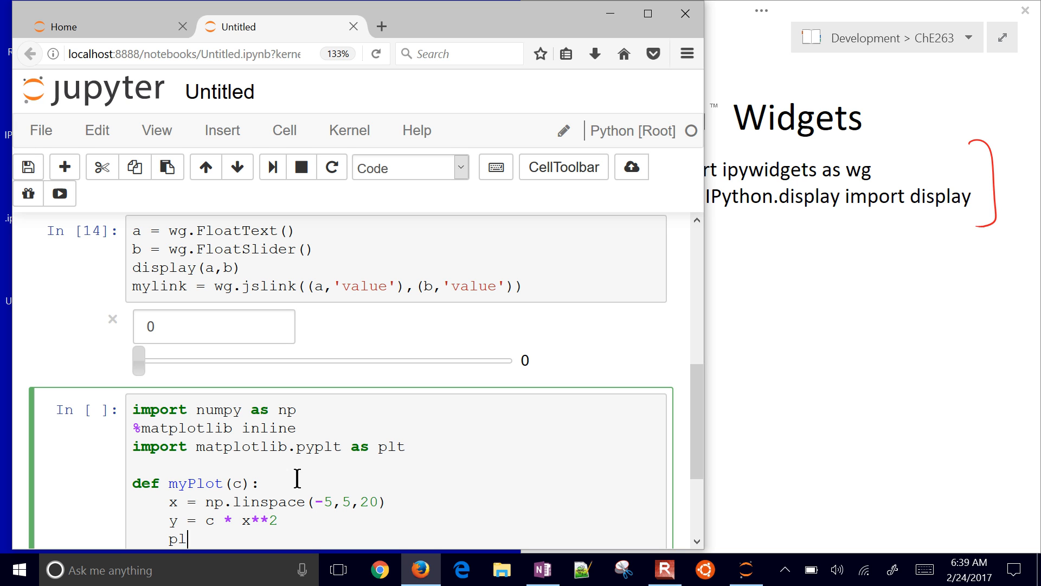
{"action": "type", "text": "t.plot()"}
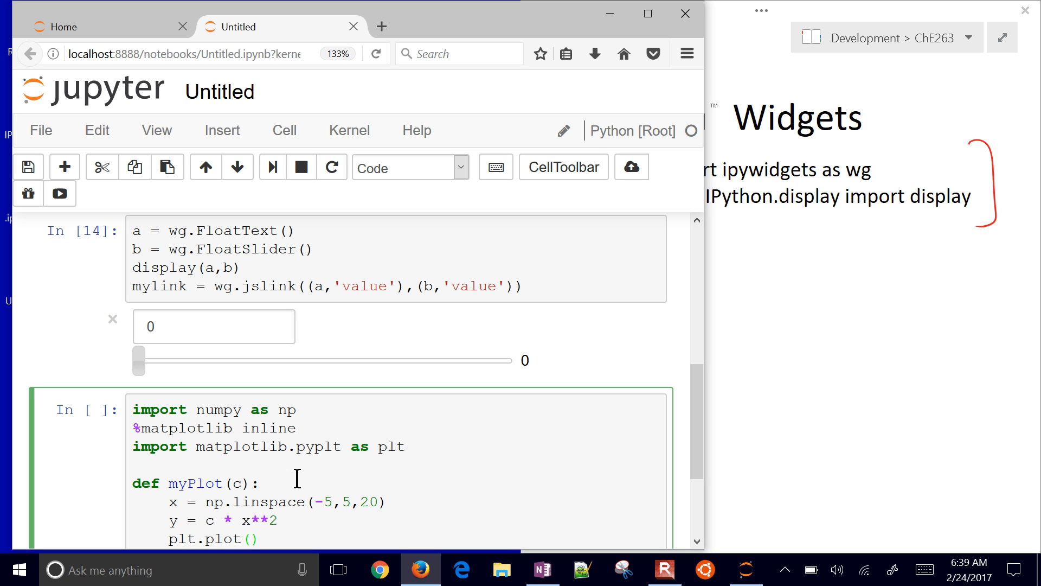
{"action": "type", "text": "x,y,'r--"}
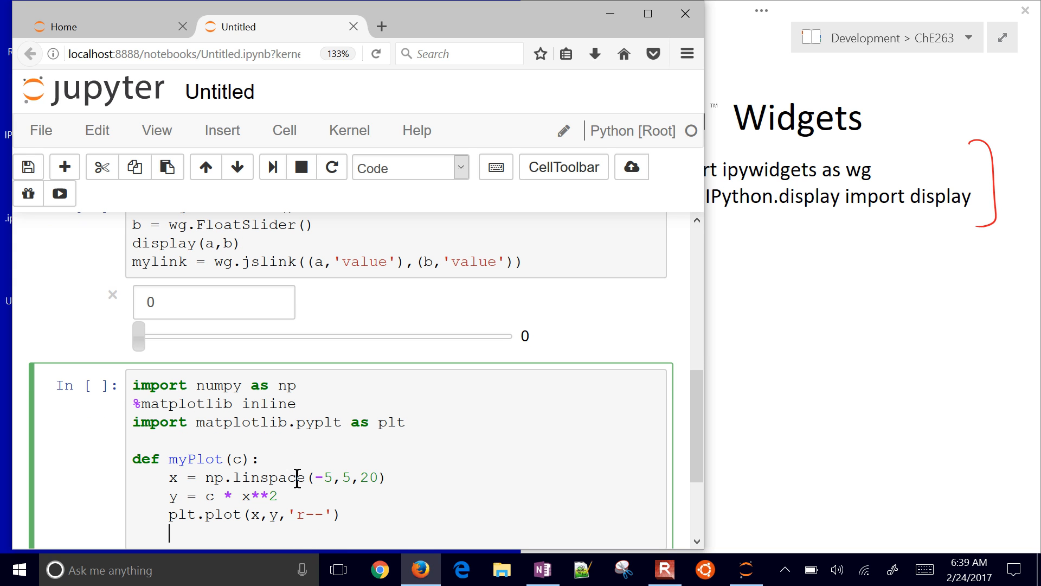
{"action": "type", "text": "plt."}
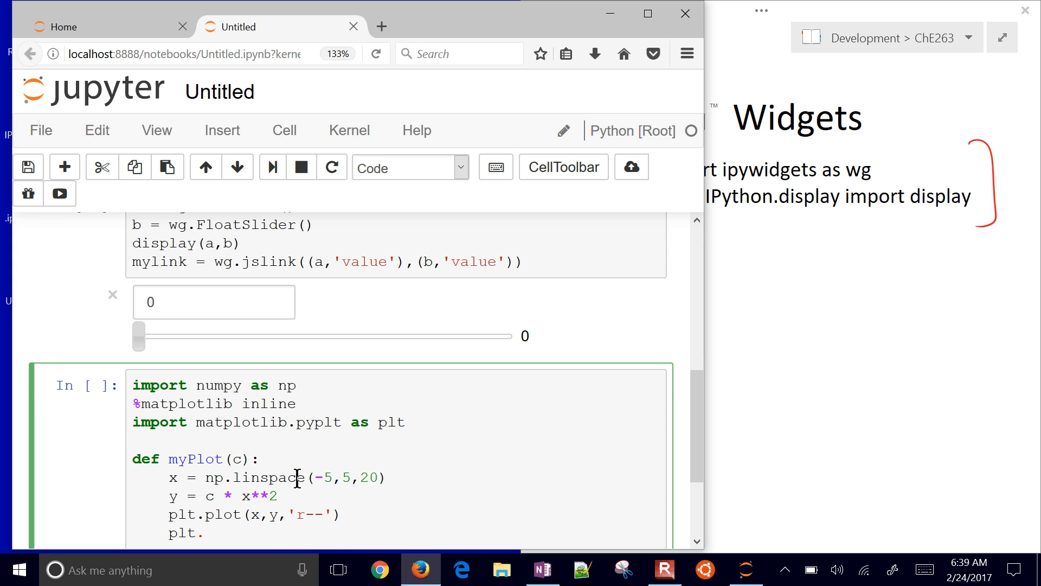
{"action": "type", "text": ".ylabe"}
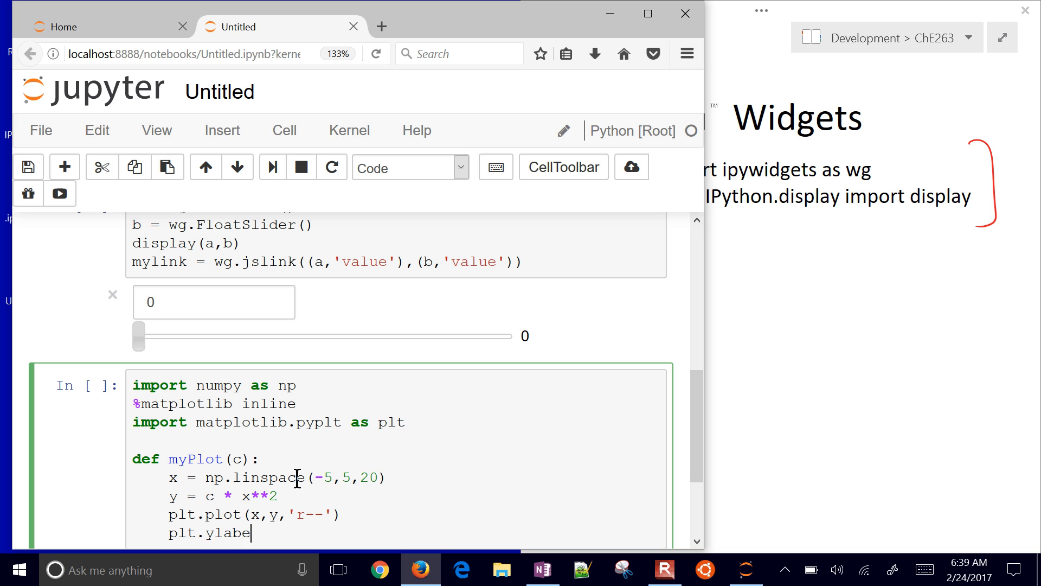
{"action": "type", "text": "l([y])"}
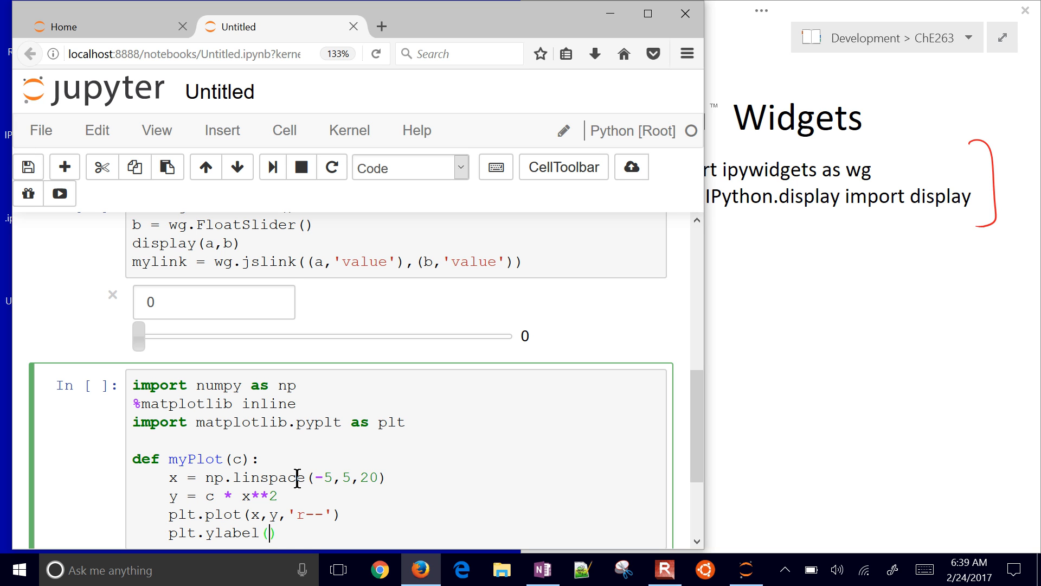
{"action": "type", "text": "'y(x)')"}
{"action": "type", "text": "pl"}
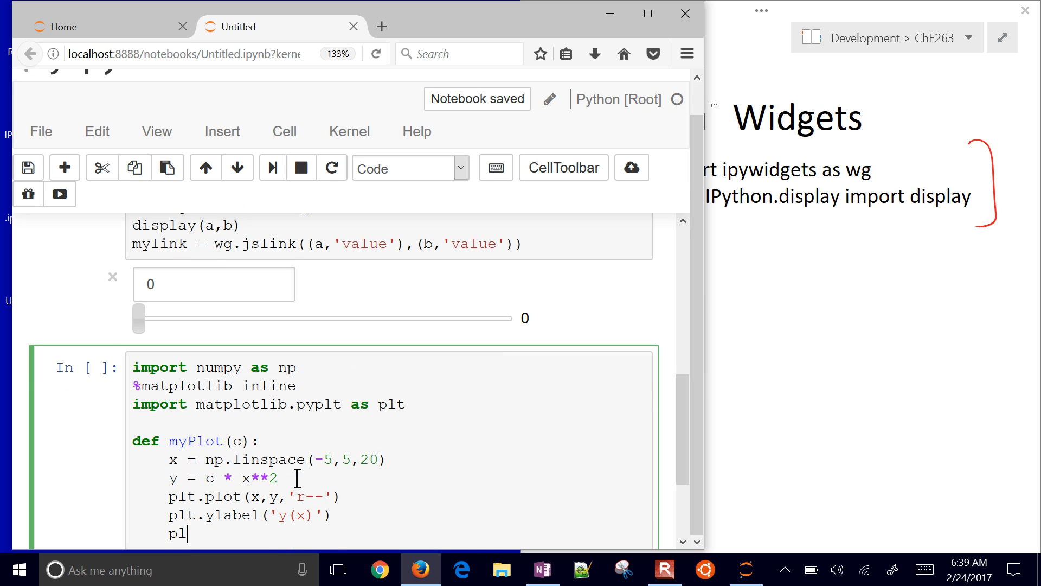
{"action": "type", "text": "t.xlabel('x"}
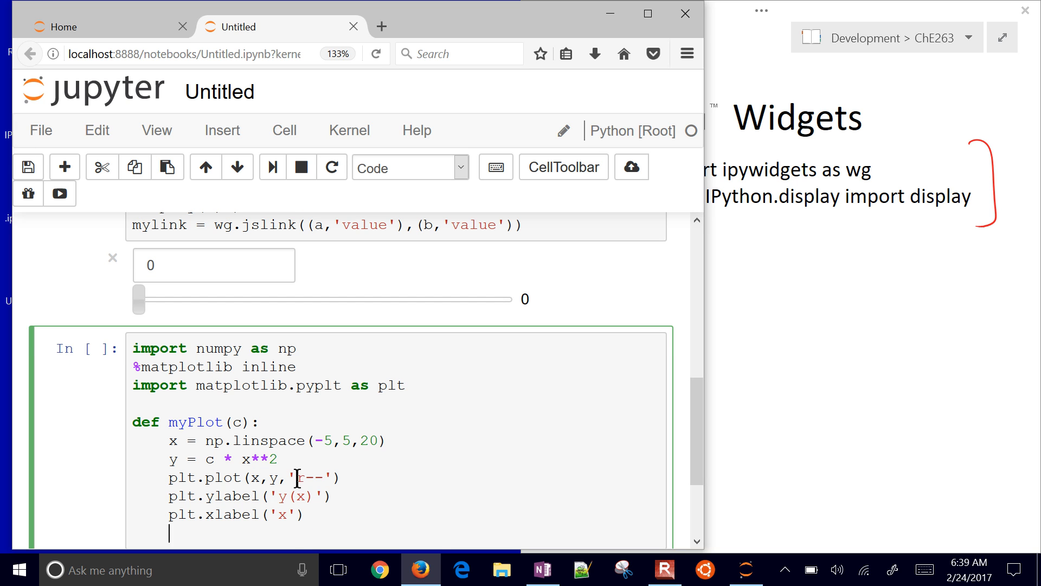
Set the plot limits to ylim [0,80] and xlim [-5,5]
{"action": "type", "text": "plt."}
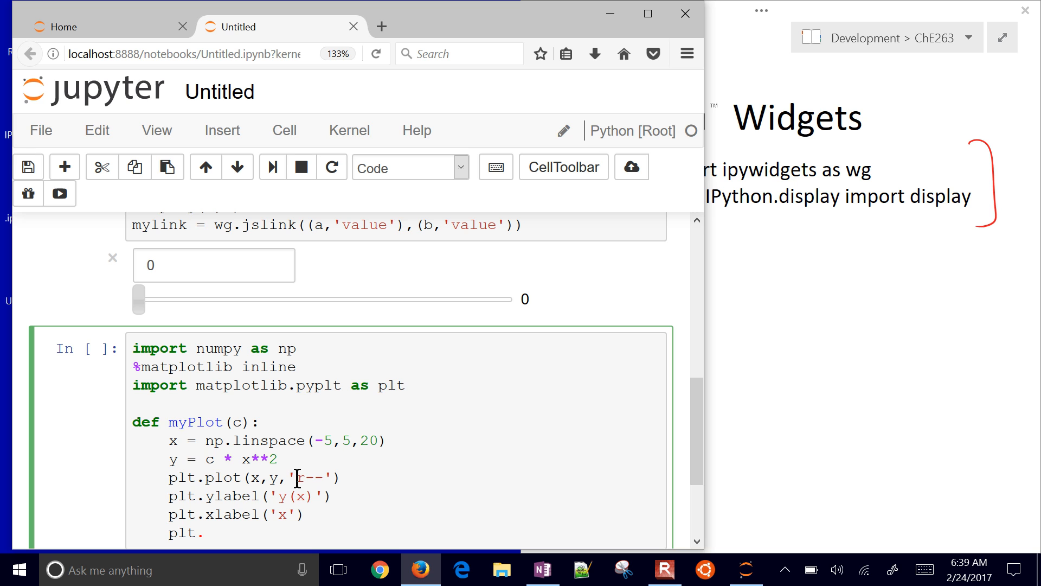
{"action": "type", "text": "ylim(["}
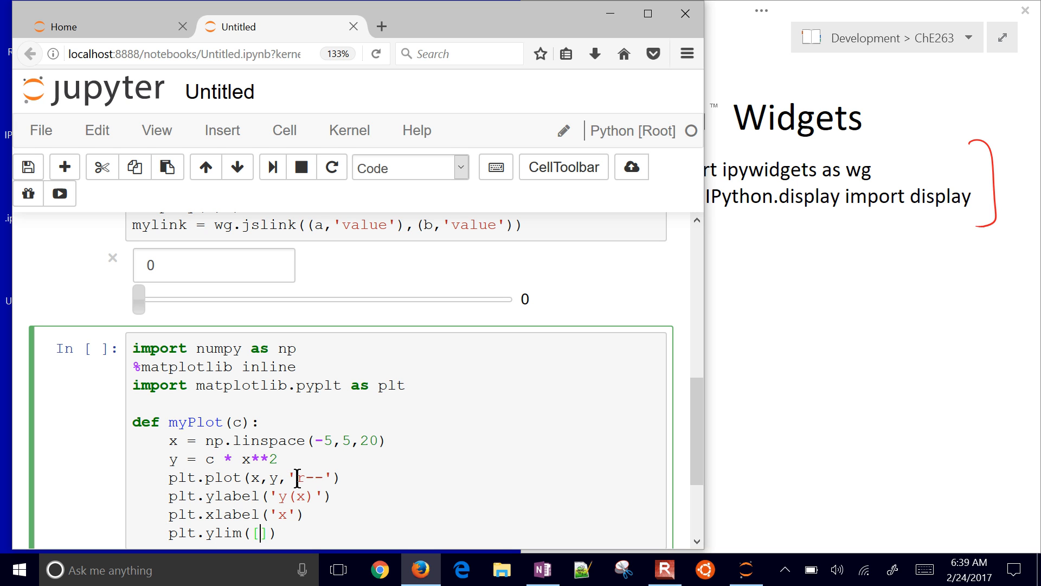
{"action": "type", "text": "0,80"}
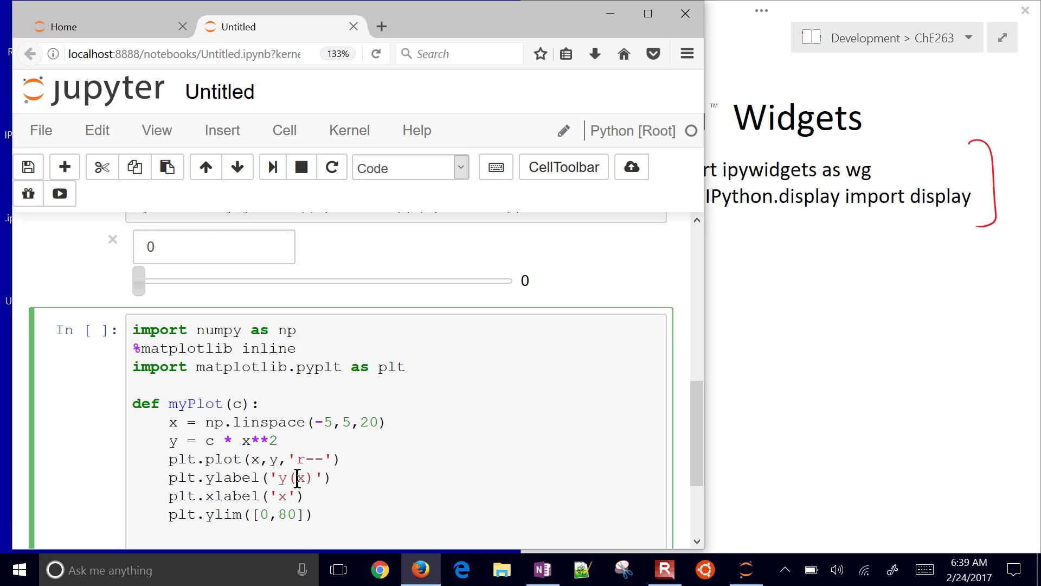
{"action": "type", "text": "plt.xlim("}
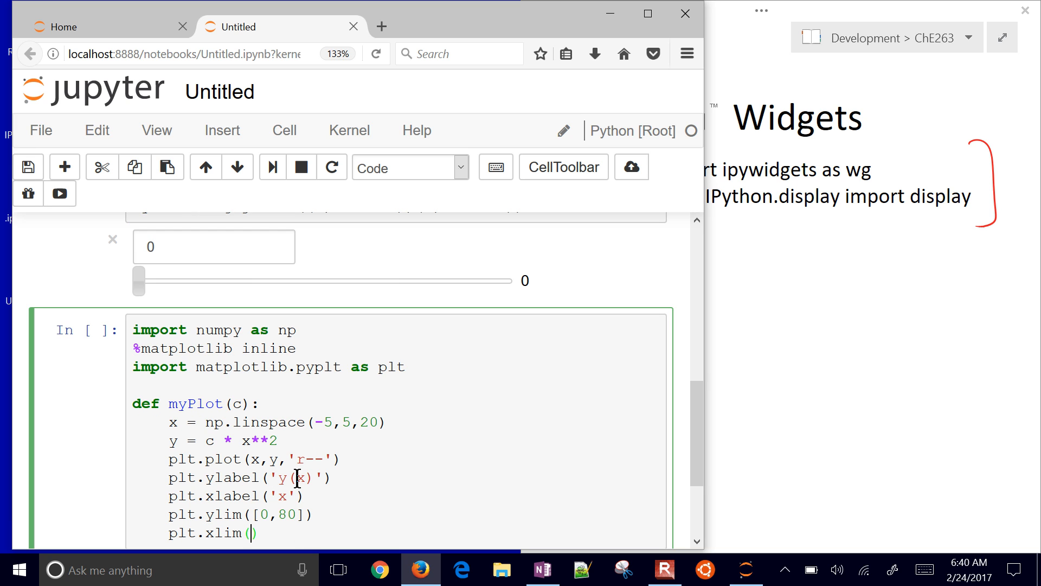
{"action": "type", "text": "[-5,5]"}
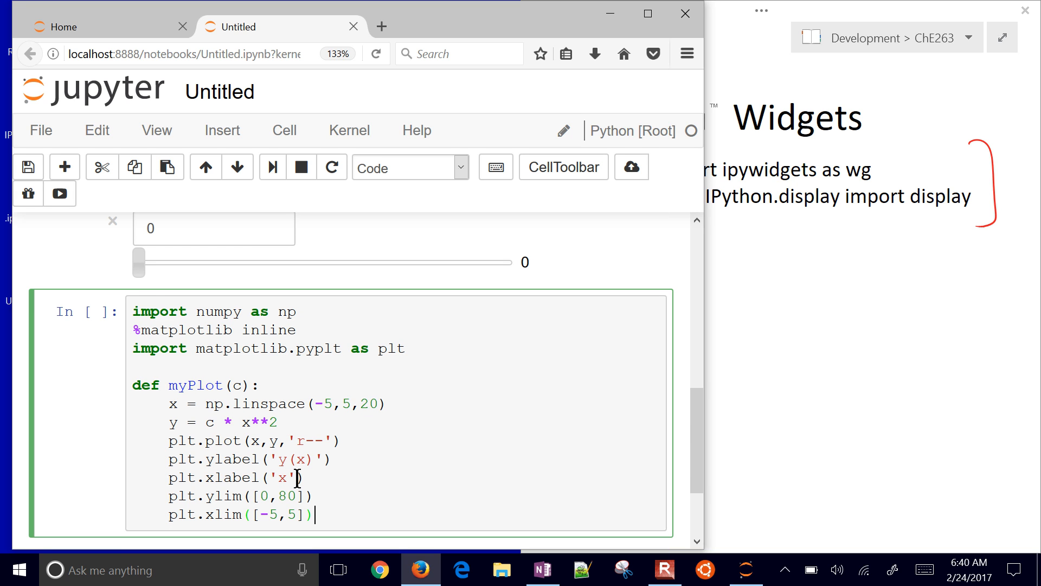
Run the myPlot cell, fix the pyplt ImportError to pyplot, and move to the empty cell below
{"action": "key", "text": "shift+enter"}
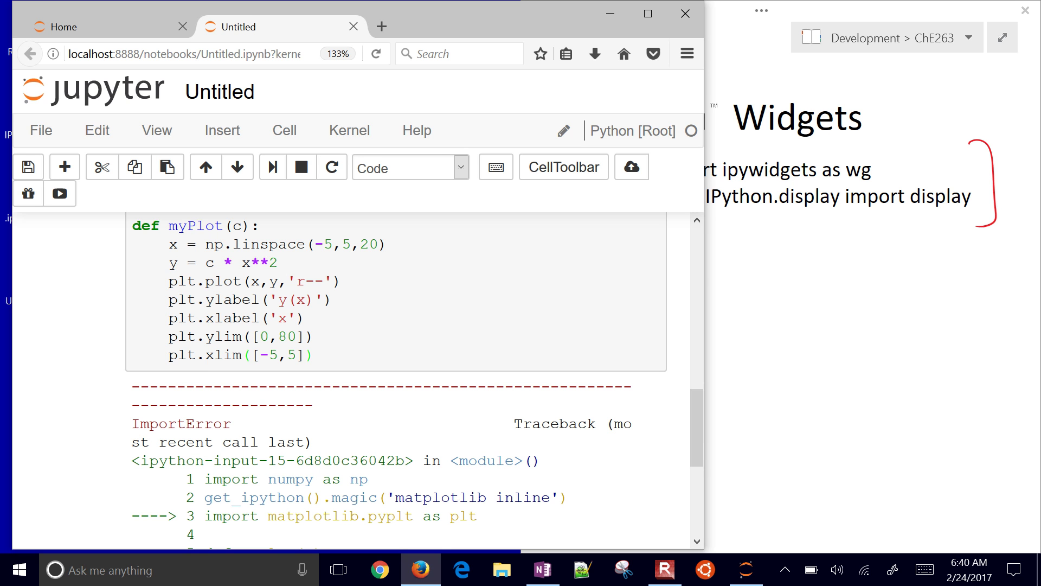
{"action": "scroll", "scroll_direction": "down", "scroll_amount": 3}
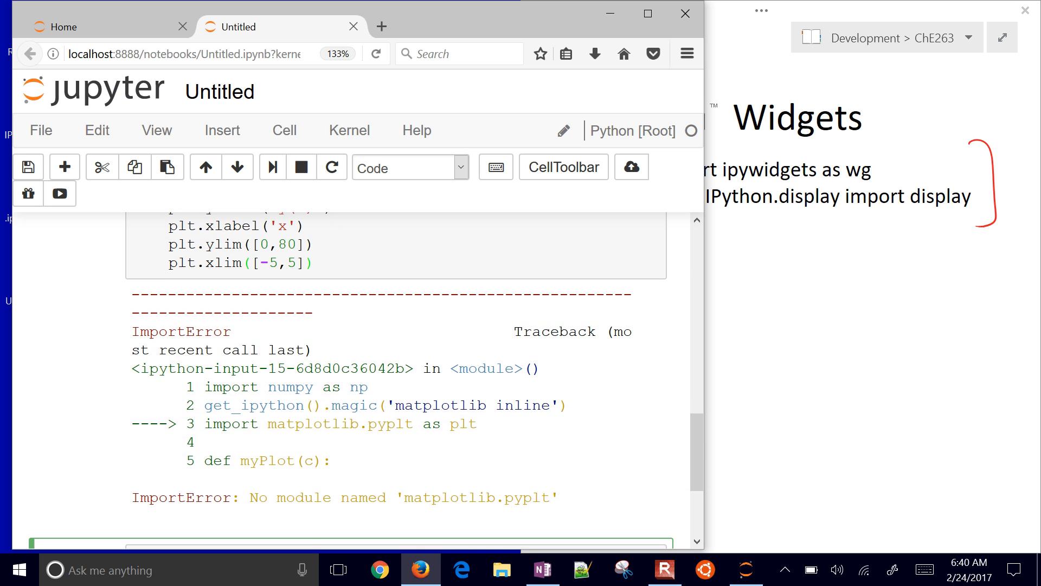
{"action": "scroll", "scroll_direction": "up", "scroll_amount": 3}
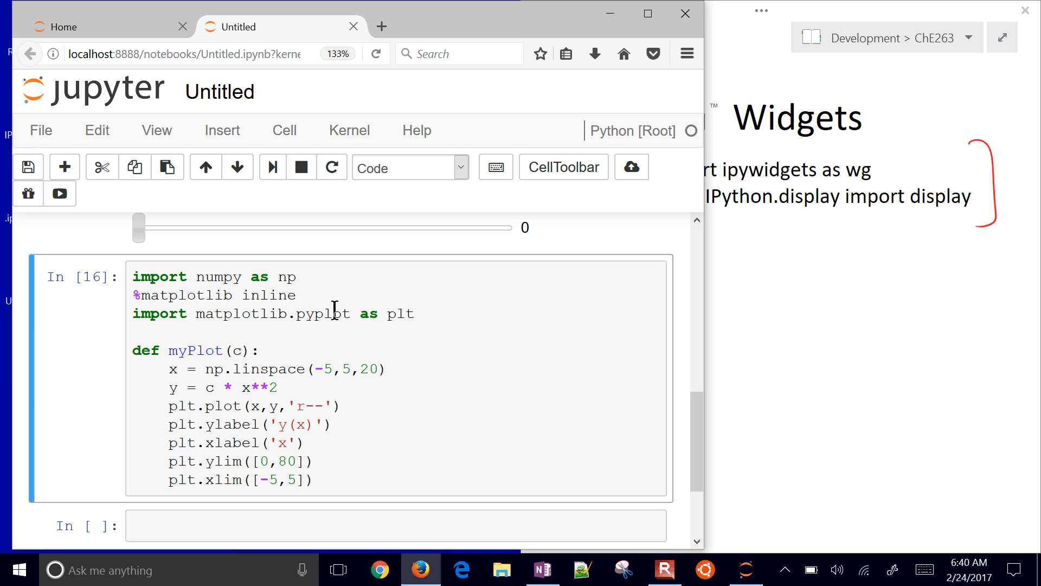
{"action": "scroll", "scroll_direction": "down", "scroll_amount": 3}
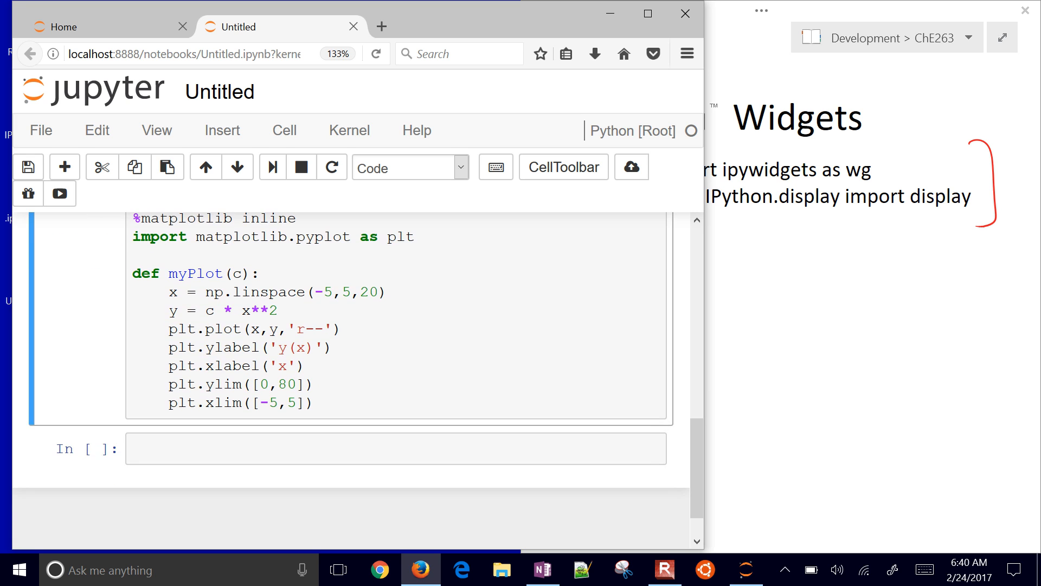
{"action": "left_click", "coordinate": [395, 448]}
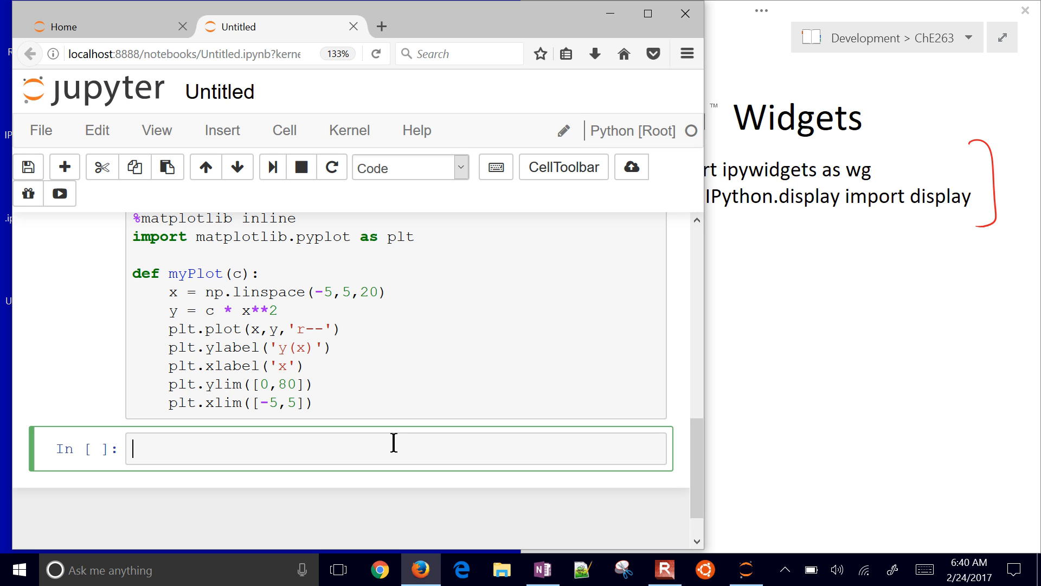
Call myPlot with a coefficient to render the red dashed parabola
{"action": "type", "text": "myP"}
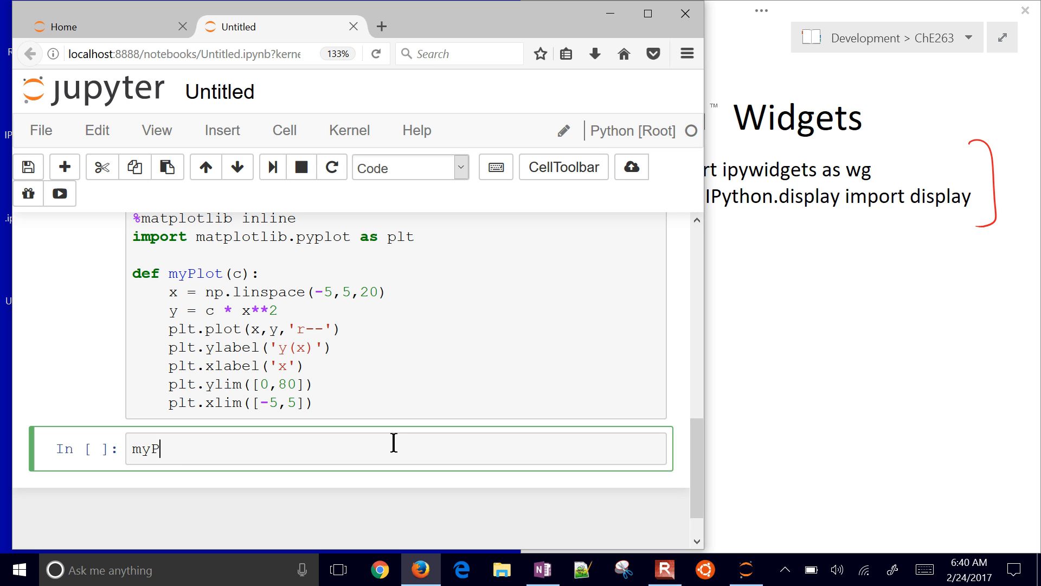
{"action": "type", "text": "lot(0"}
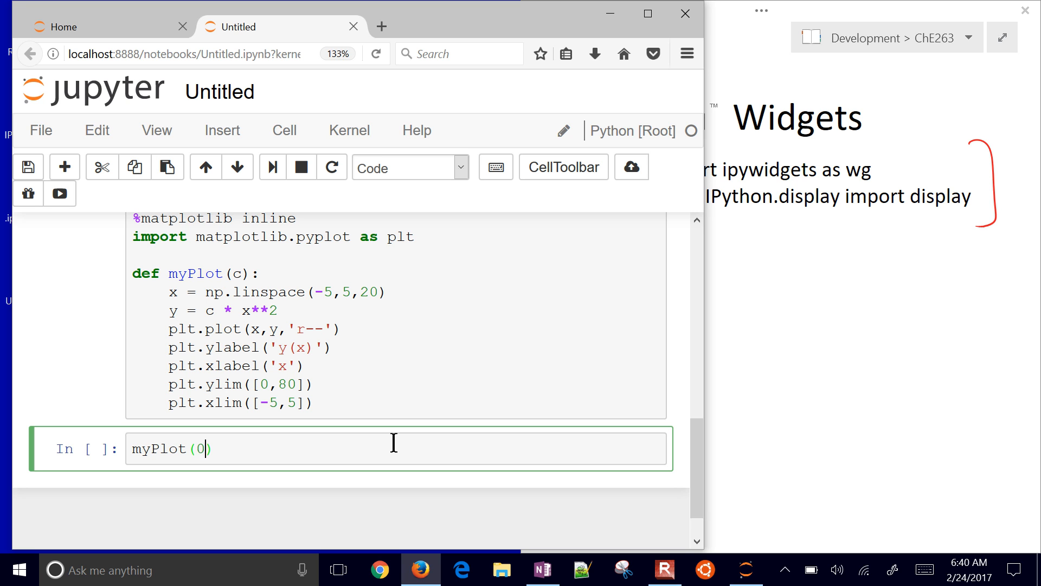
{"action": "type", "text": "1"}
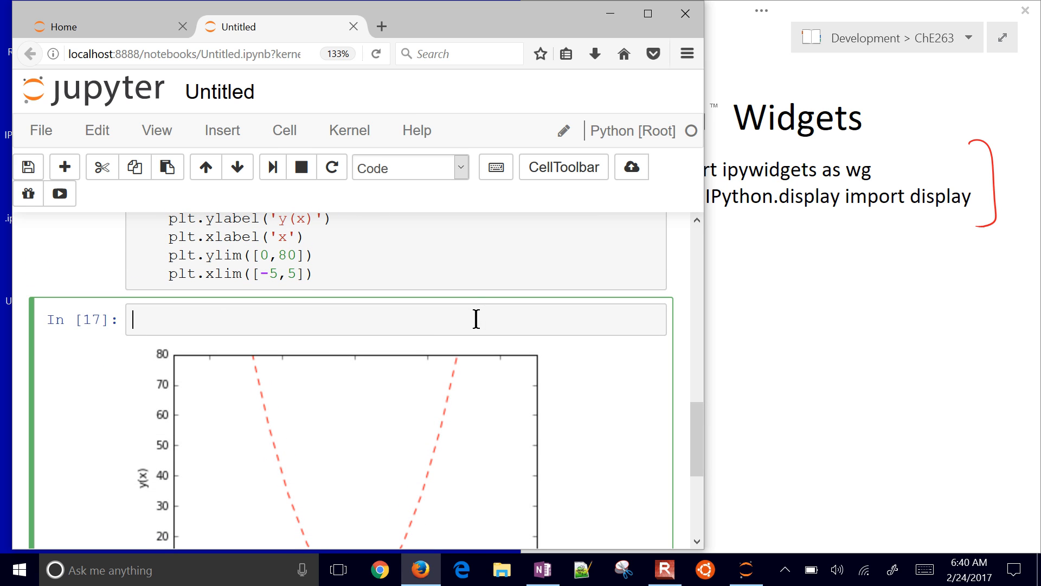
Start defining c_slide as a wg.FloatSlider
{"action": "type", "text": "c"}
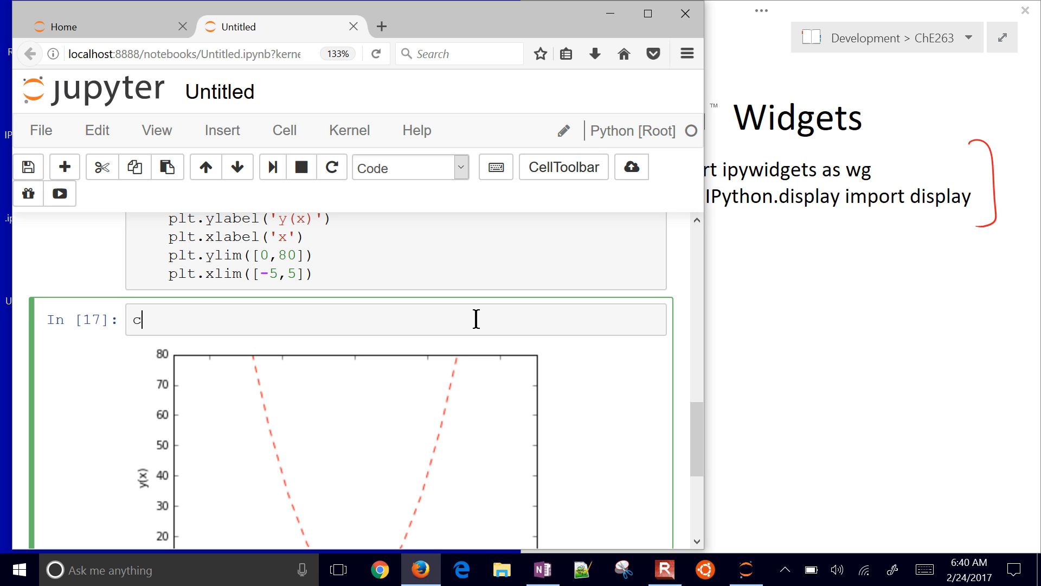
{"action": "type", "text": "_so"}
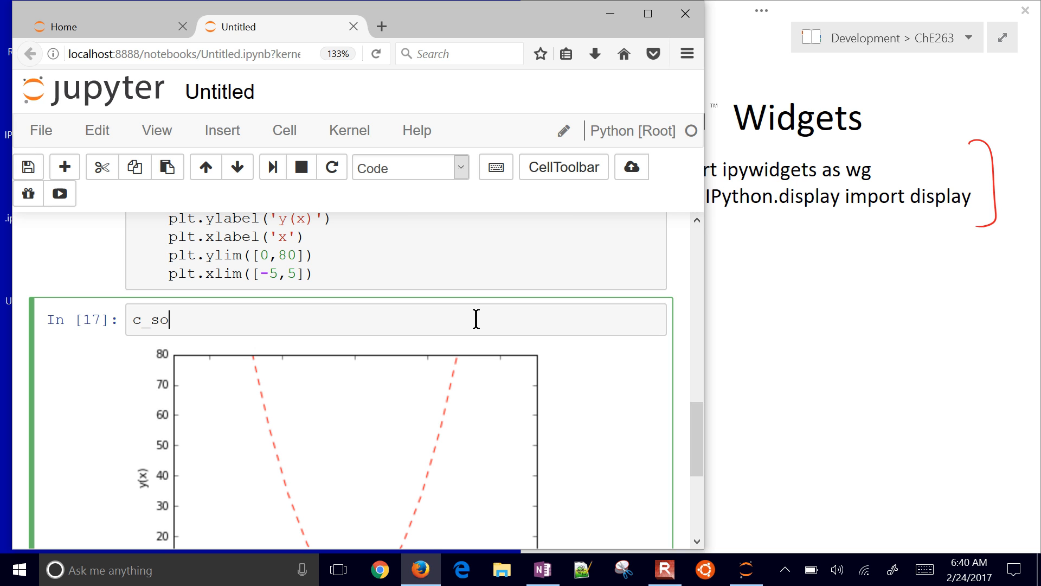
{"action": "type", "text": "lide ="}
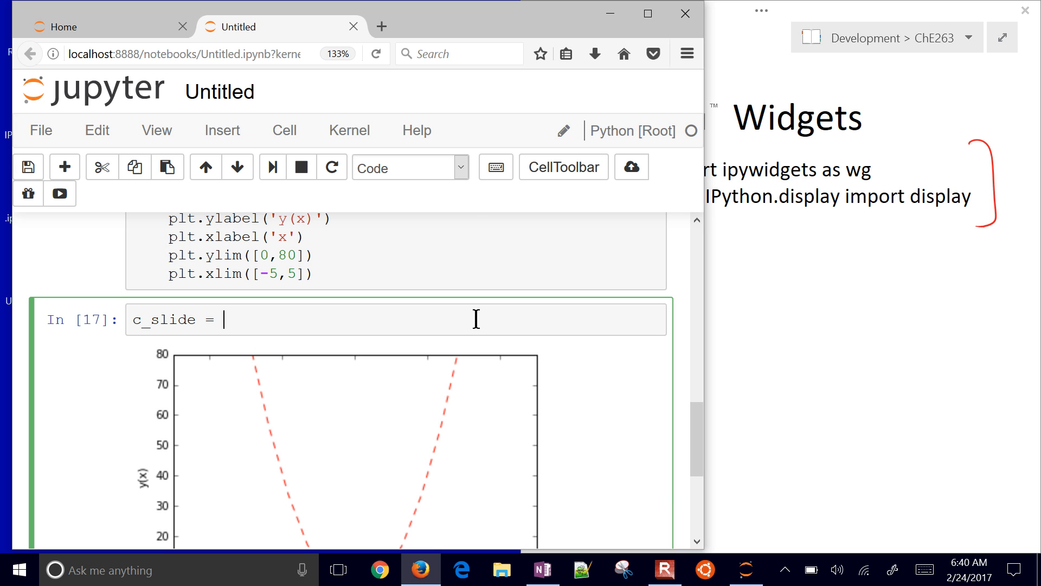
{"action": "type", "text": "wg"}
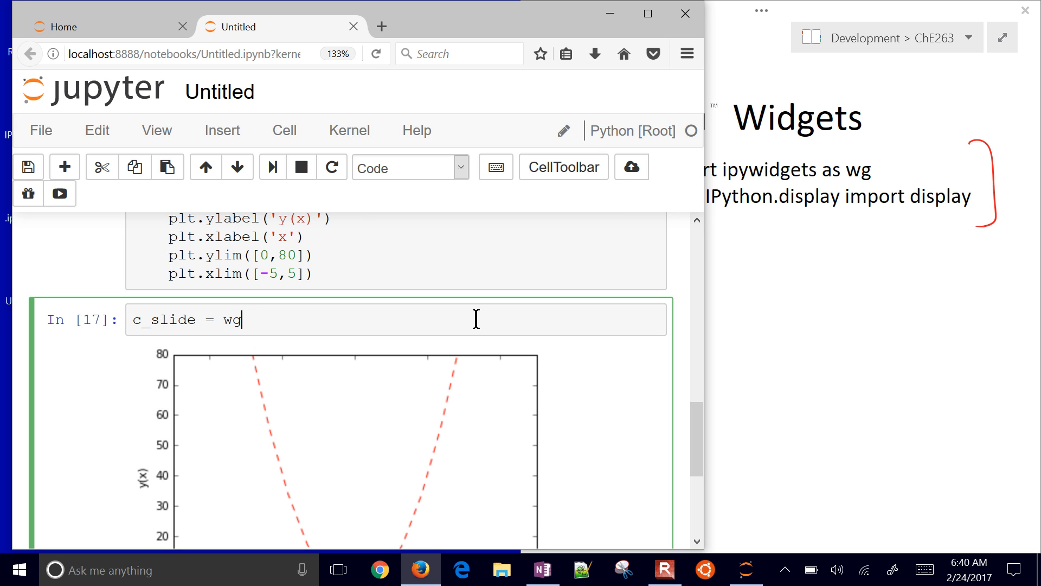
{"action": "type", "text": "."}
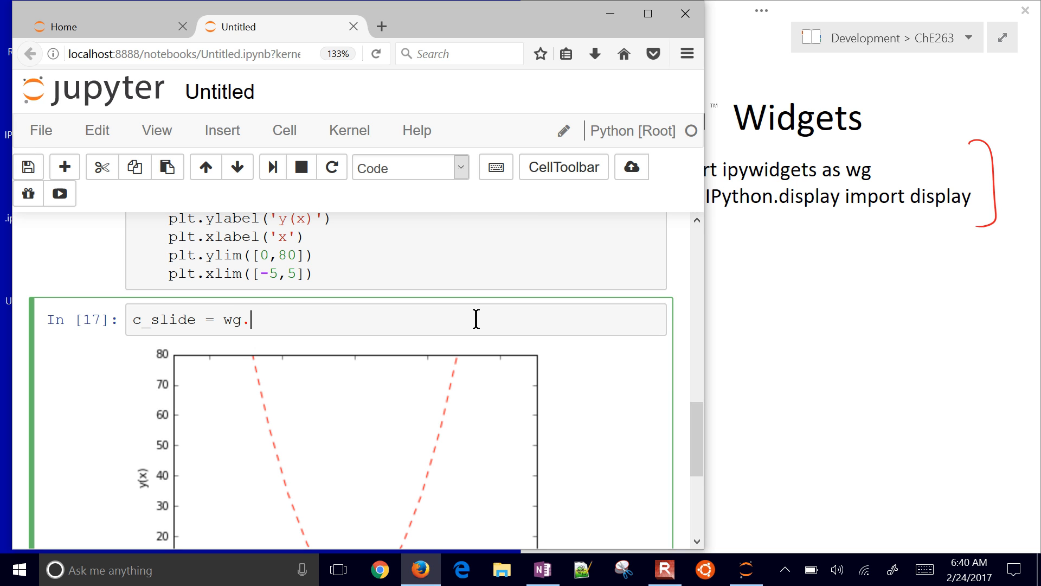
{"action": "type", "text": "Gl"}
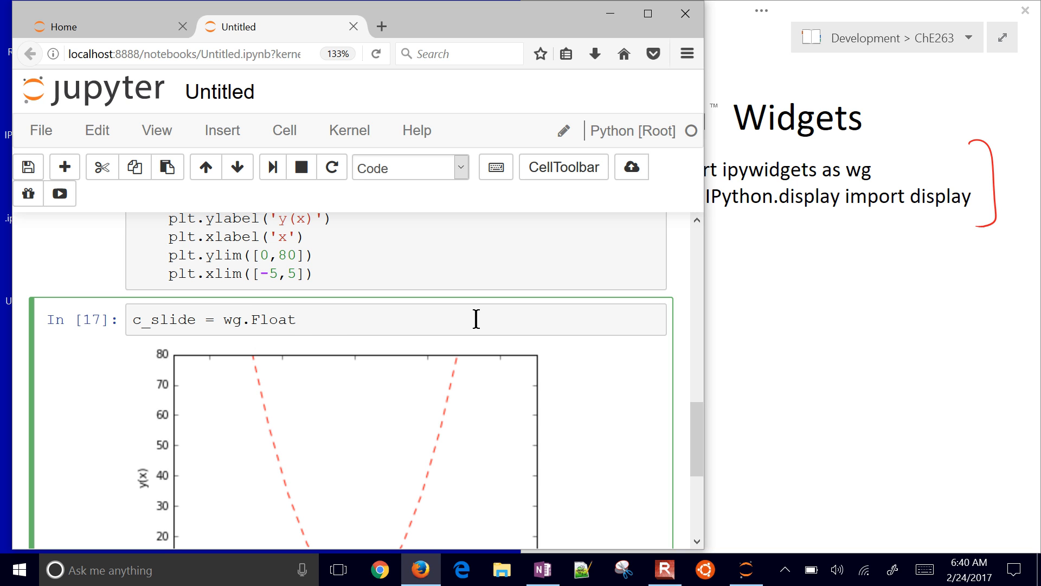
{"action": "type", "text": "Slider(v"}
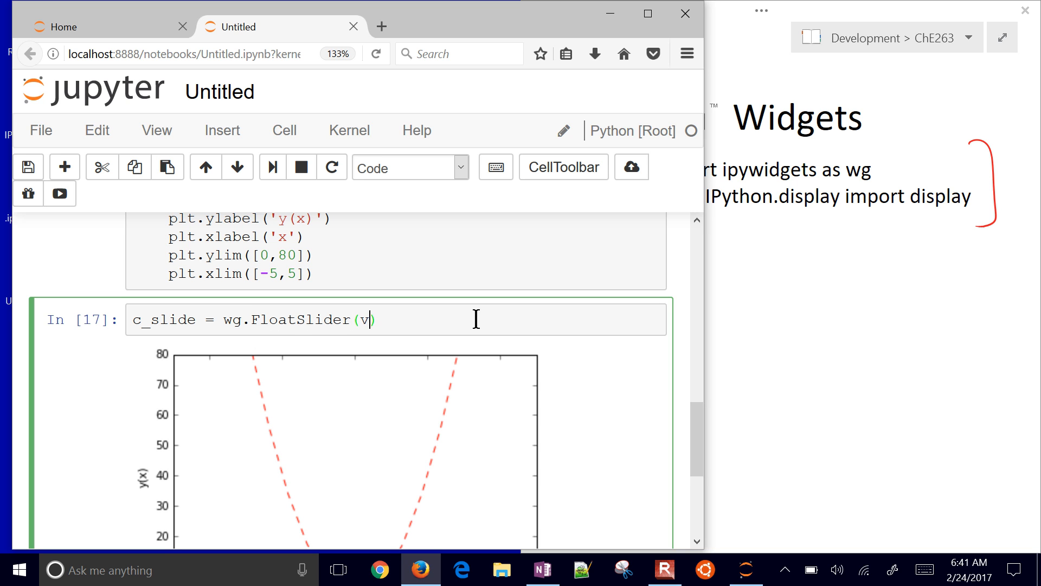
Give the slider value=1.0, min=0, max=3.0 and step=0.1
{"action": "type", "text": "alue=1.0"}
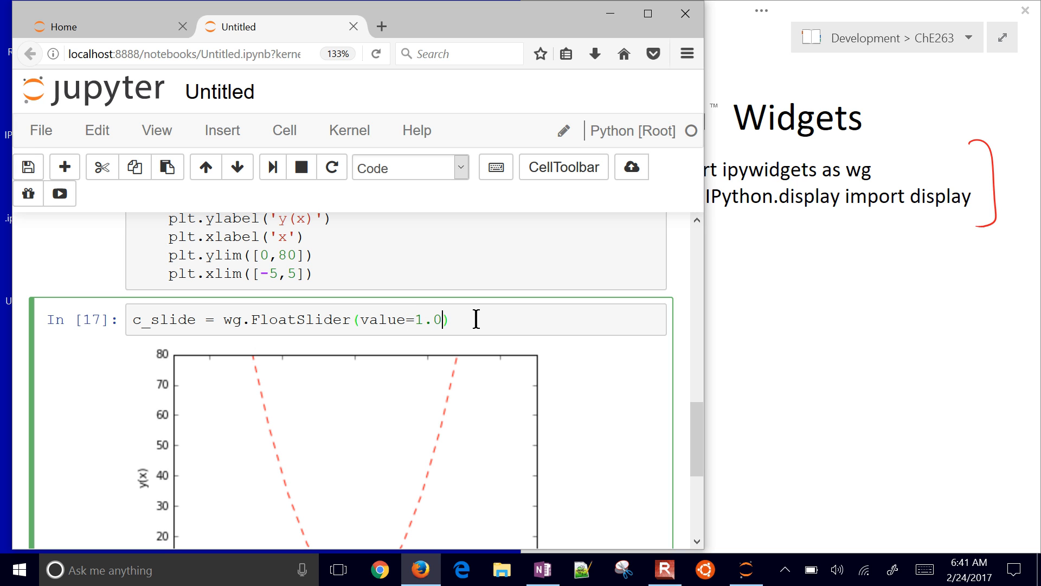
{"action": "type", "text": ","}
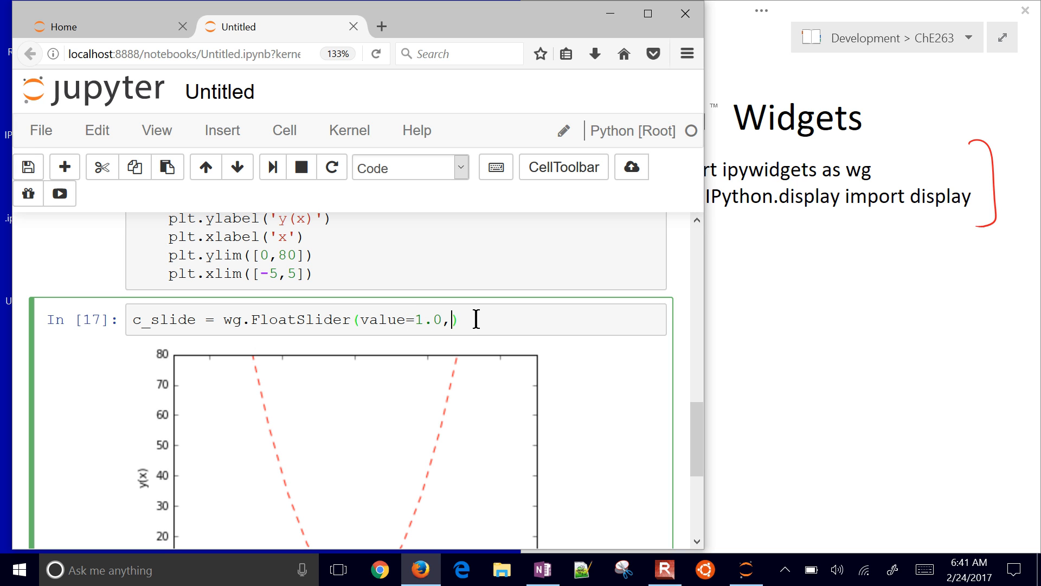
{"action": "type", "text": "min"}
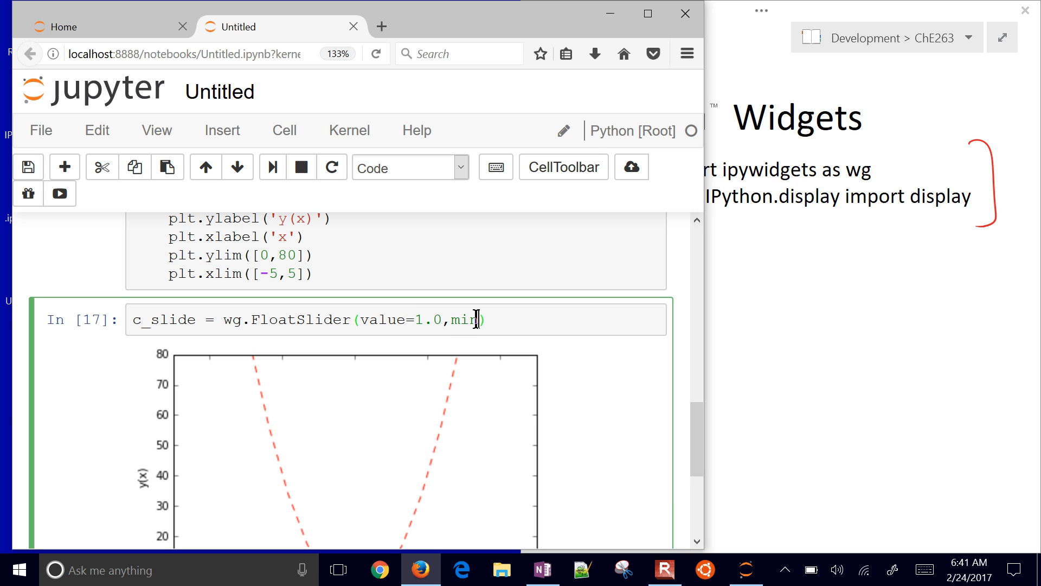
{"action": "type", "text": "=0,"}
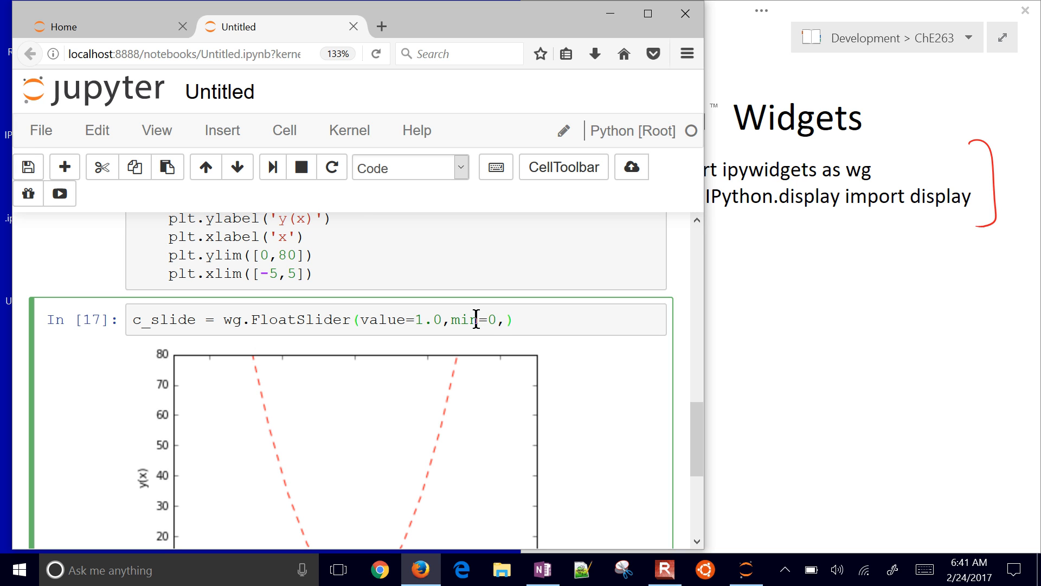
{"action": "type", "text": "max="}
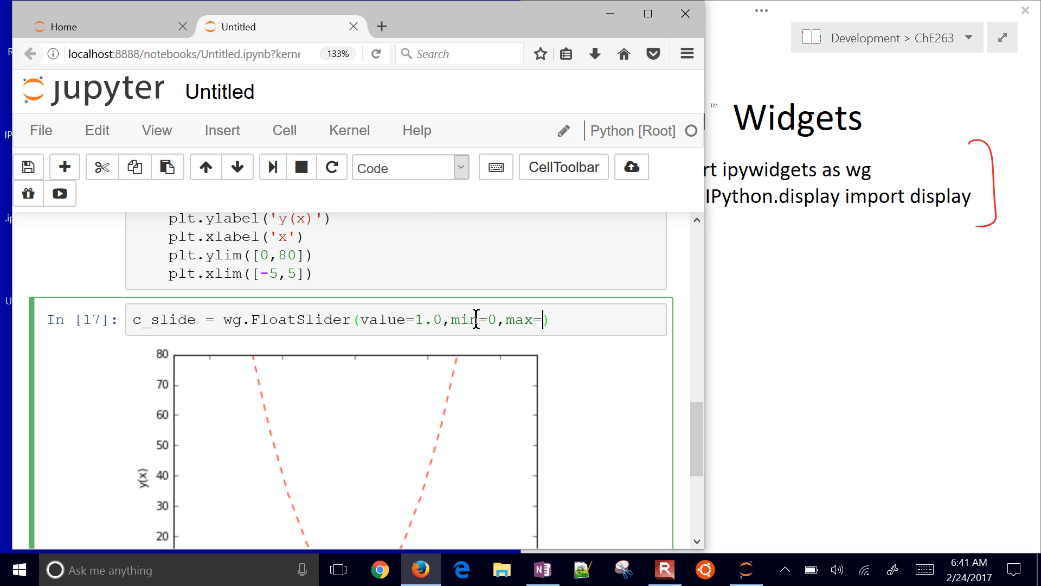
{"action": "type", "text": "3.0,"}
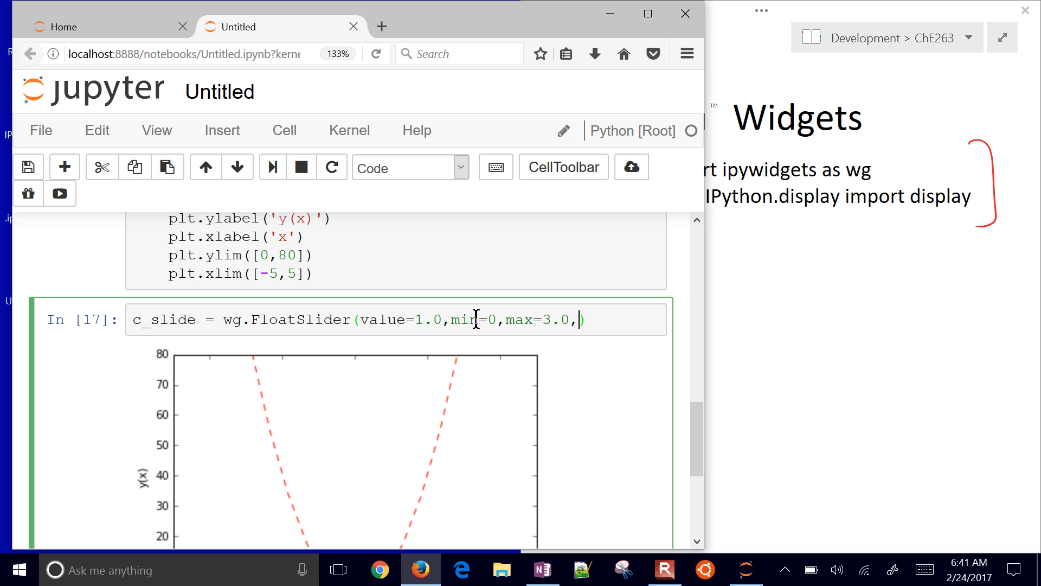
{"action": "type", "text": "step=0.1"}
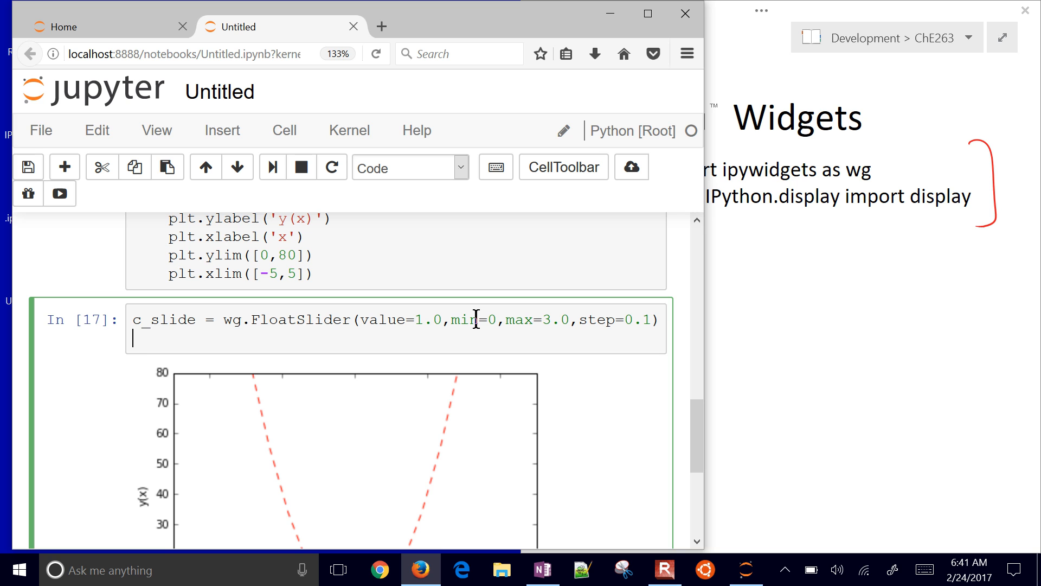
Run wg.interact(myPlot, c=c_slide) so a c slider drives the parabola plot
{"action": "type", "text": "wg.interact("}
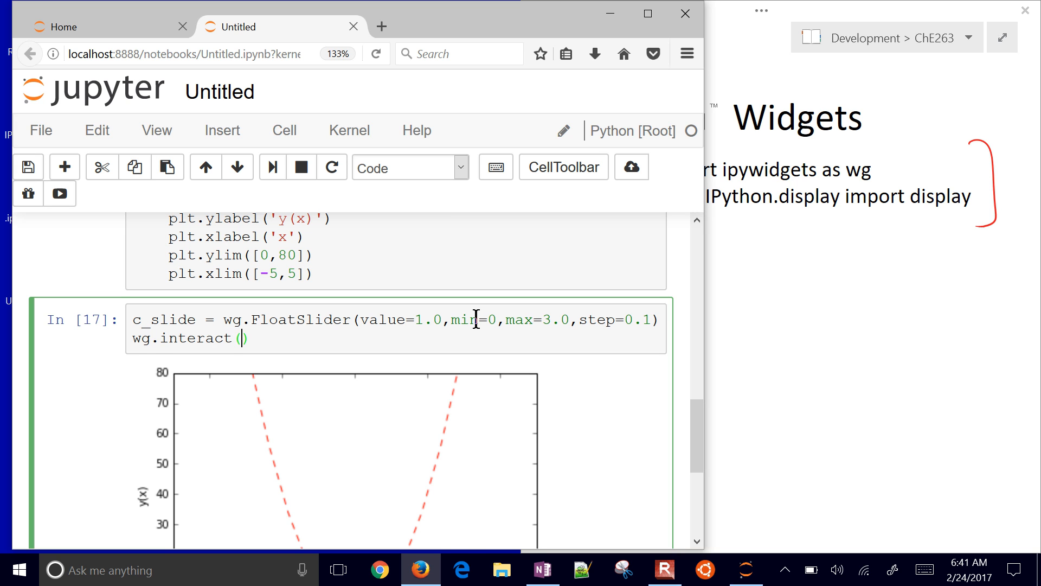
{"action": "type", "text": "myPlot"}
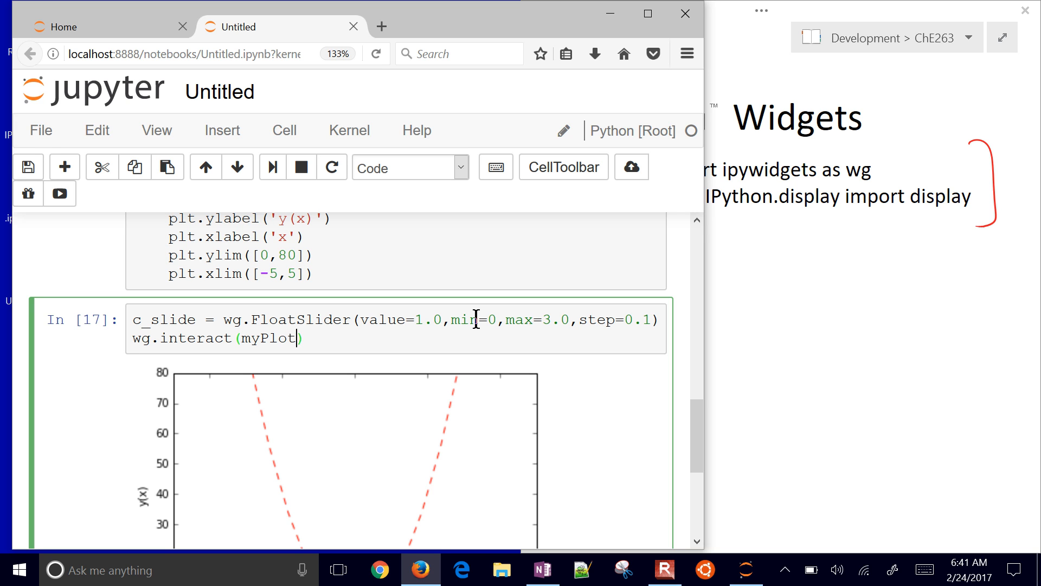
{"action": "type", "text": ","}
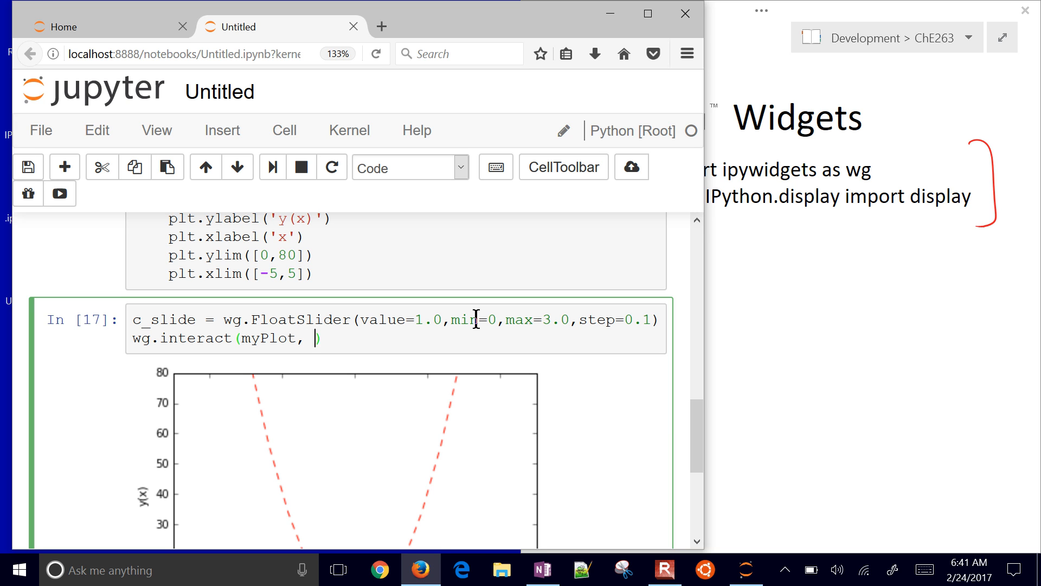
{"action": "type", "text": "c=c"}
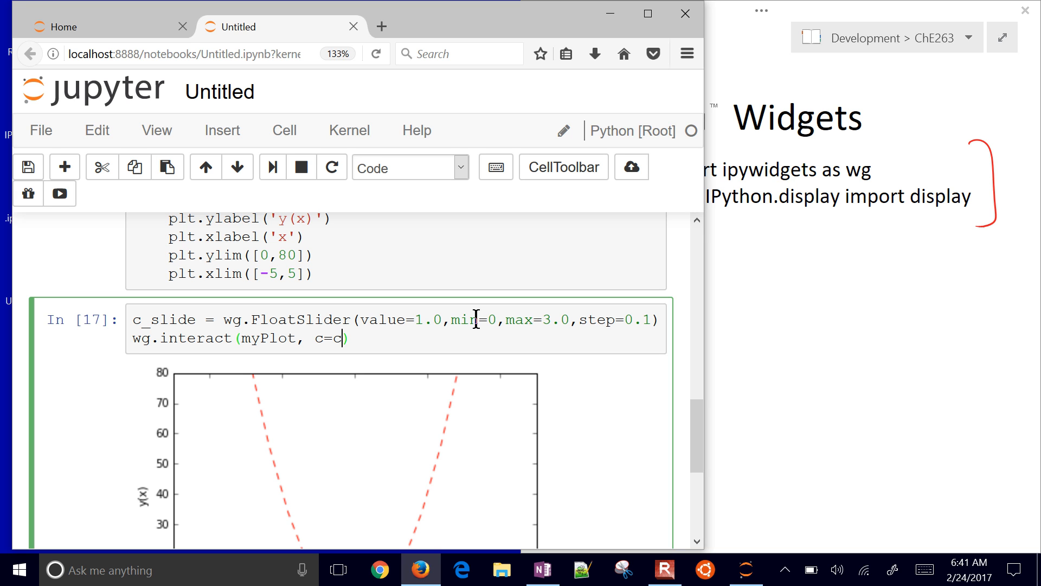
{"action": "type", "text": "_slide"}
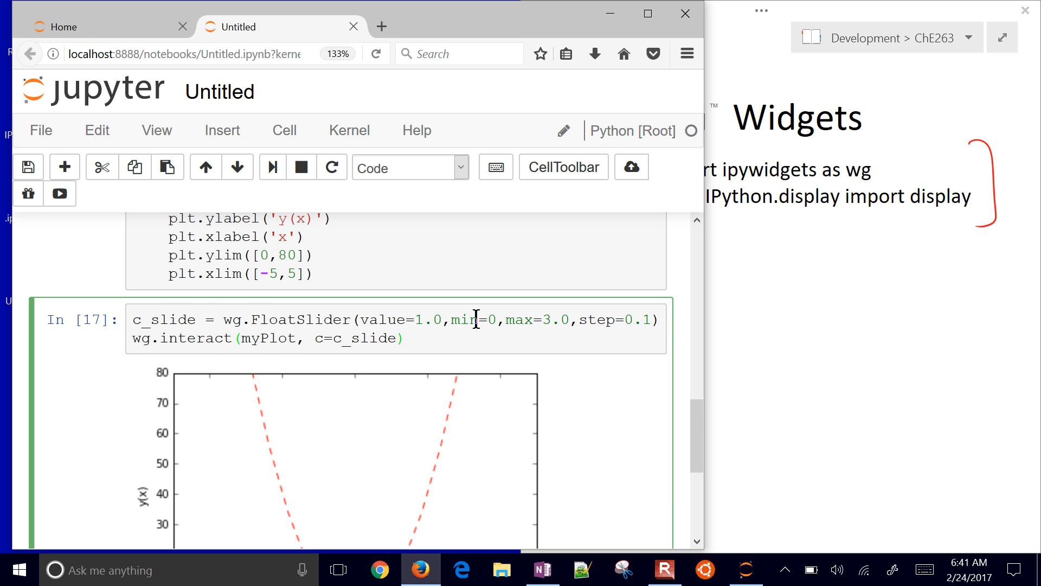
{"action": "key", "text": "shift+enter"}
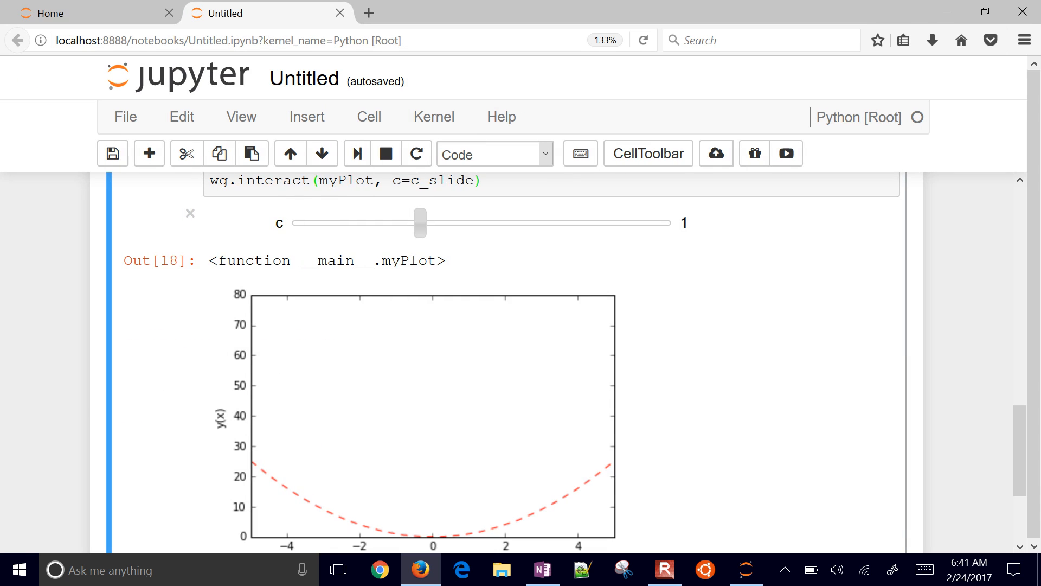
Scroll up to review the myPlot code against the slider at 1.2, then back down to the plot
{"action": "scroll", "scroll_direction": "up", "scroll_amount": 3}
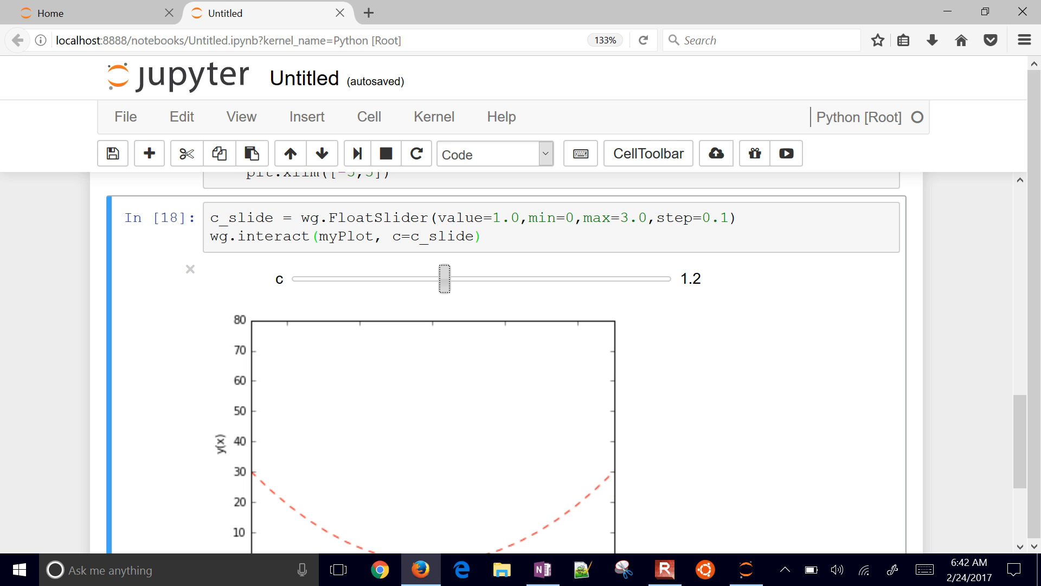
{"action": "scroll", "scroll_direction": "up", "scroll_amount": 3}
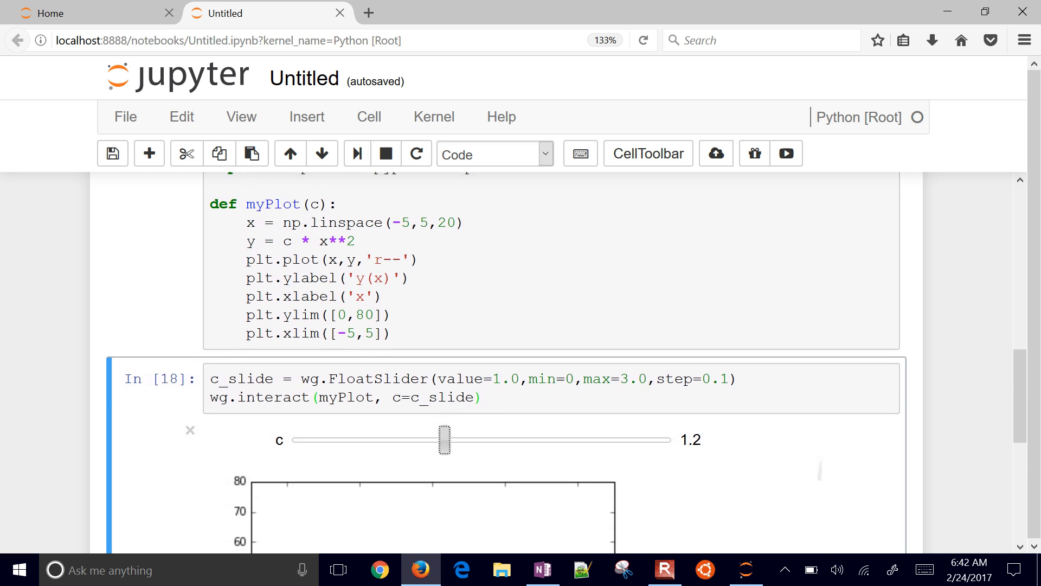
{"action": "scroll", "scroll_direction": "up", "scroll_amount": 3}
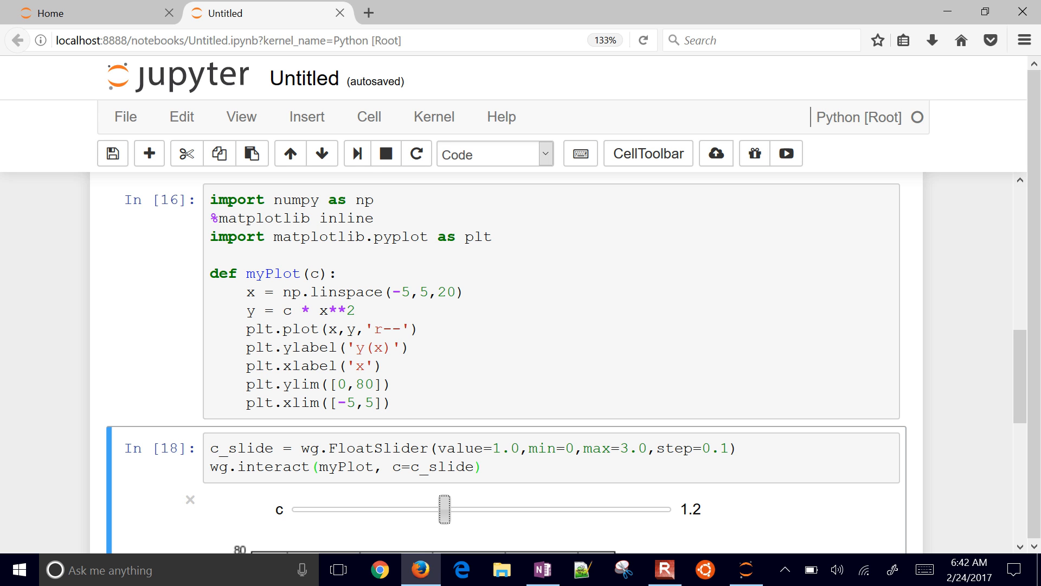
{"action": "scroll", "scroll_direction": "down", "scroll_amount": 3}
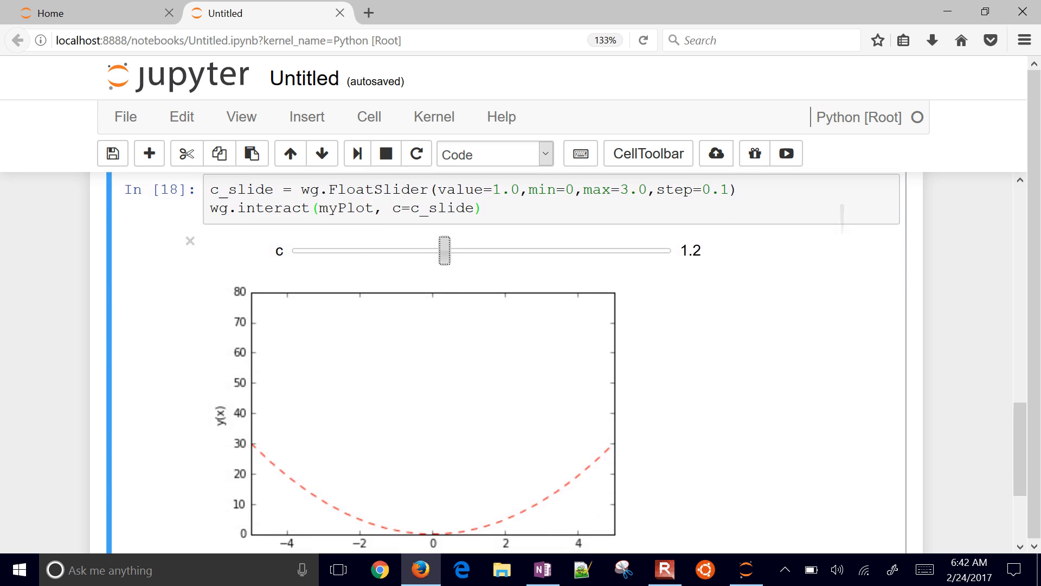
{"action": "scroll", "scroll_direction": "up", "scroll_amount": 3}
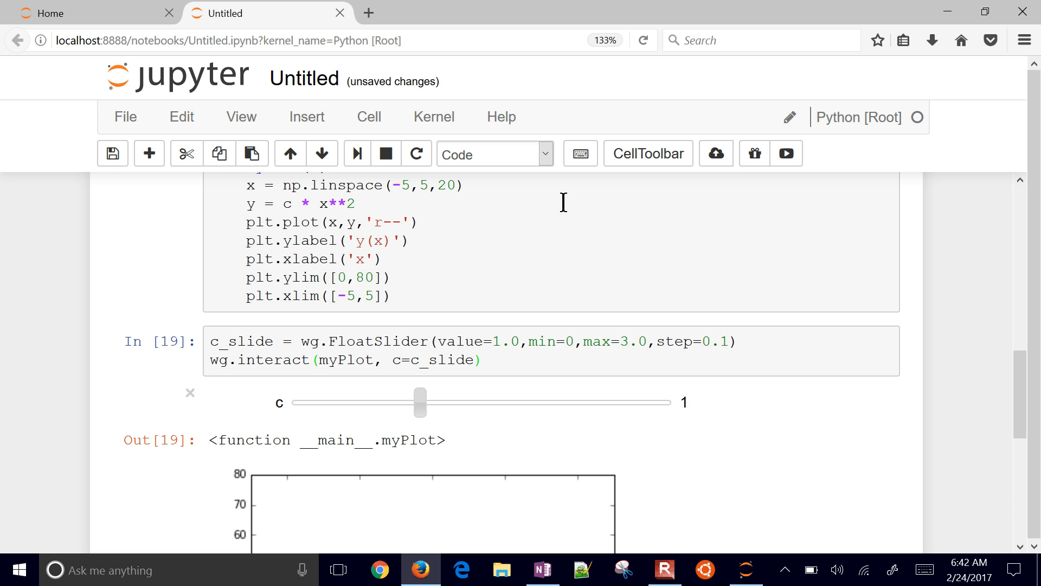
{"action": "scroll", "scroll_direction": "down", "scroll_amount": 3}
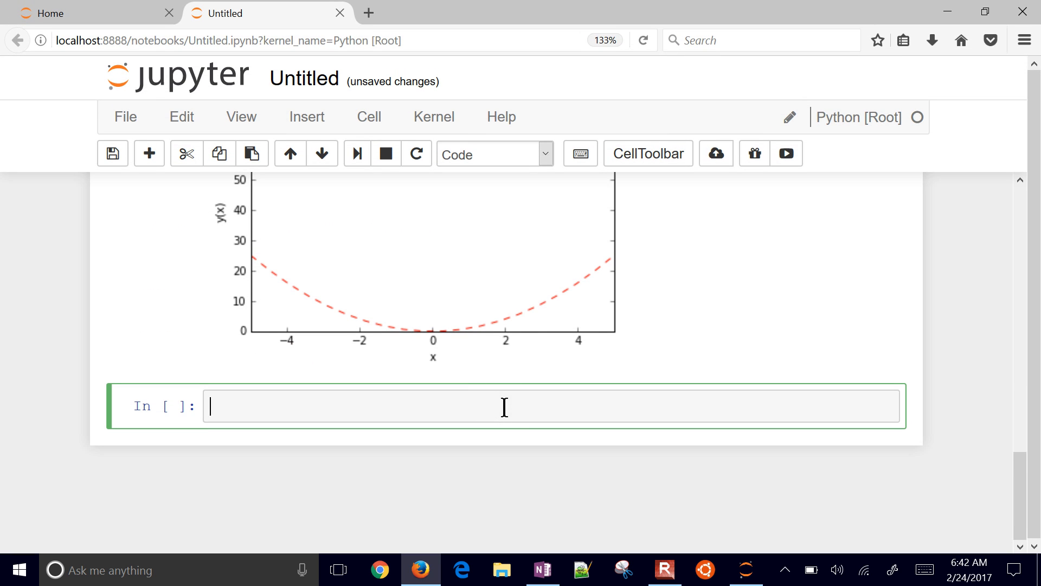
Run c_slide.keys to list the slider's properties down to orientation and slider_color
{"action": "type", "text": "c_slide"}
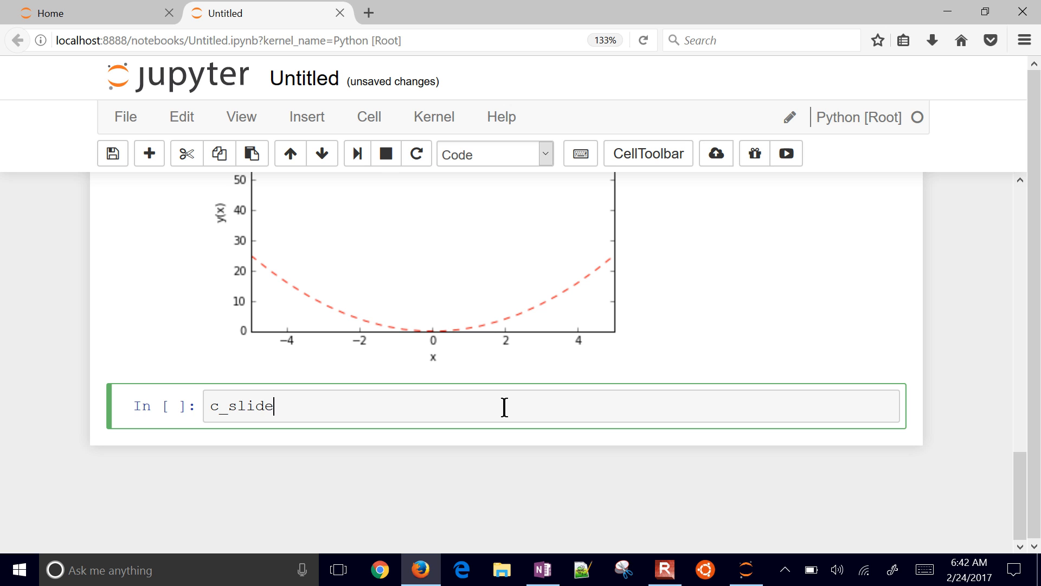
{"action": "type", "text": ".keys"}
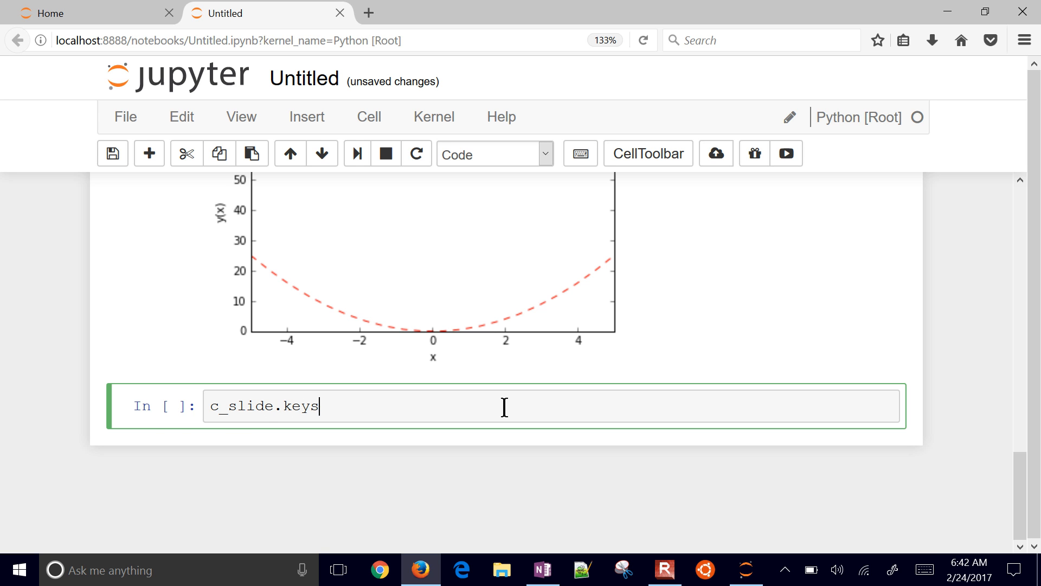
{"action": "key", "text": "shift+Return"}
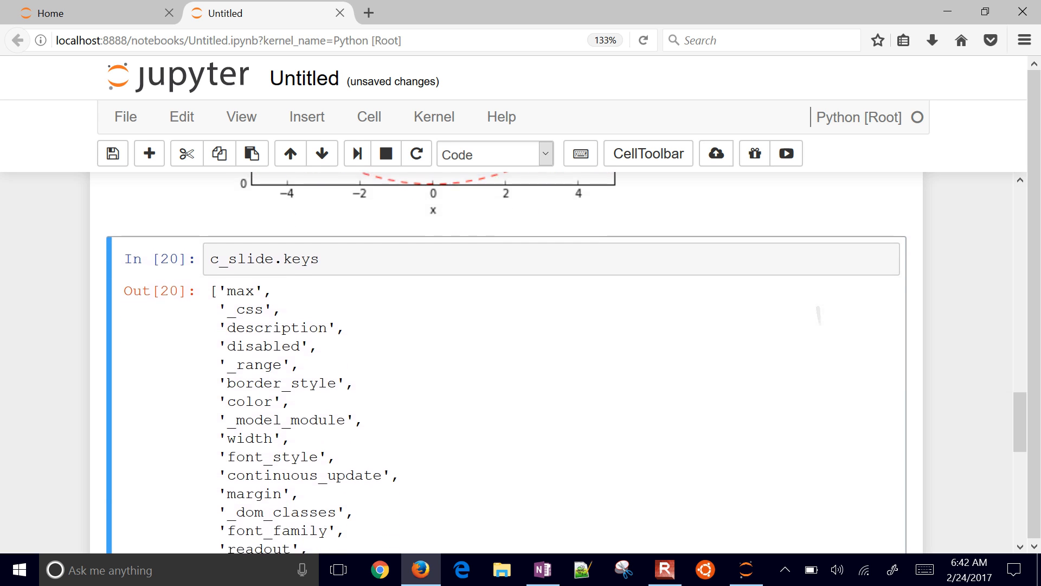
{"action": "scroll", "scroll_direction": "down", "scroll_amount": 3}
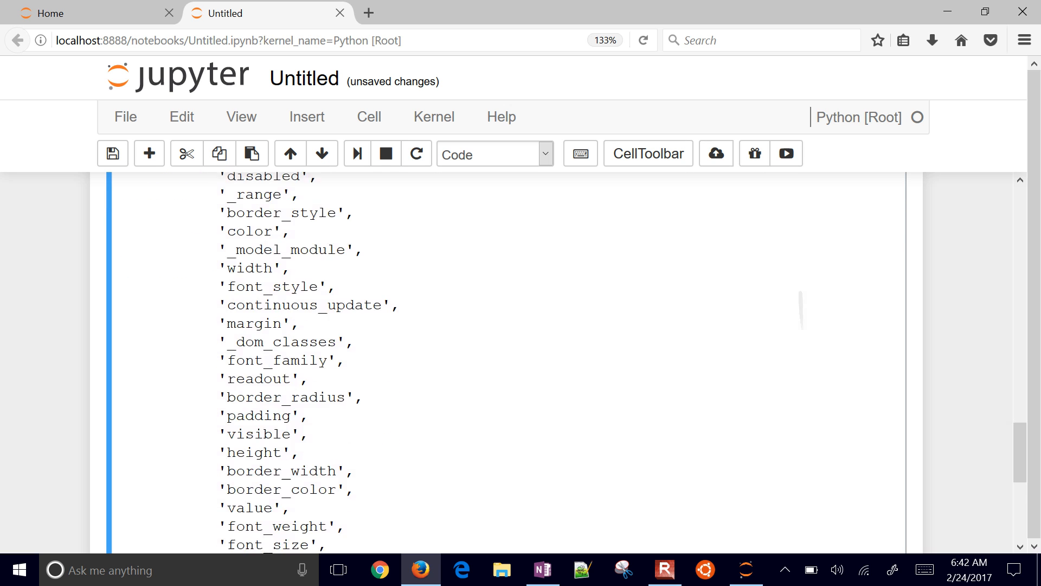
{"action": "scroll", "scroll_direction": "down", "scroll_amount": 3}
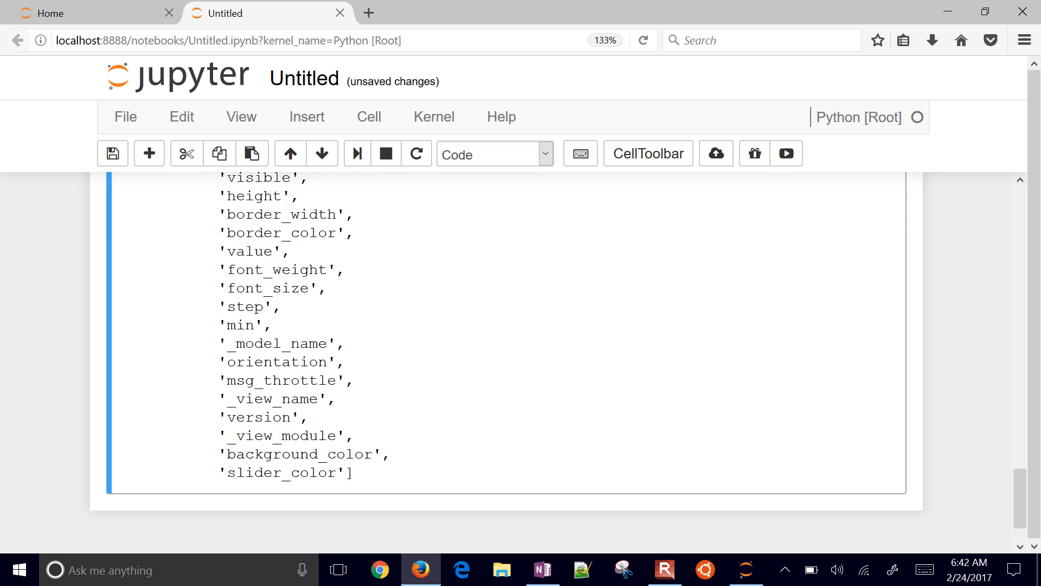
{"action": "scroll", "scroll_direction": "down", "scroll_amount": 3}
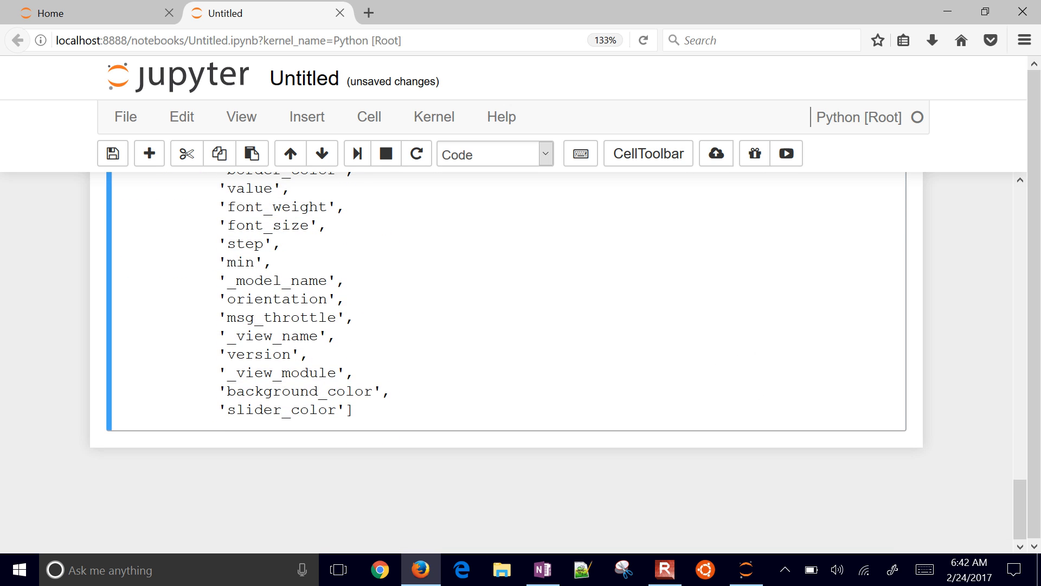
{"action": "scroll", "scroll_direction": "down", "scroll_amount": 3}
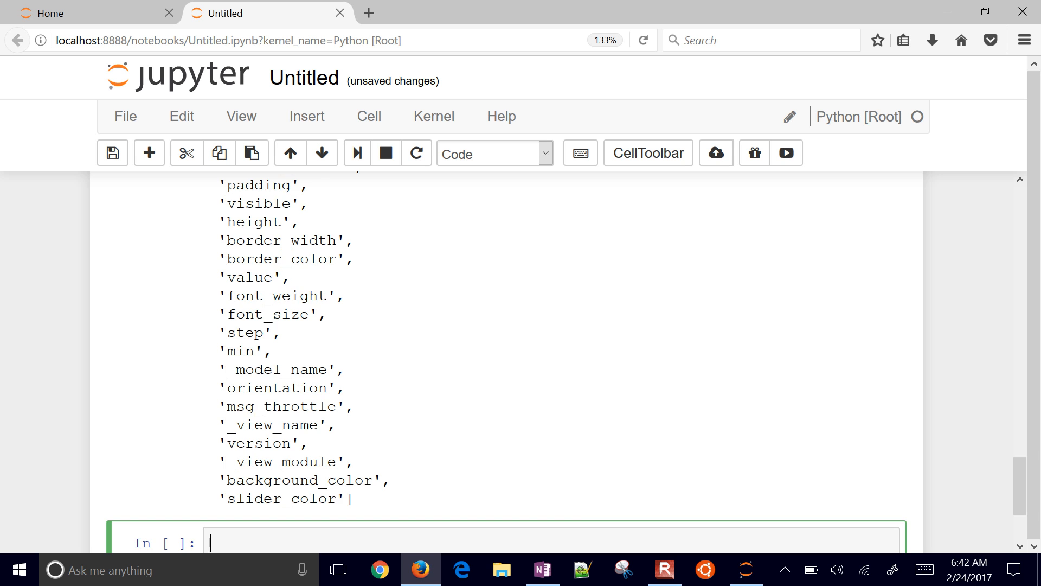
Enter wg.Widget.widget_types in the empty cell to get the dictionary of widget types
{"action": "scroll", "scroll_direction": "down", "scroll_amount": 3}
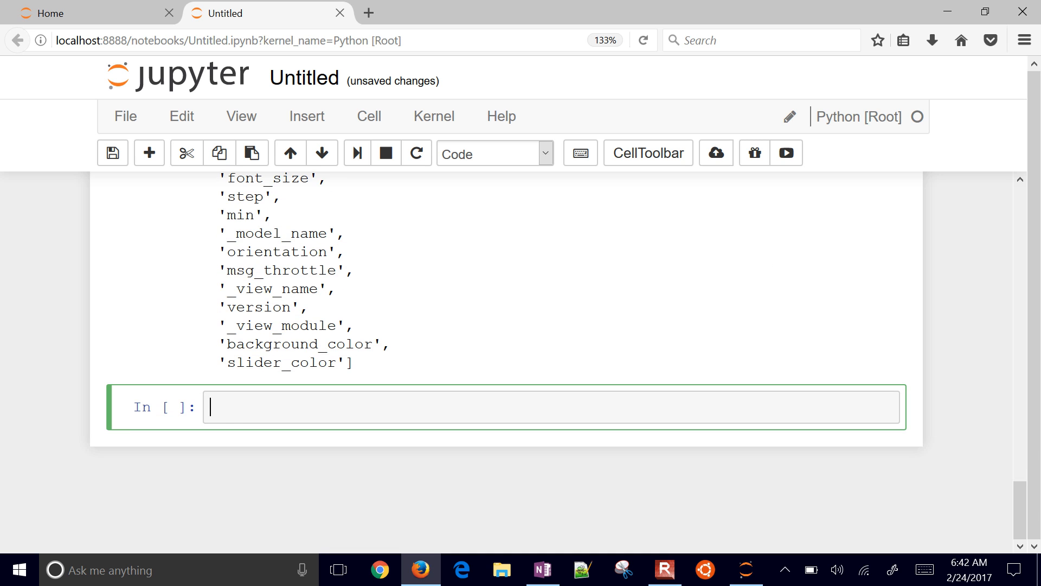
{"action": "type", "text": "wg.Wd"}
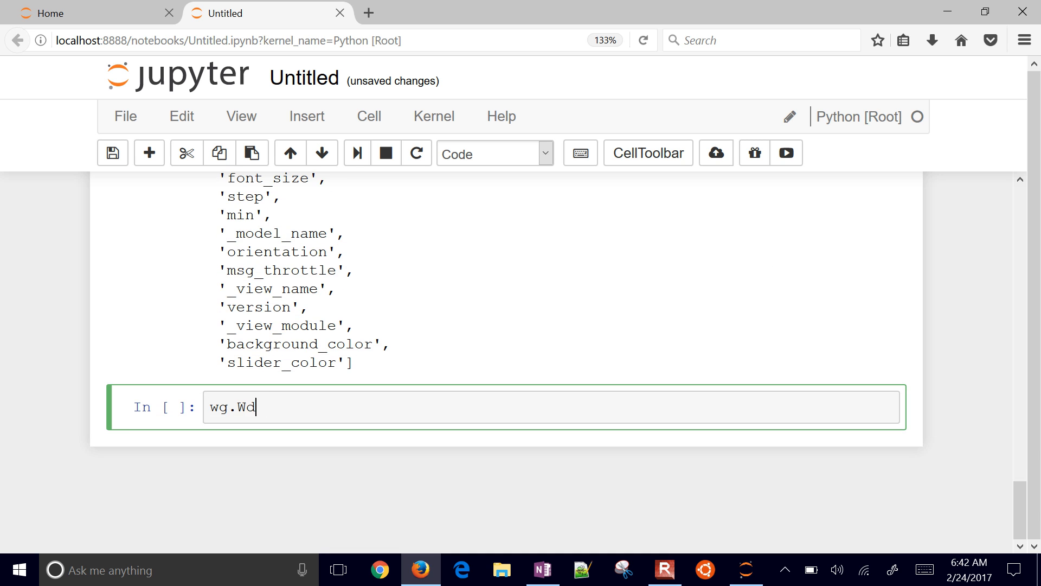
{"action": "type", "text": "idgets"}
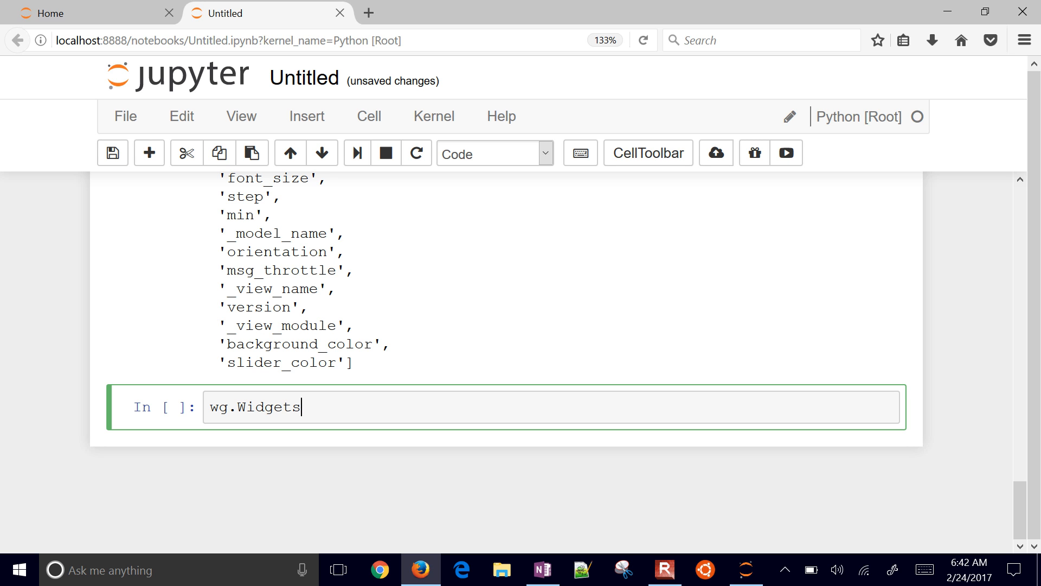
{"action": "type", "text": ".wid"}
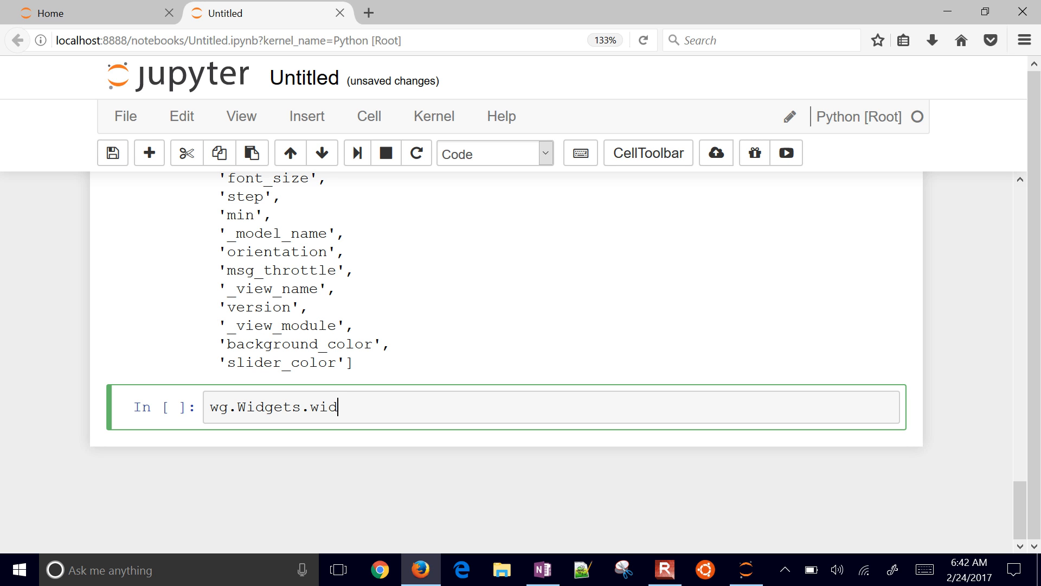
{"action": "type", "text": "get"}
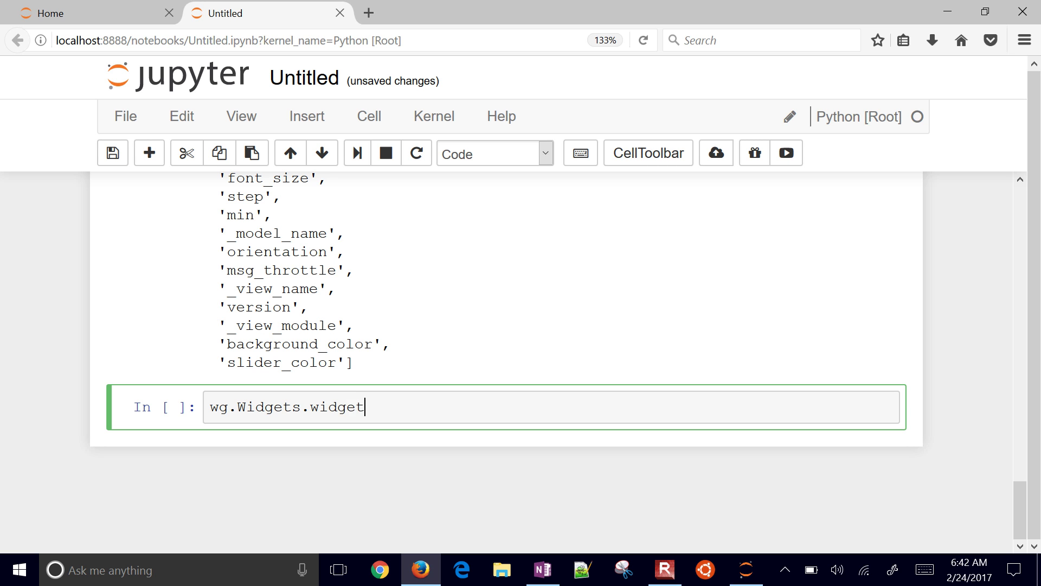
{"action": "type", "text": "_types"}
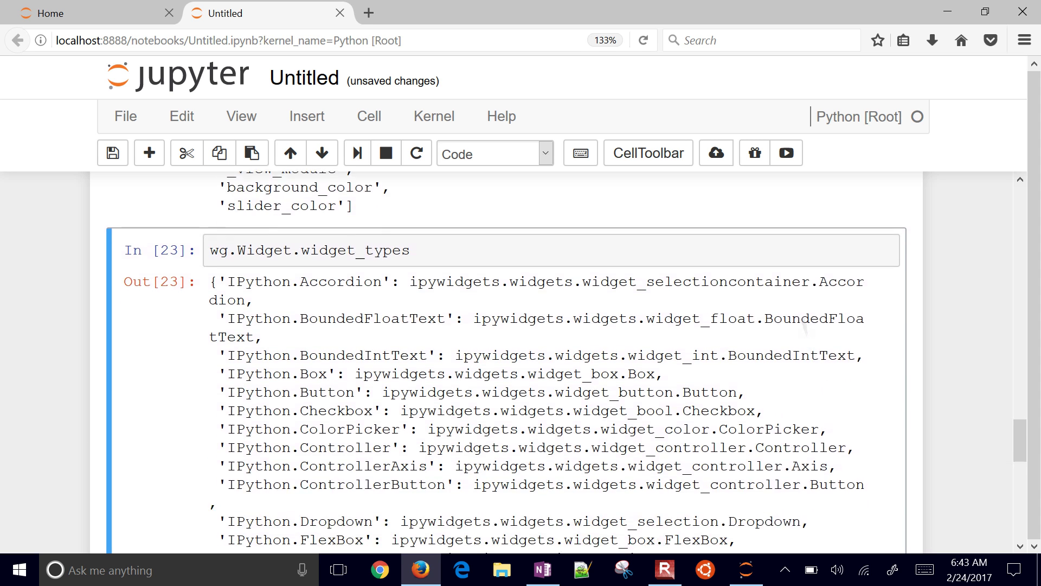
Scroll through the widget-type listing from Accordion through Valid to the new empty cell
{"action": "scroll", "scroll_direction": "down", "scroll_amount": 3}
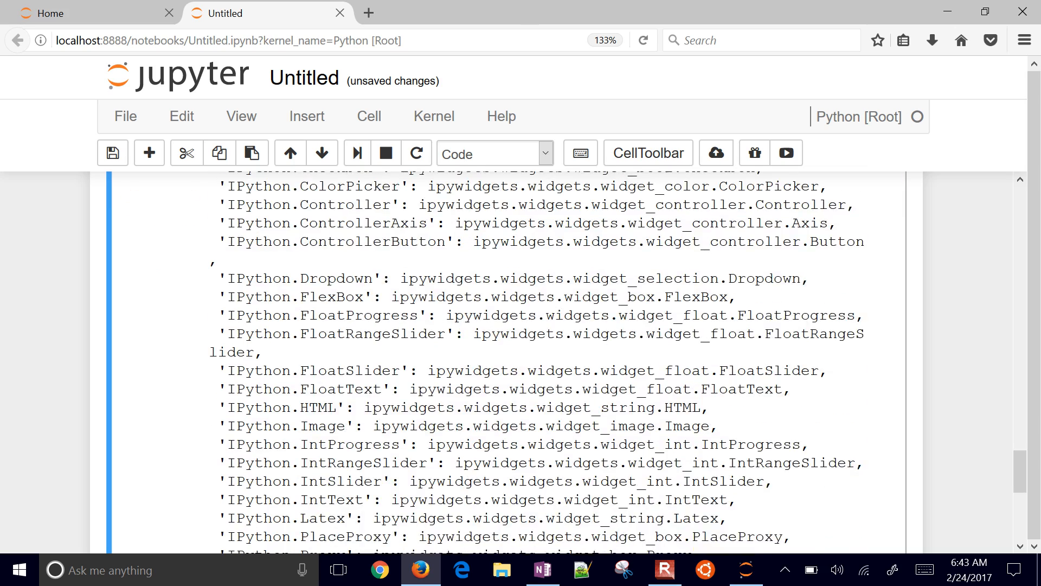
{"action": "scroll", "scroll_direction": "down", "scroll_amount": 3}
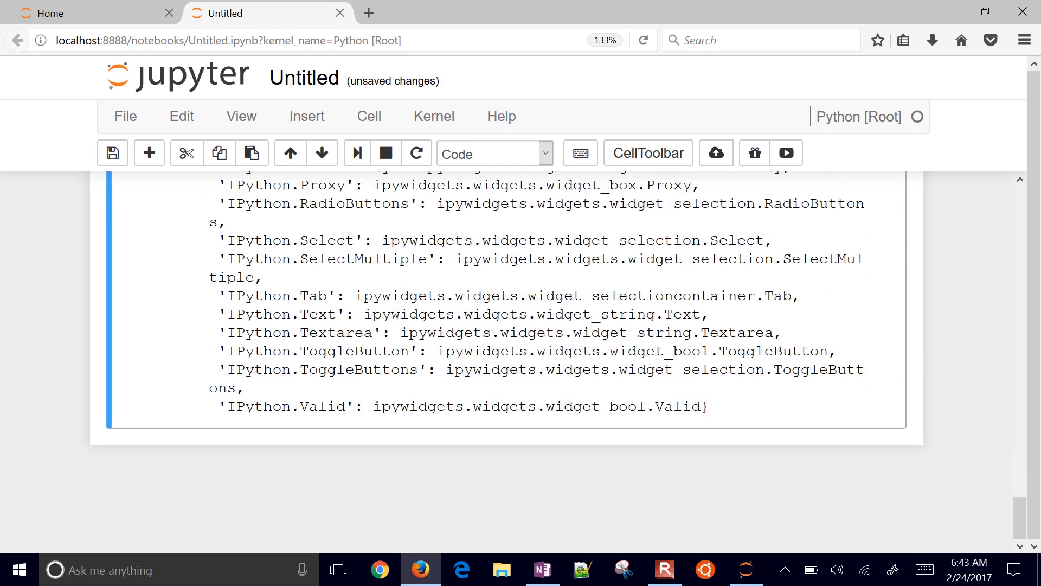
{"action": "scroll", "scroll_direction": "up", "scroll_amount": 3}
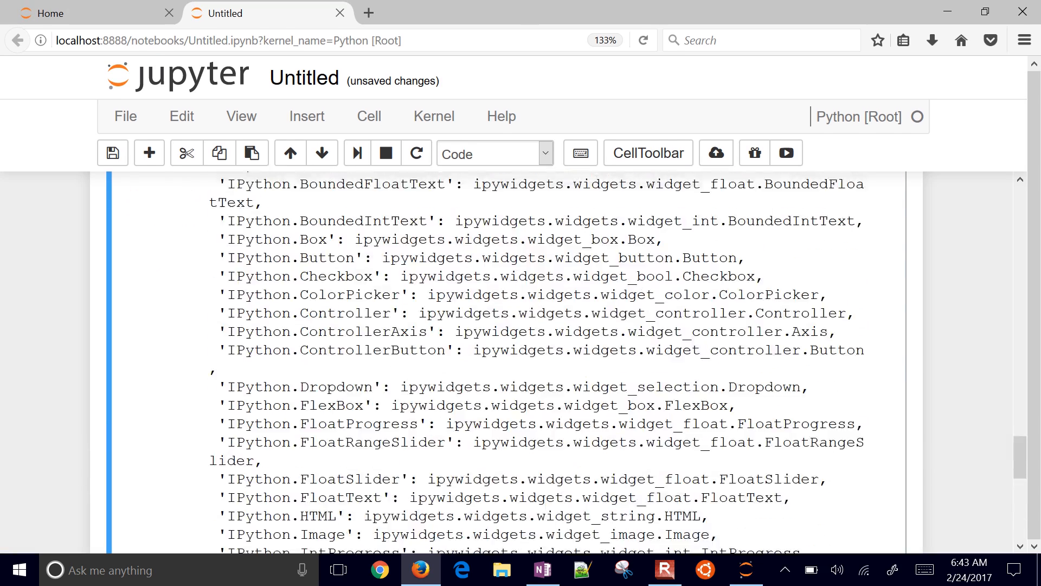
{"action": "scroll", "scroll_direction": "up", "scroll_amount": 3}
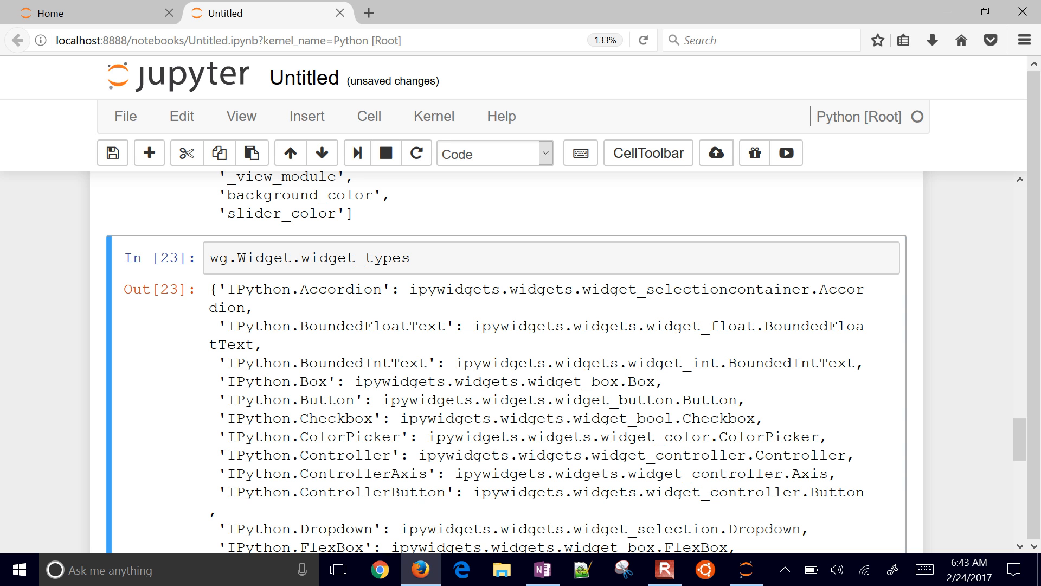
{"action": "scroll", "scroll_direction": "down", "scroll_amount": 3}
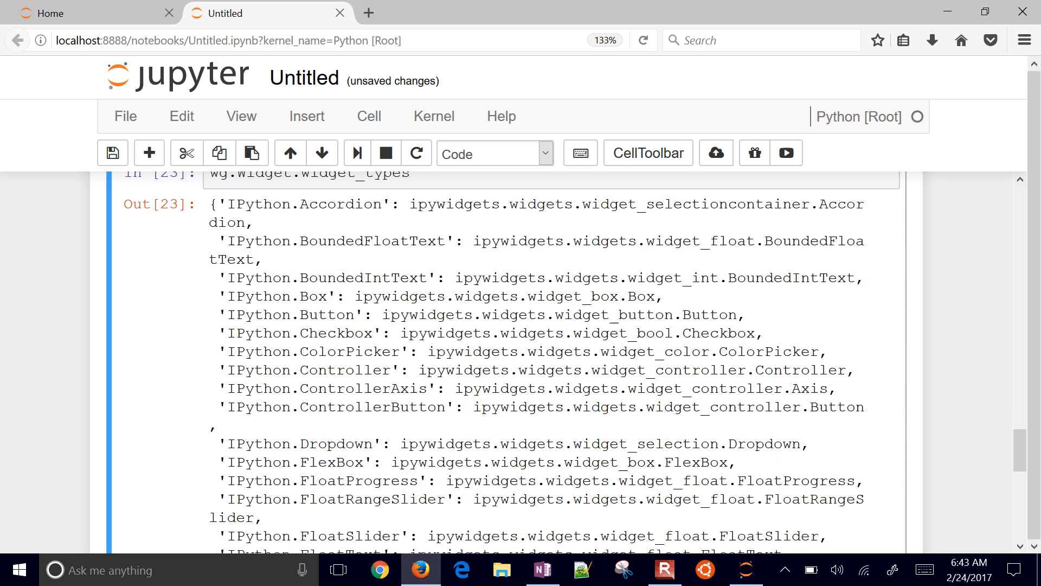
{"action": "scroll", "scroll_direction": "down", "scroll_amount": 3}
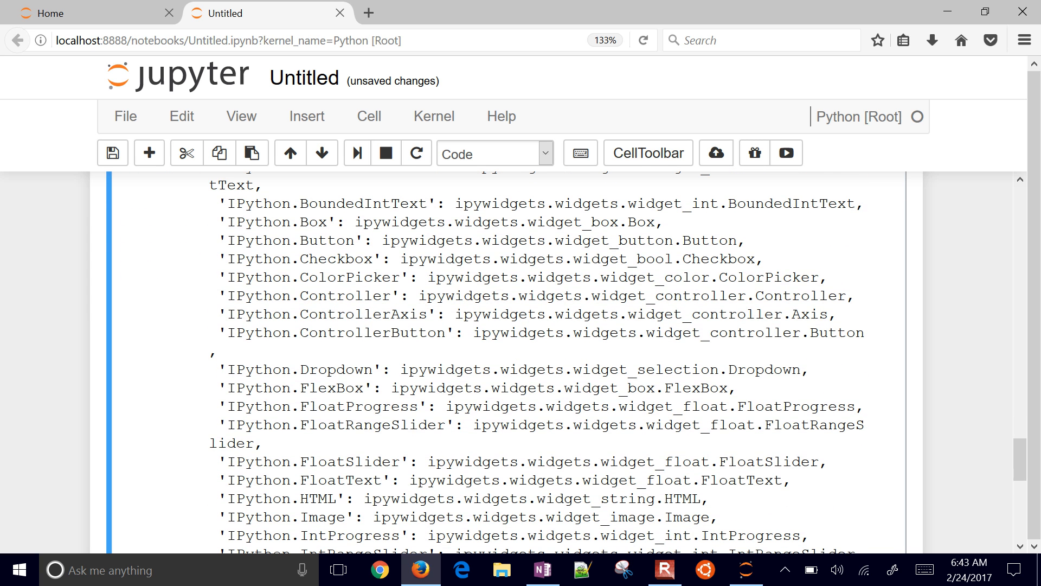
{"action": "scroll", "scroll_direction": "down", "scroll_amount": 3}
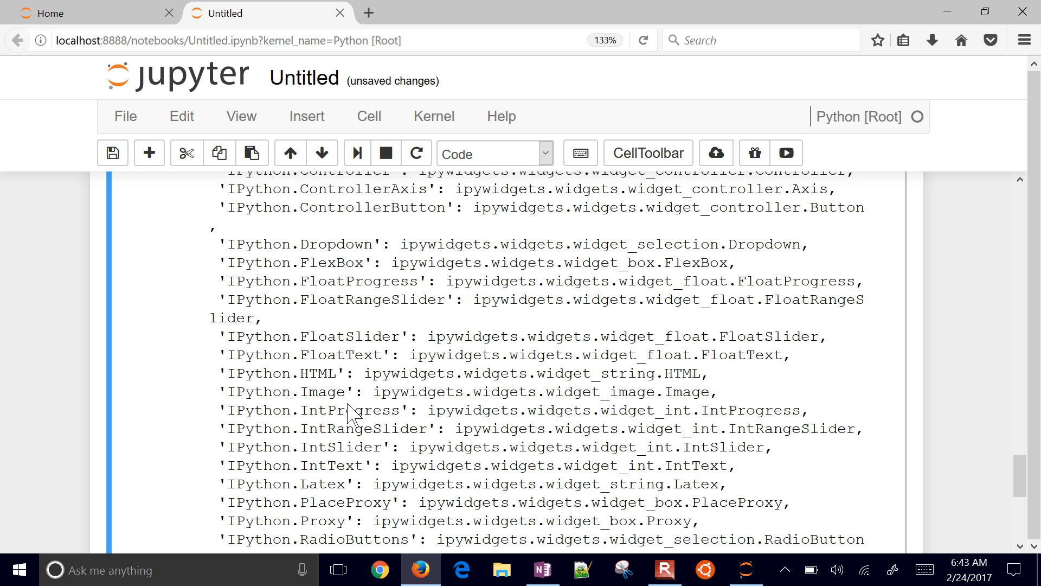
{"action": "scroll", "scroll_direction": "down", "scroll_amount": 3}
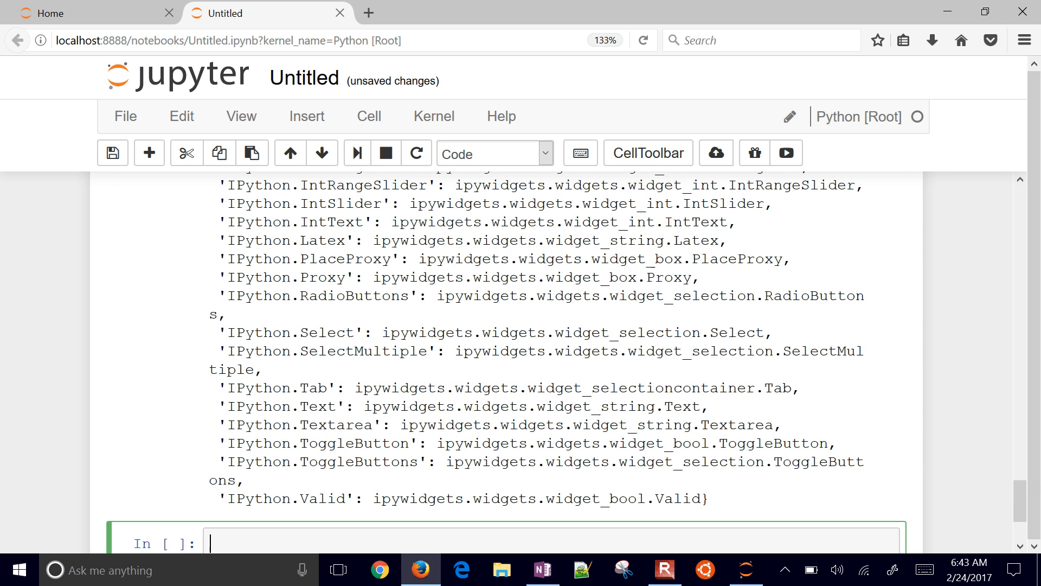
{"action": "scroll", "scroll_direction": "down", "scroll_amount": 3}
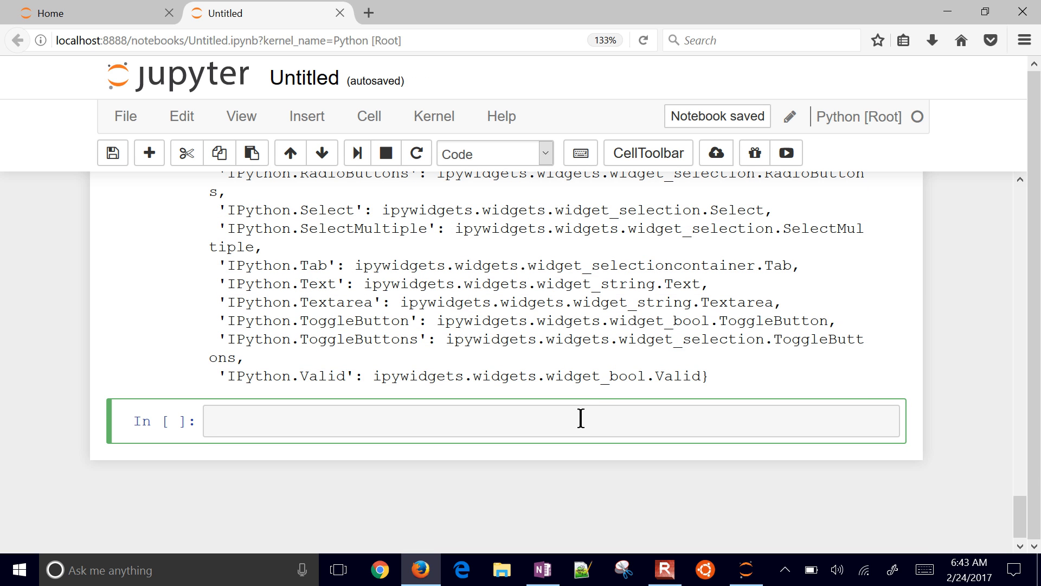
Import time and create progress as a wg.IntProgress with description 'Loading:'
{"action": "type", "text": "import i"}
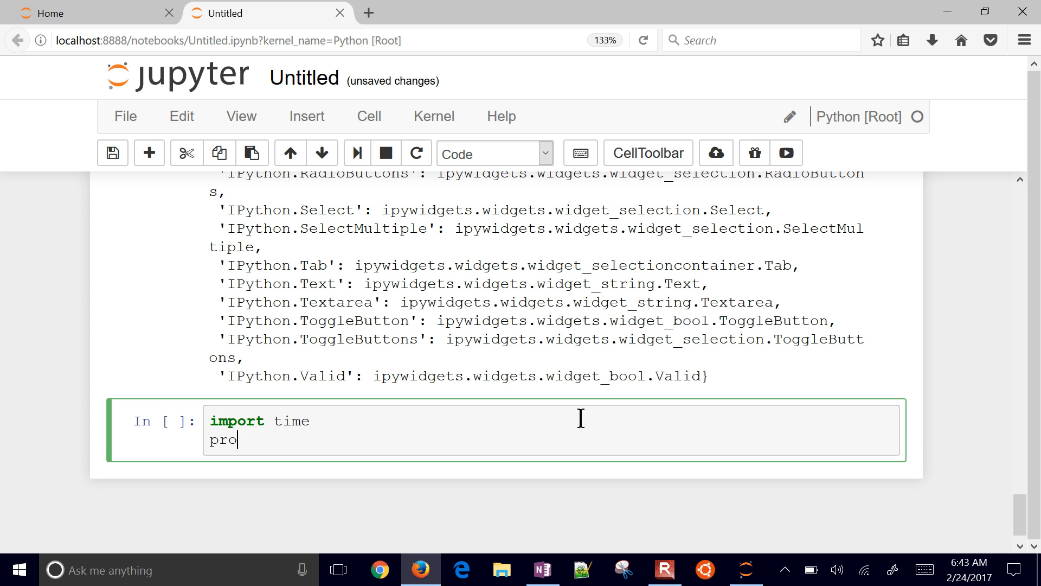
{"action": "type", "text": "gress ="}
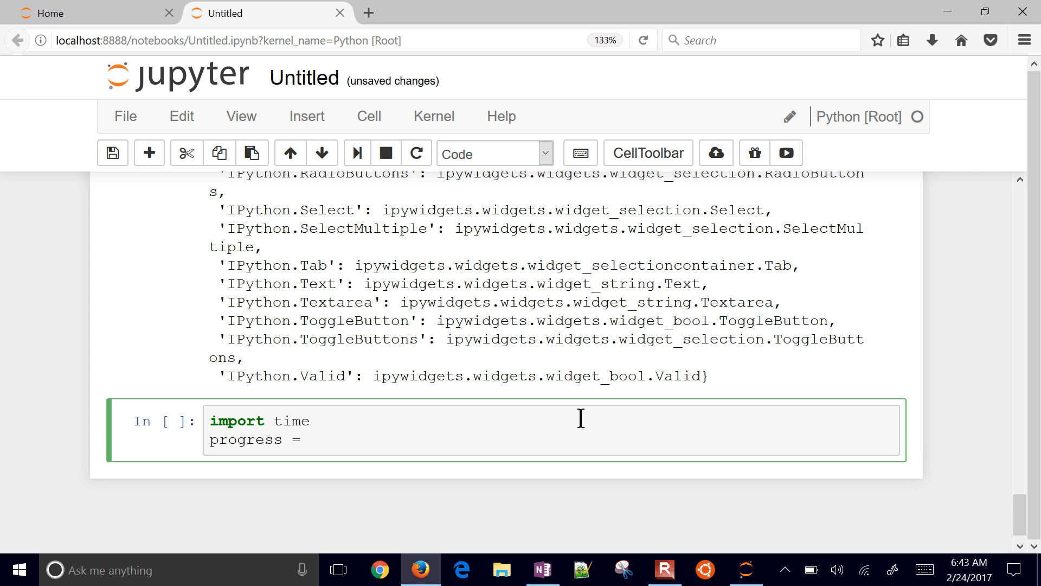
{"action": "type", "text": "wg."}
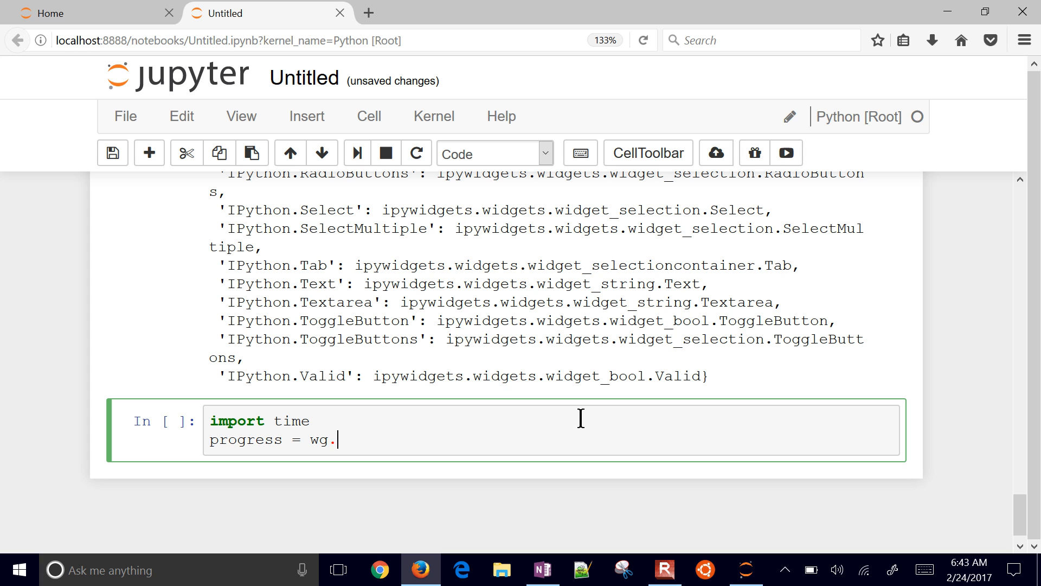
{"action": "type", "text": "IntPro"}
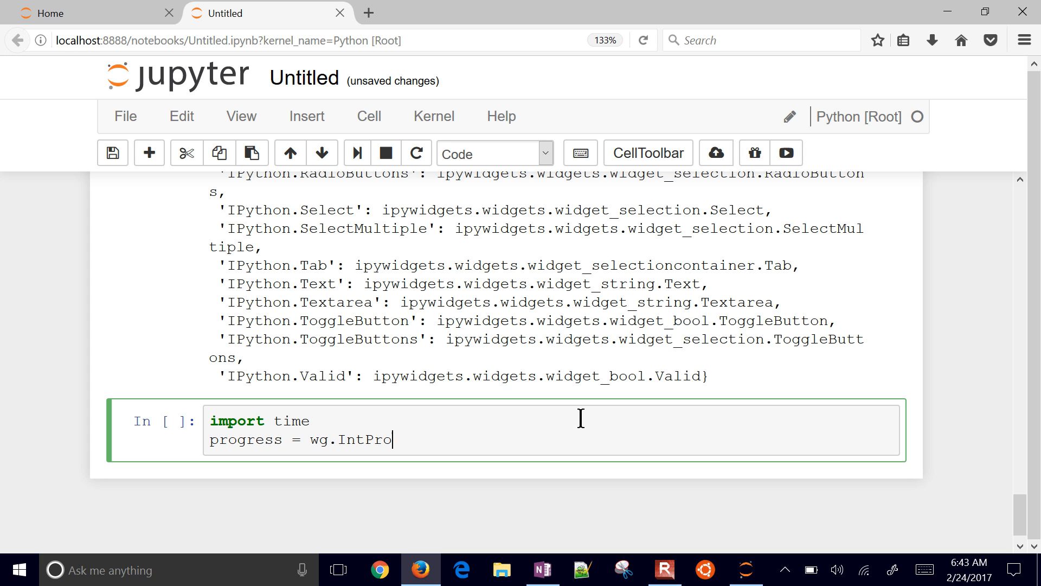
{"action": "type", "text": "gress"}
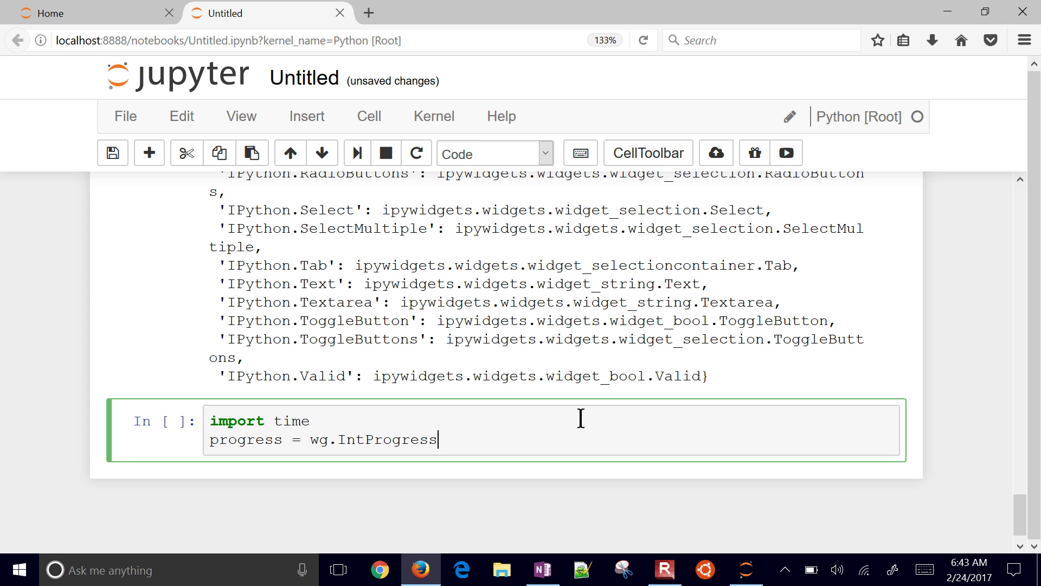
{"action": "type", "text": "(descrip)"}
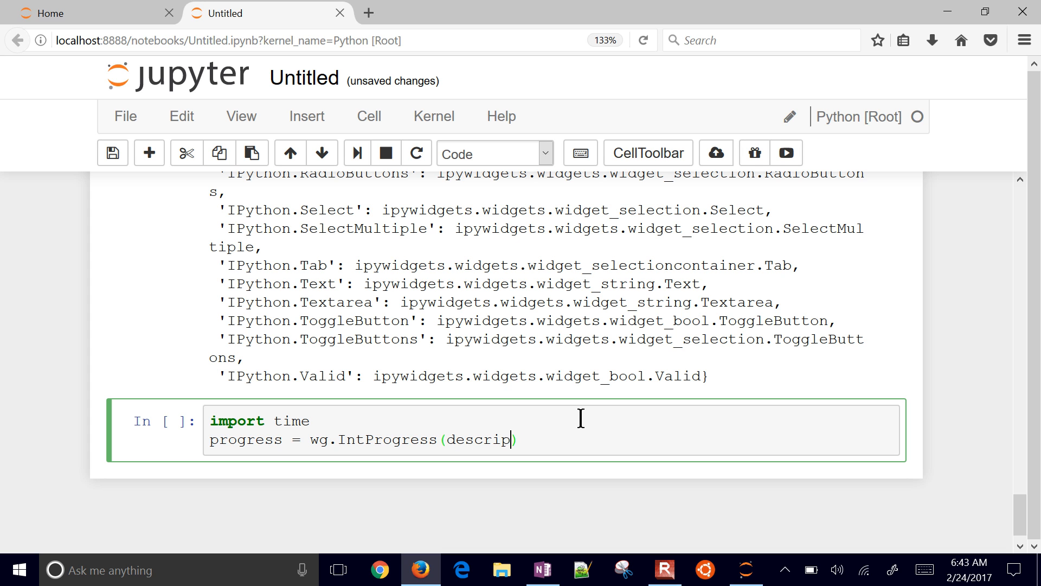
{"action": "type", "text": "tion=''"}
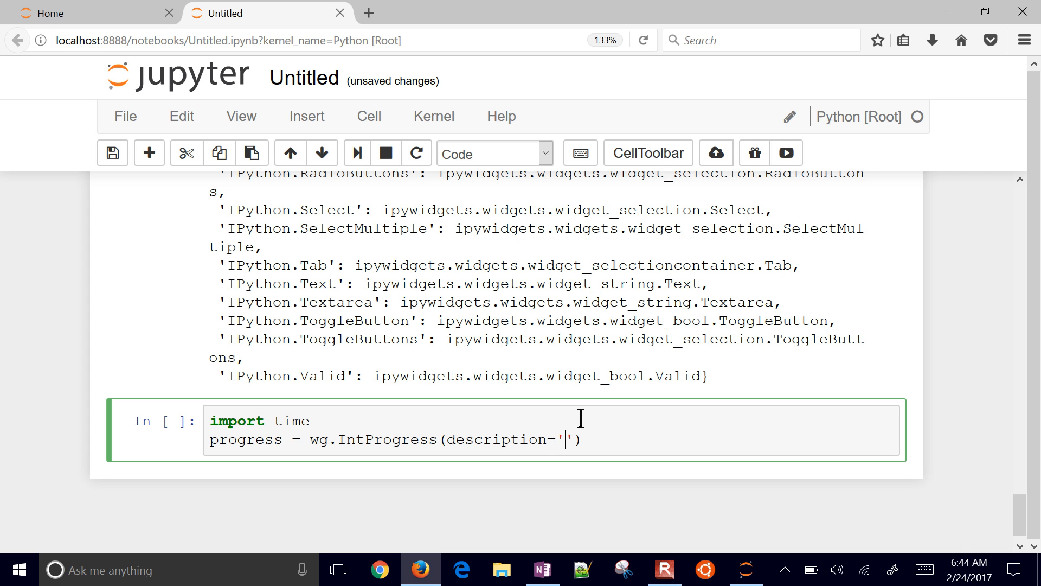
{"action": "type", "text": "Loading"}
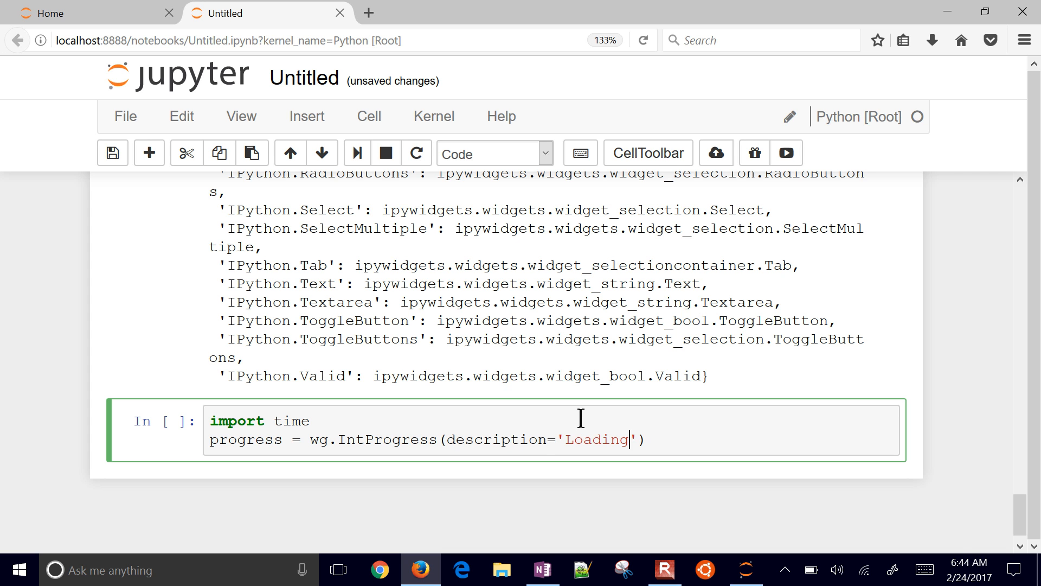
{"action": "type", "text": ":"}
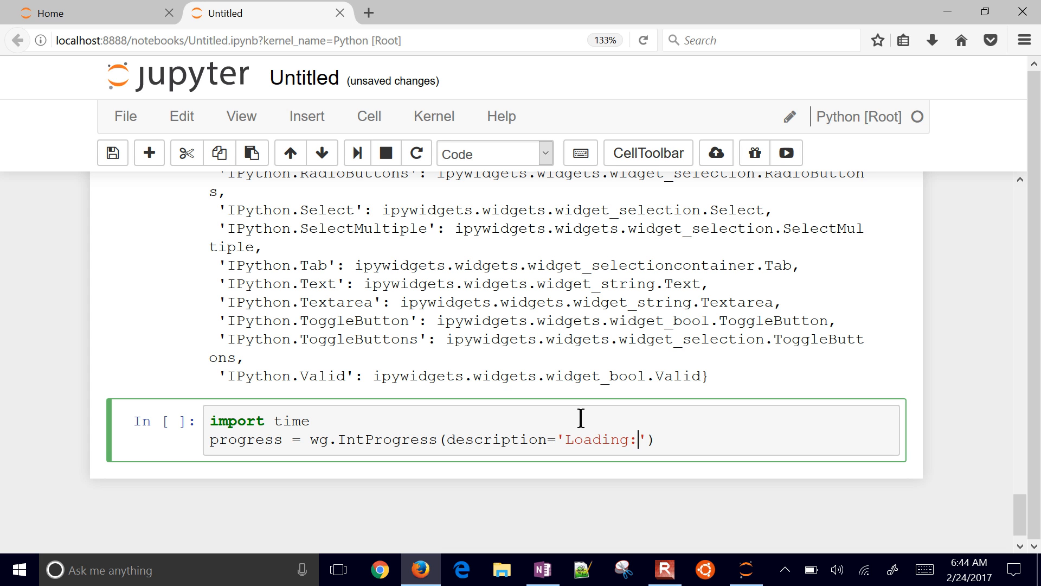
Set progress.orientation to 'horizontal' with 'vertical' left as a commented alternative
{"action": "key", "text": "Return"}
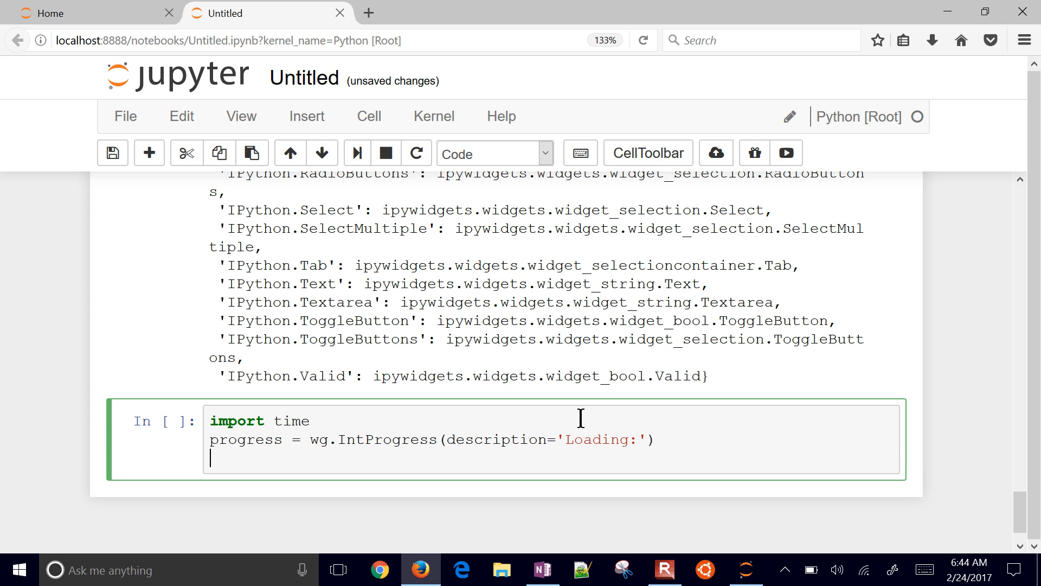
{"action": "type", "text": "progres"}
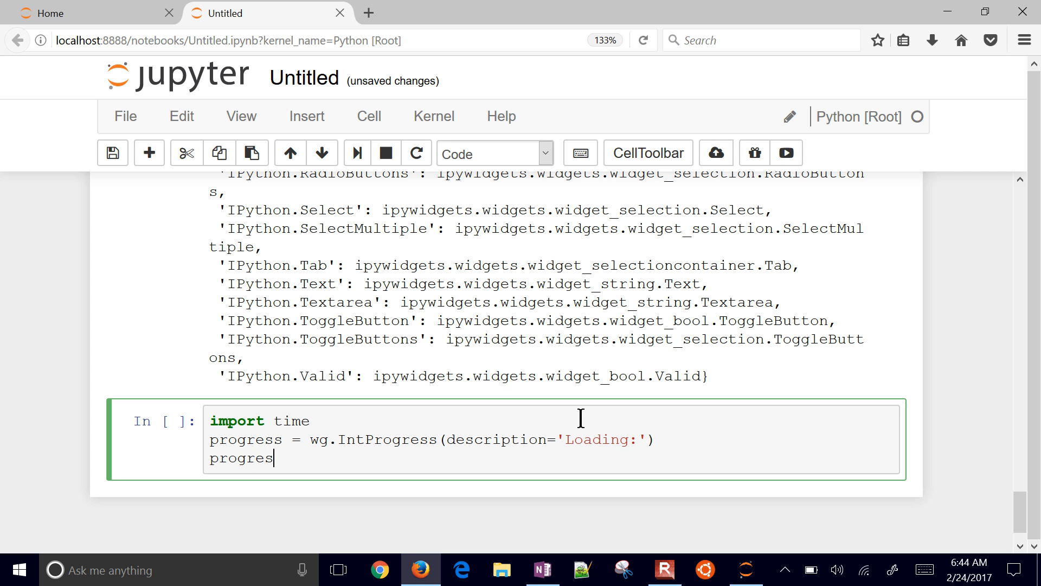
{"action": "type", "text": "."}
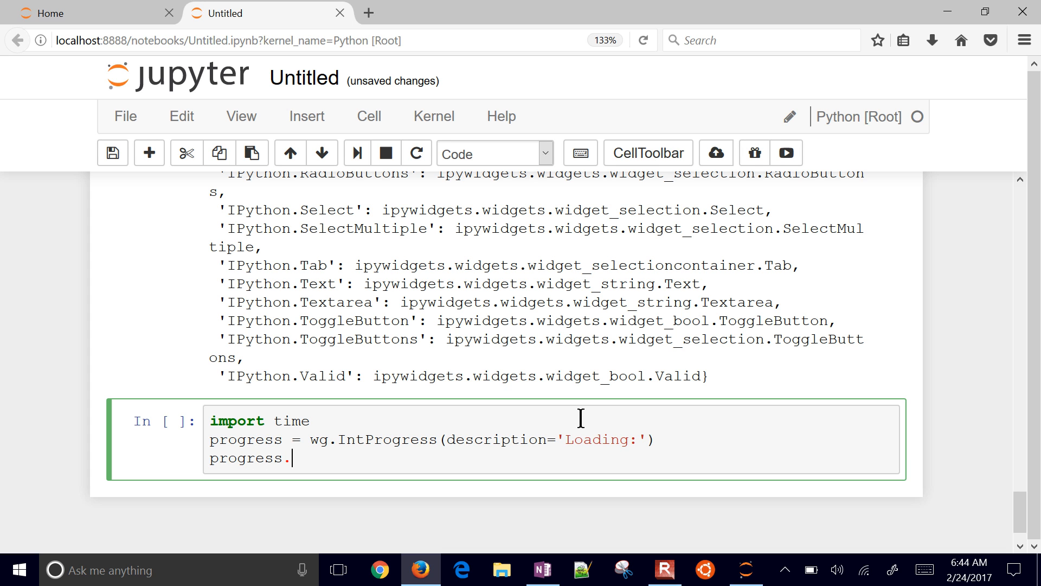
{"action": "type", "text": "orientat"}
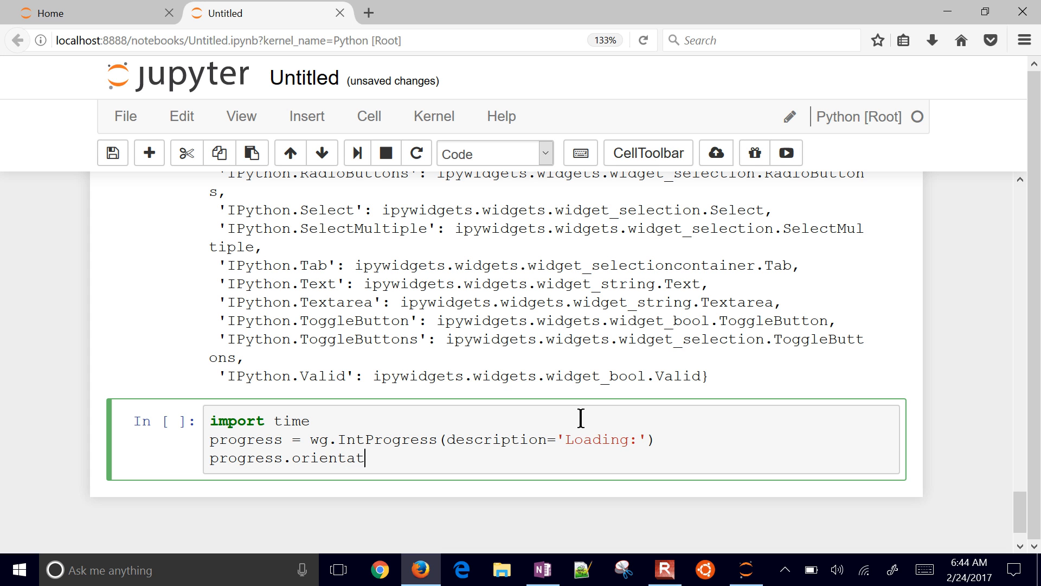
{"action": "type", "text": "ion="}
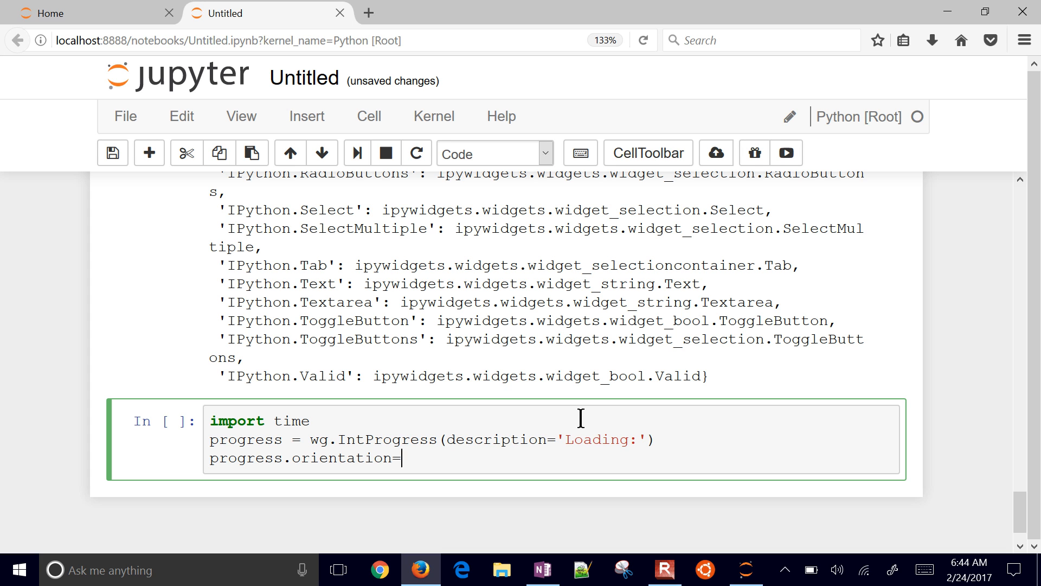
{"action": "type", "text": "'hor'"}
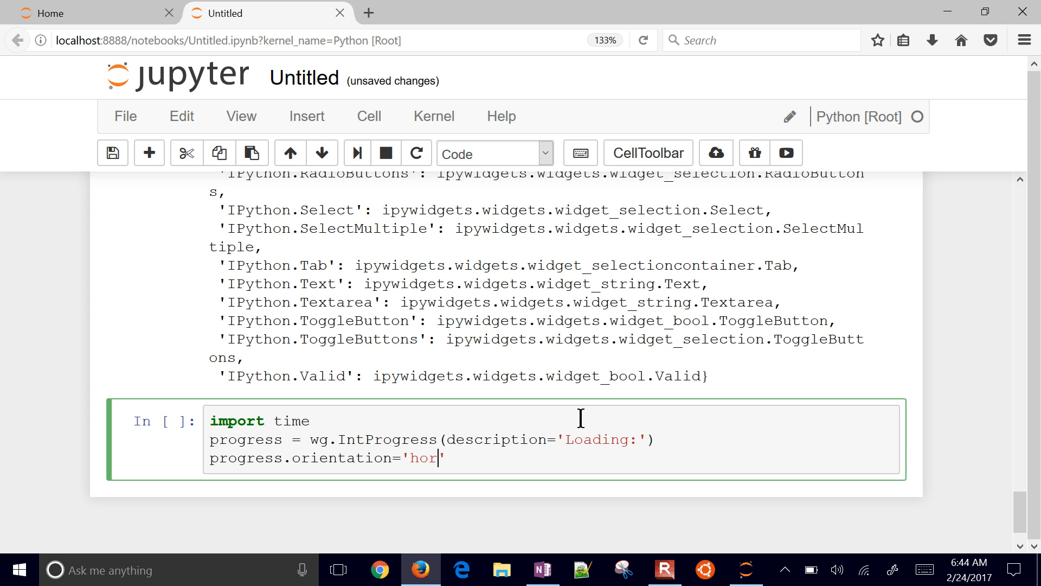
{"action": "type", "text": "izonr"}
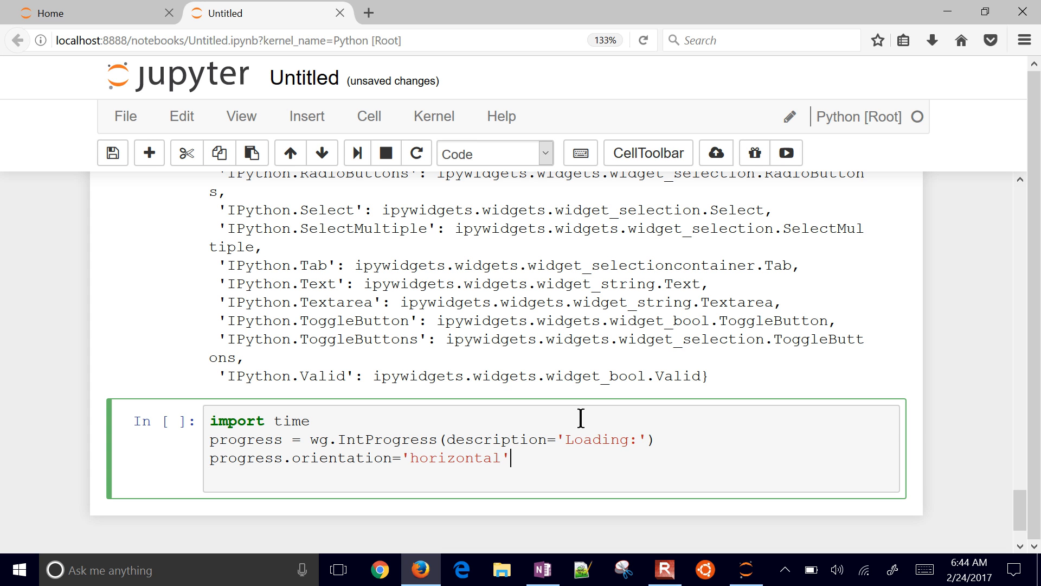
{"action": "type", "text": "# '"}
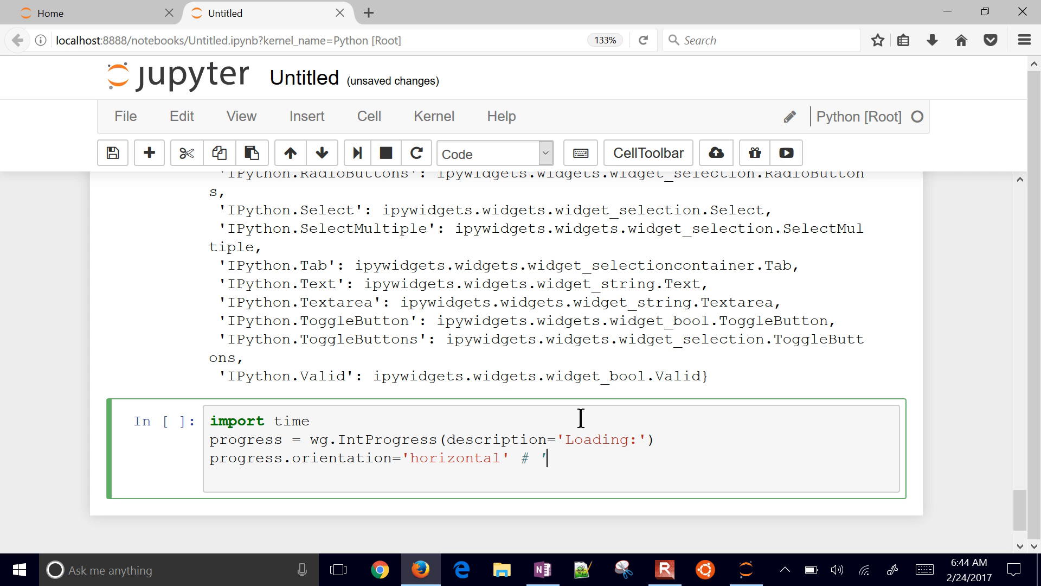
{"action": "type", "text": "vertical"}
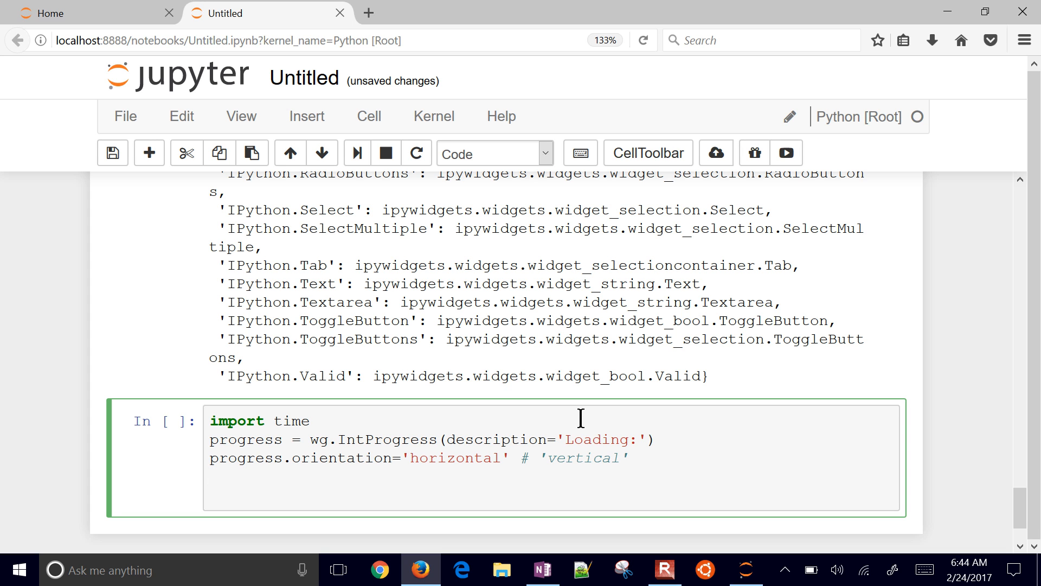
Write display(progress) followed by a for loop over range(100)
{"action": "type", "text": "d"}
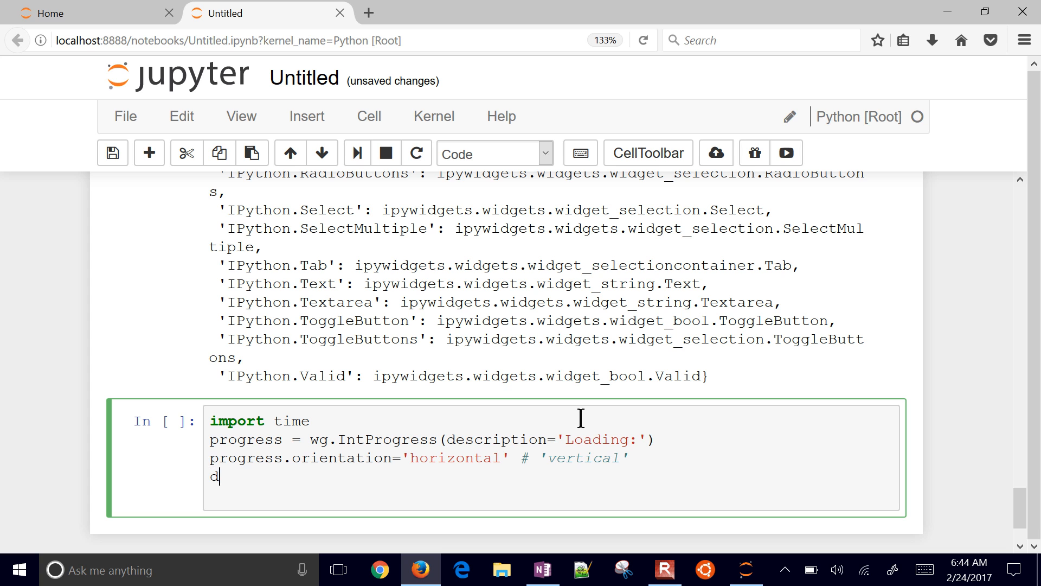
{"action": "type", "text": "isplay(pro"}
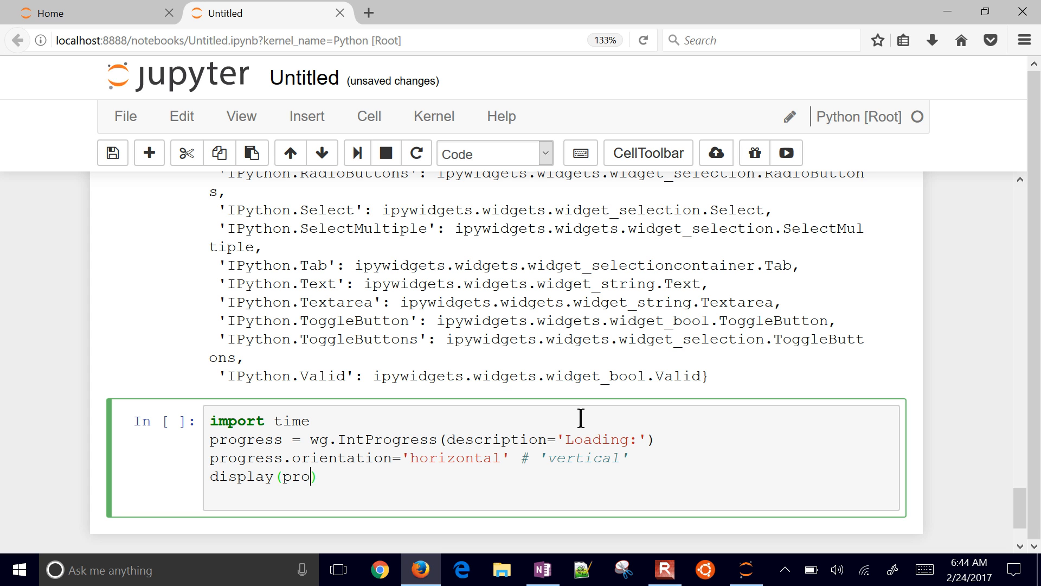
{"action": "type", "text": "gress"}
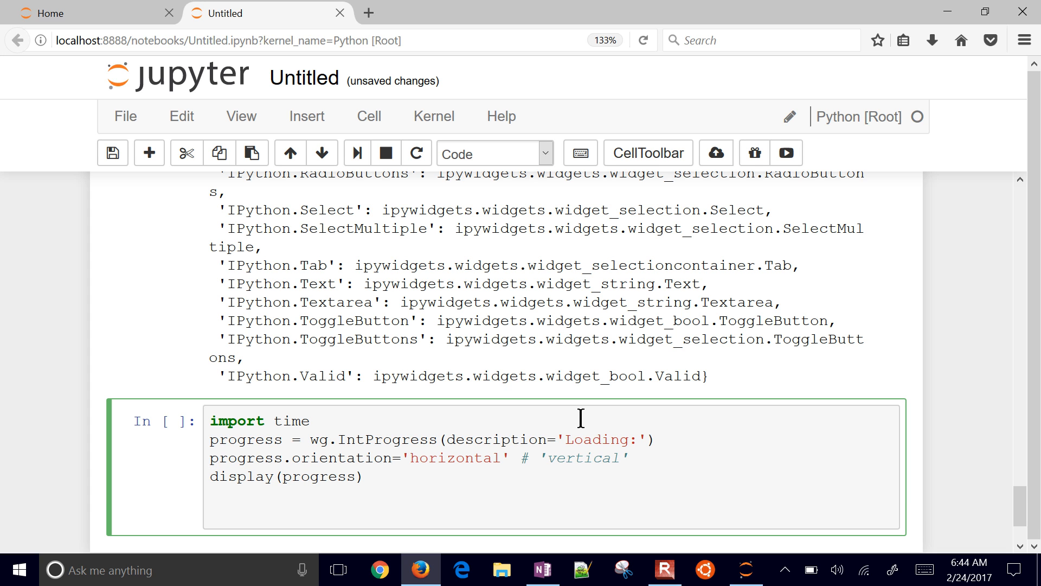
{"action": "type", "text": "fo"}
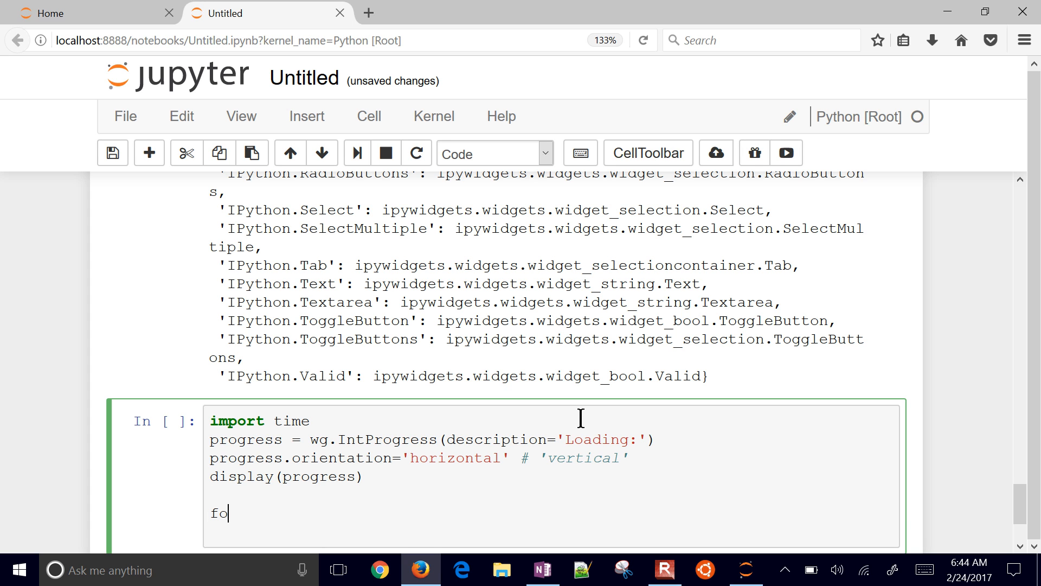
{"action": "type", "text": "r i ="}
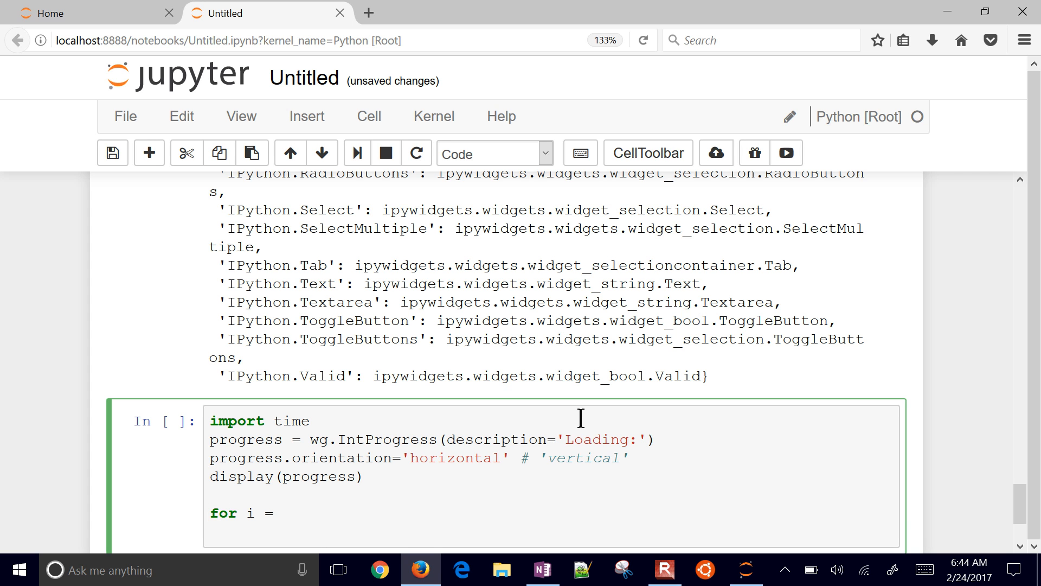
{"action": "type", "text": "i"}
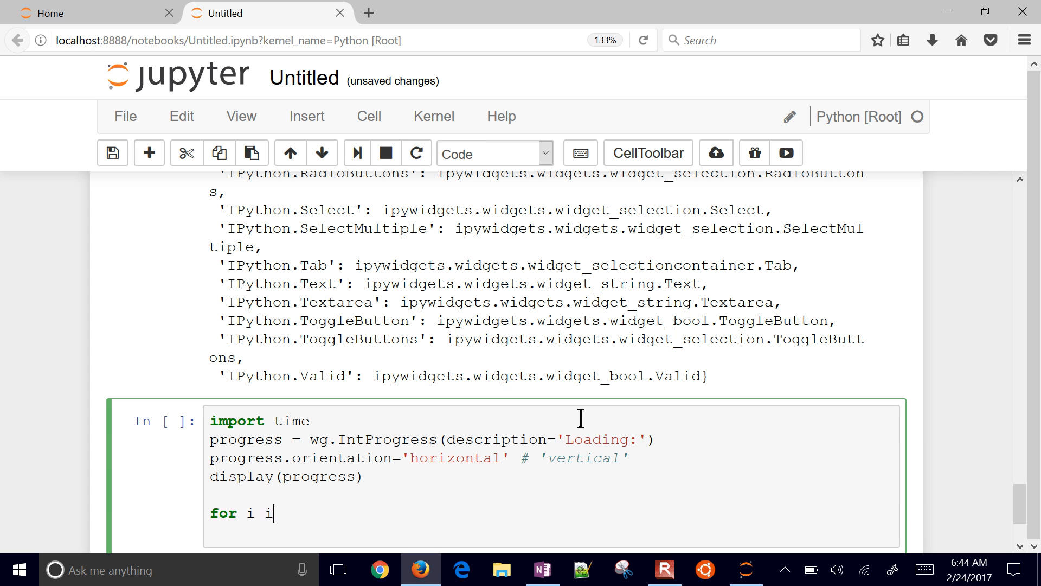
{"action": "type", "text": "n range(100)"}
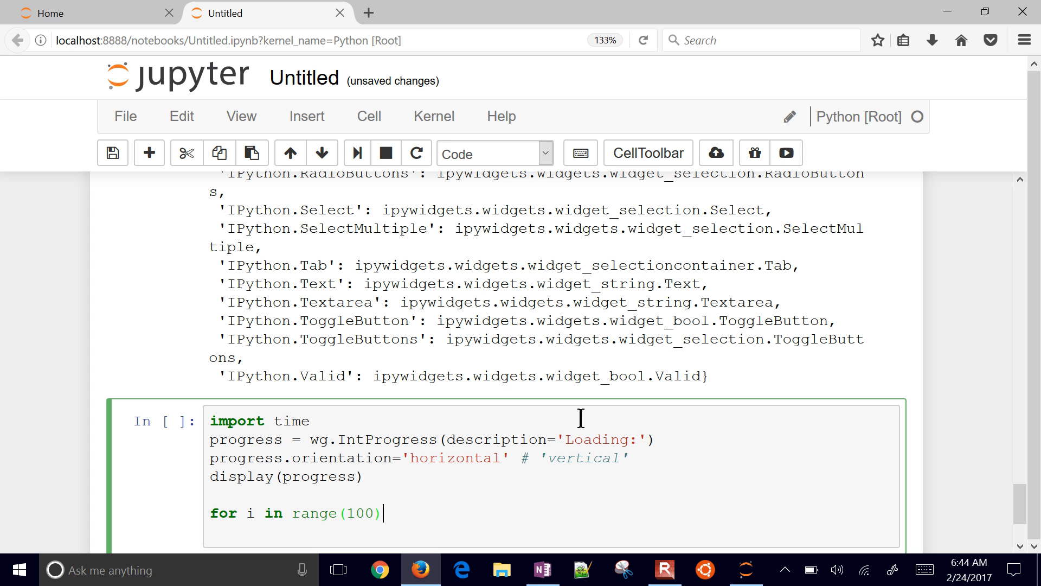
{"action": "type", "text": ":"}
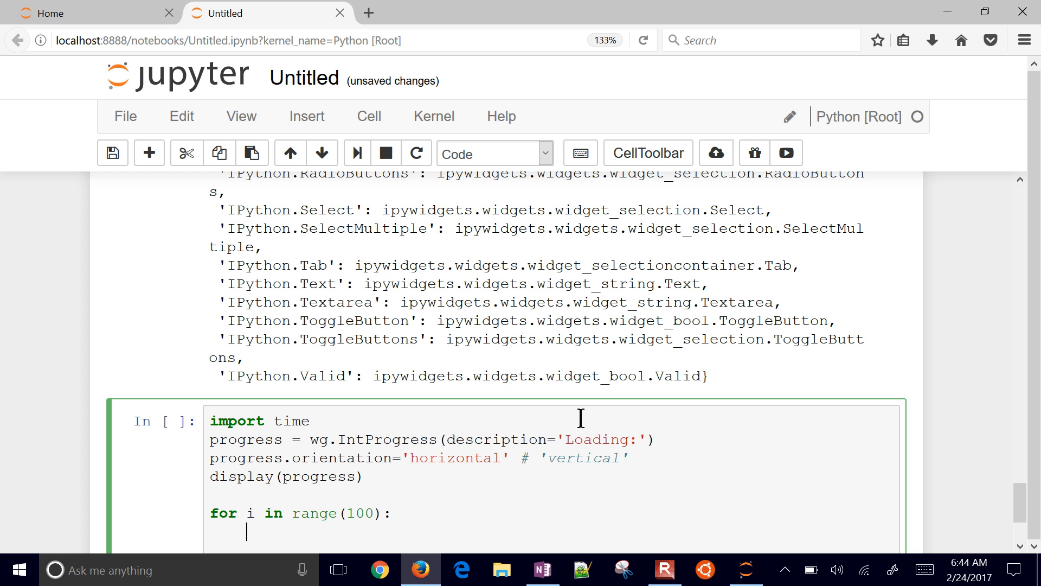
Inside the loop, set progress.value = i and call time.sleep(0.1)
{"action": "type", "text": "progress"}
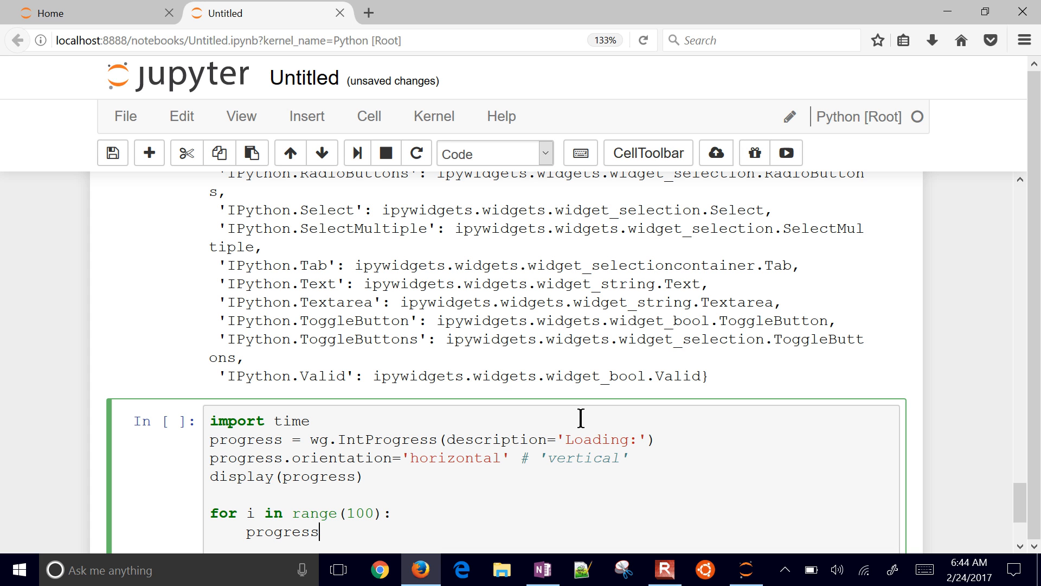
{"action": "type", "text": ".value"}
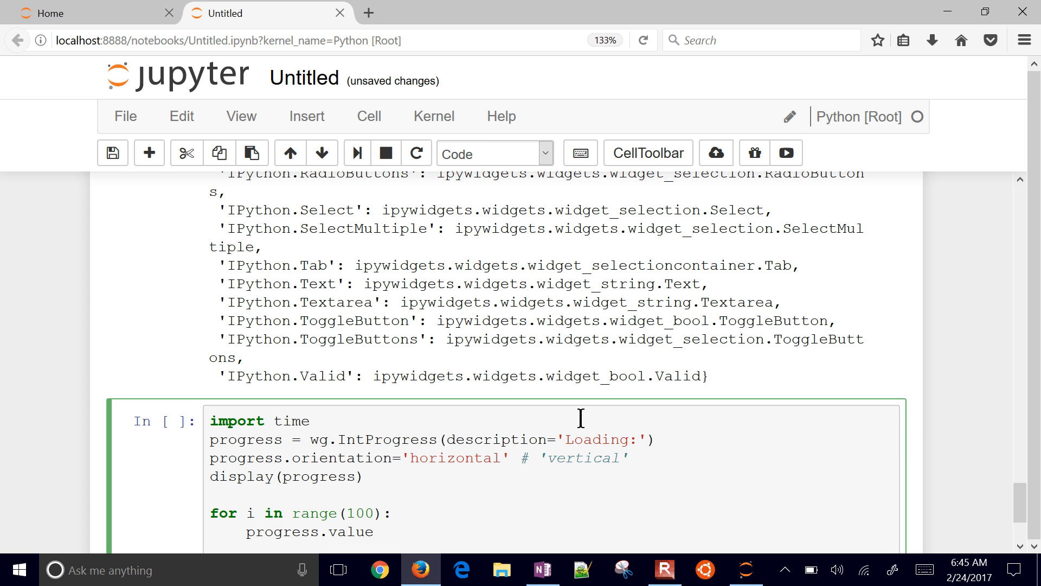
{"action": "left_click", "coordinate": [382, 532]}
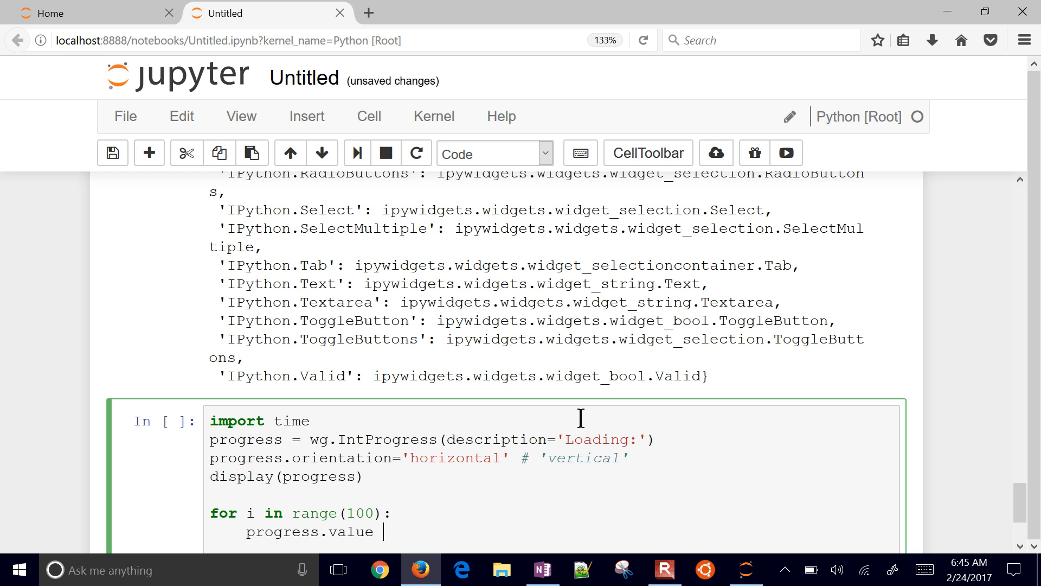
{"action": "type", "text": "= i"}
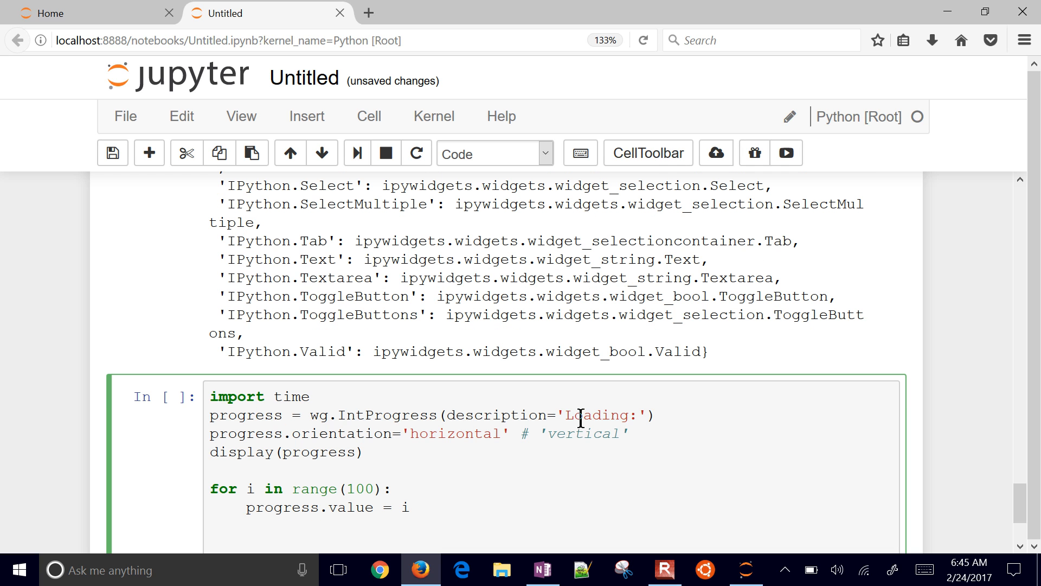
{"action": "type", "text": "time."}
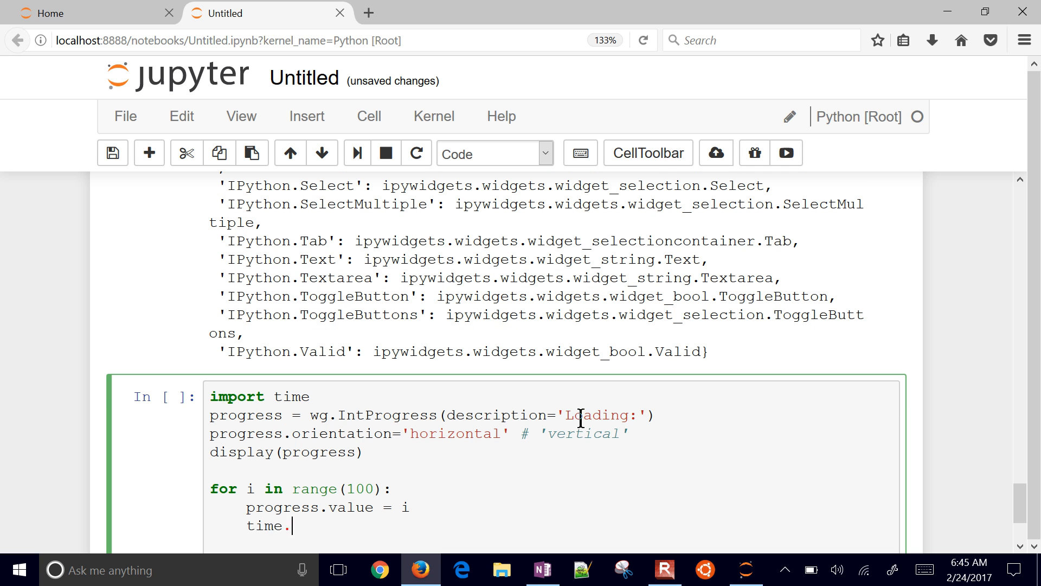
{"action": "type", "text": "sleep()"}
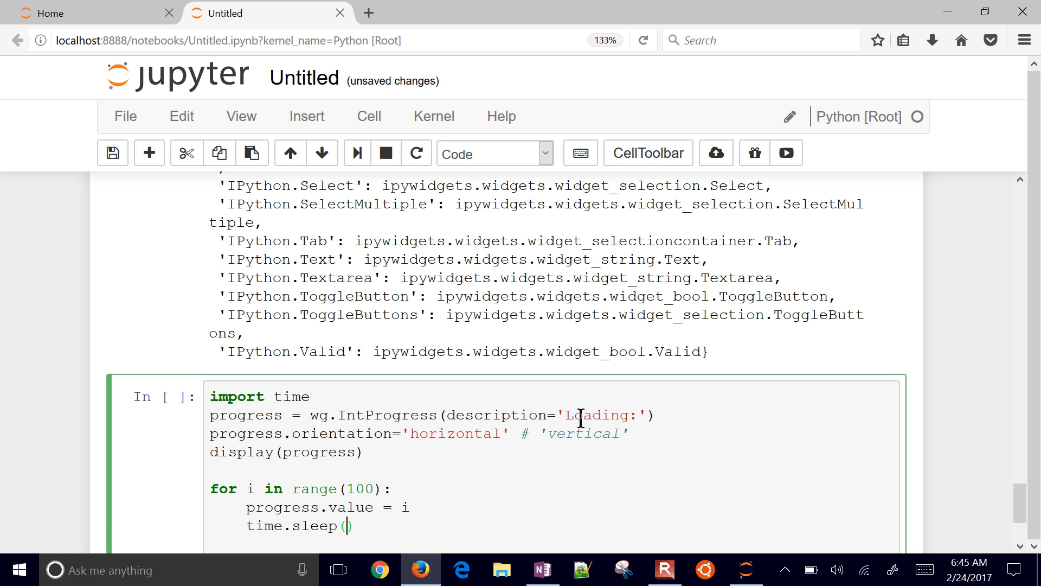
{"action": "type", "text": "0.1"}
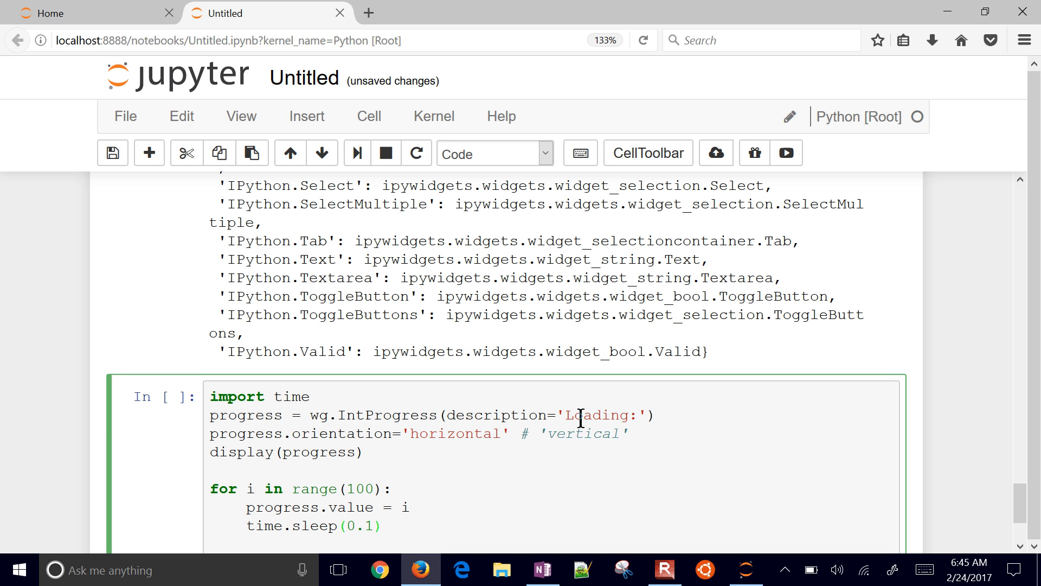
{"action": "scroll", "scroll_direction": "down", "scroll_amount": 3}
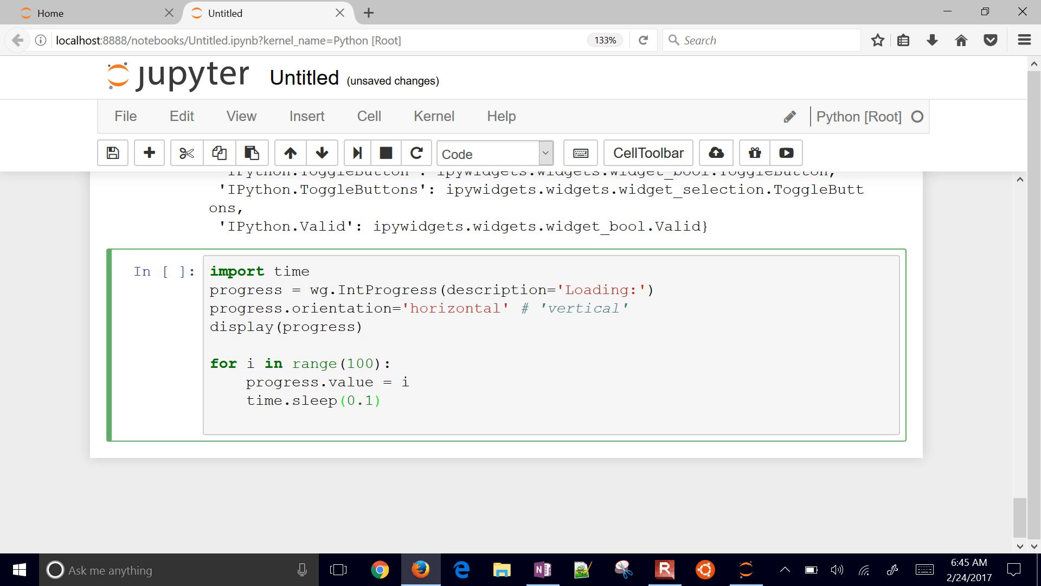
Run the cell to fill the horizontal bar, then rerun it with orientation 'vertical'
{"action": "left_click", "coordinate": [415, 153]}
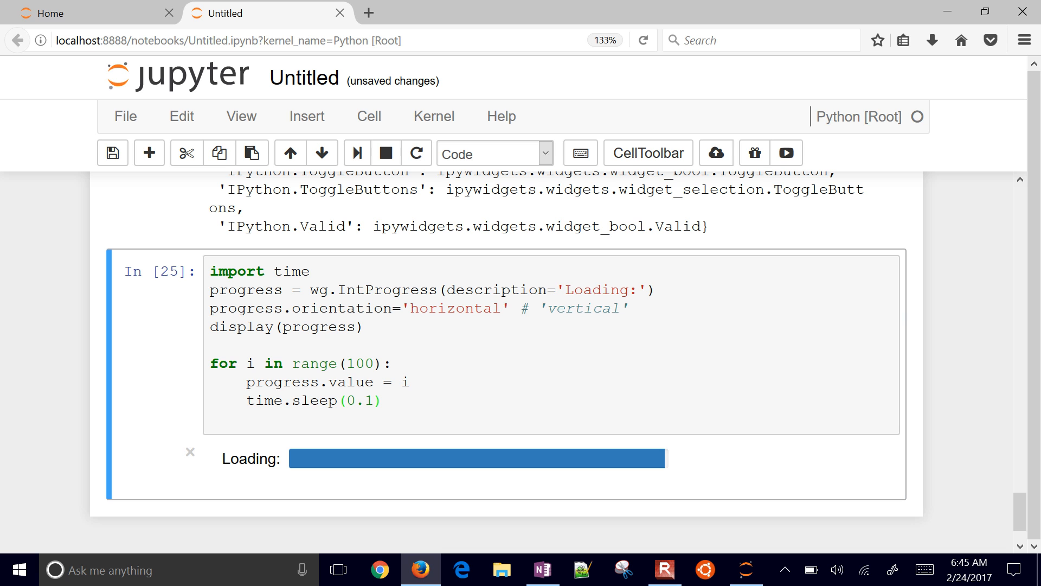
{"action": "left_click", "coordinate": [532, 307]}
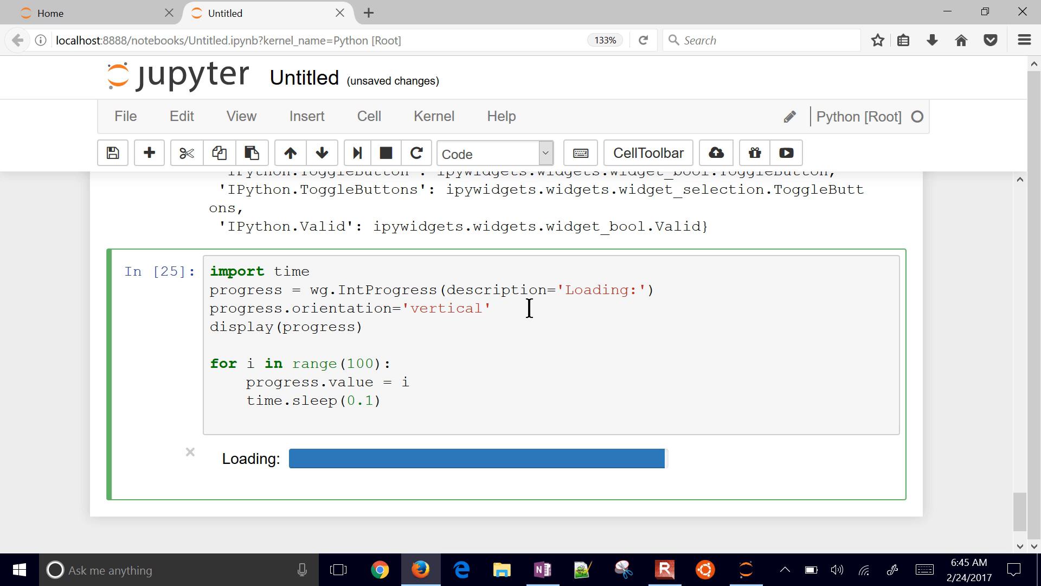
{"action": "left_click", "coordinate": [211, 308]}
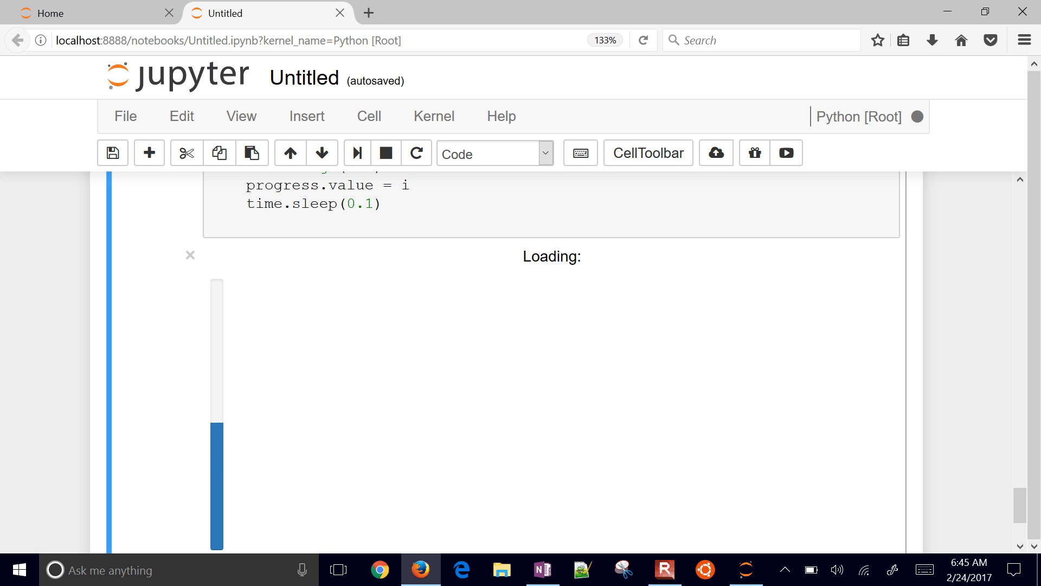
Scroll back up to the notebook's first ipywidgets import cell
{"action": "scroll", "scroll_direction": "up", "scroll_amount": 3}
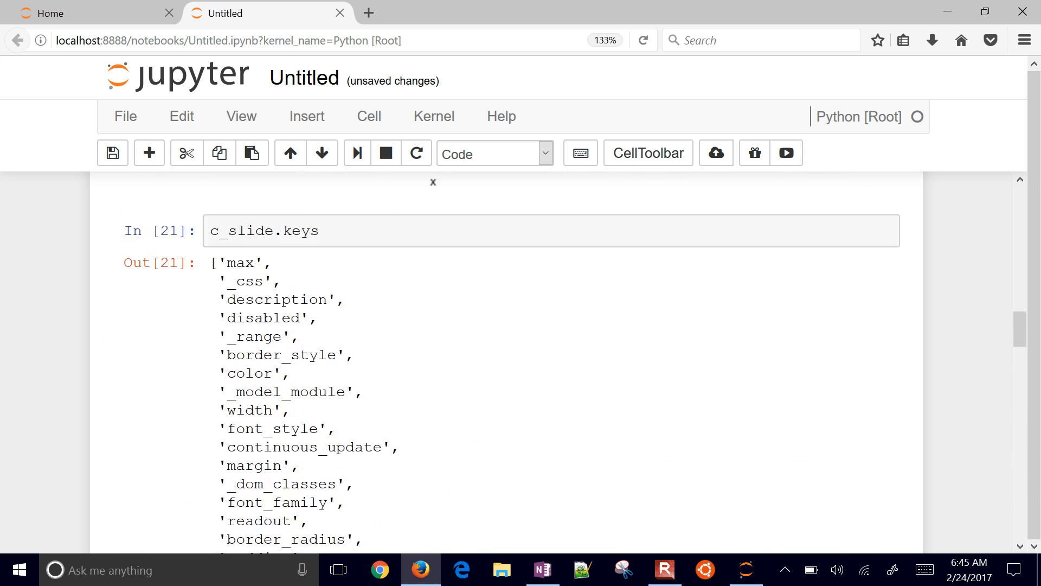
{"action": "scroll", "scroll_direction": "up", "scroll_amount": 3}
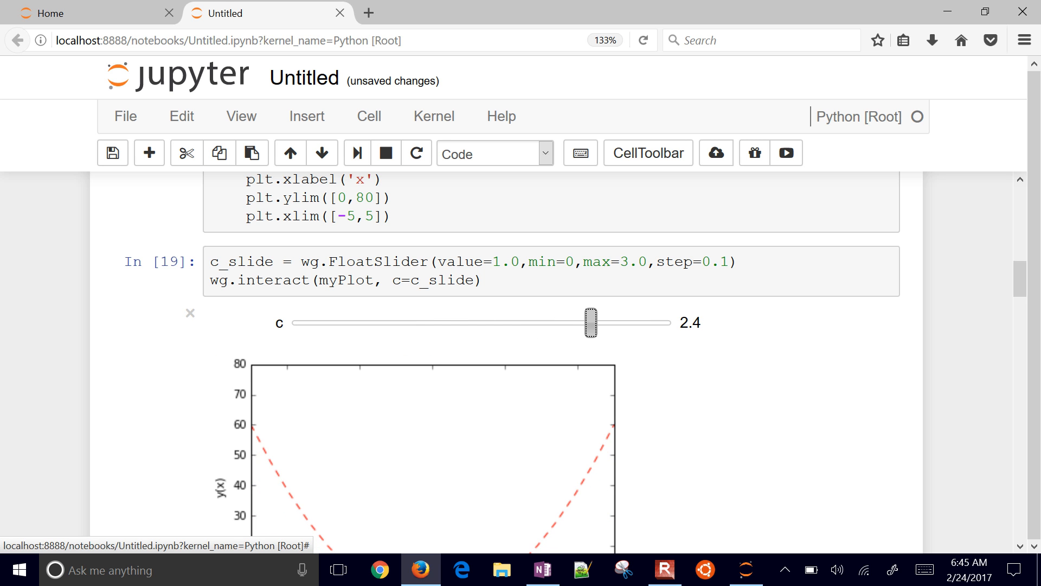
{"action": "scroll", "scroll_direction": "up", "scroll_amount": 3}
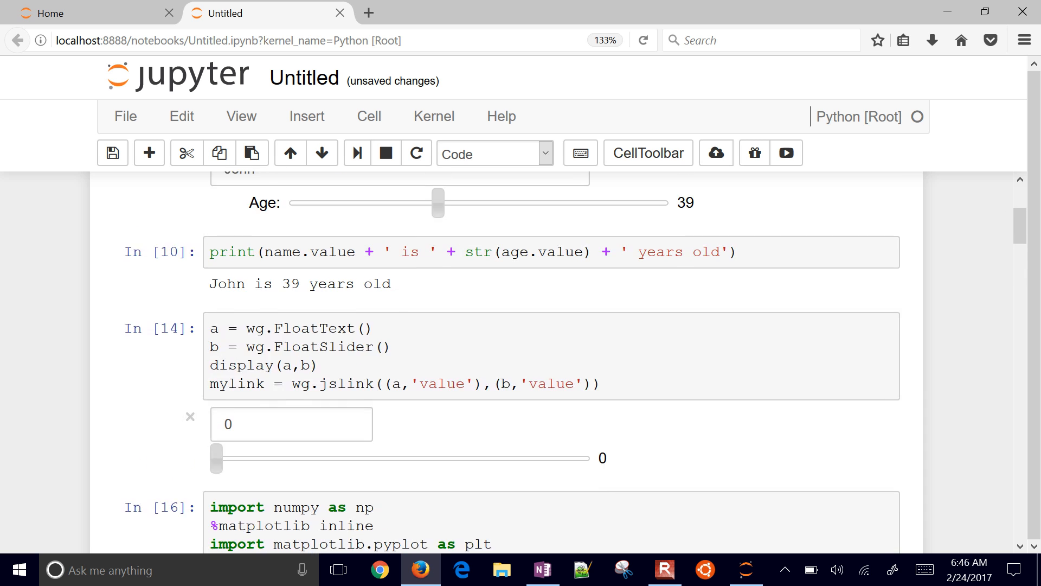
{"action": "scroll", "scroll_direction": "up", "scroll_amount": 3}
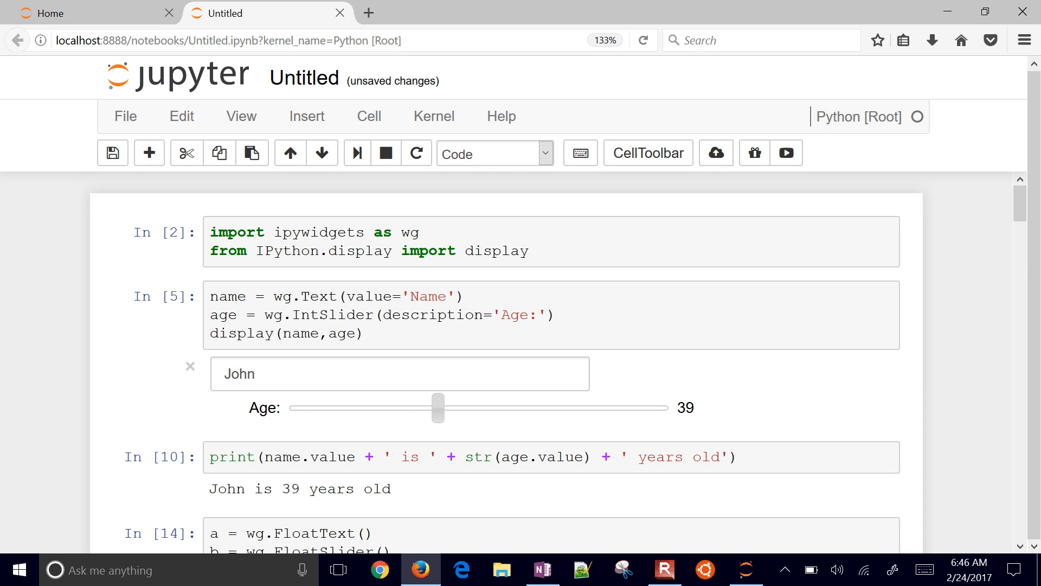